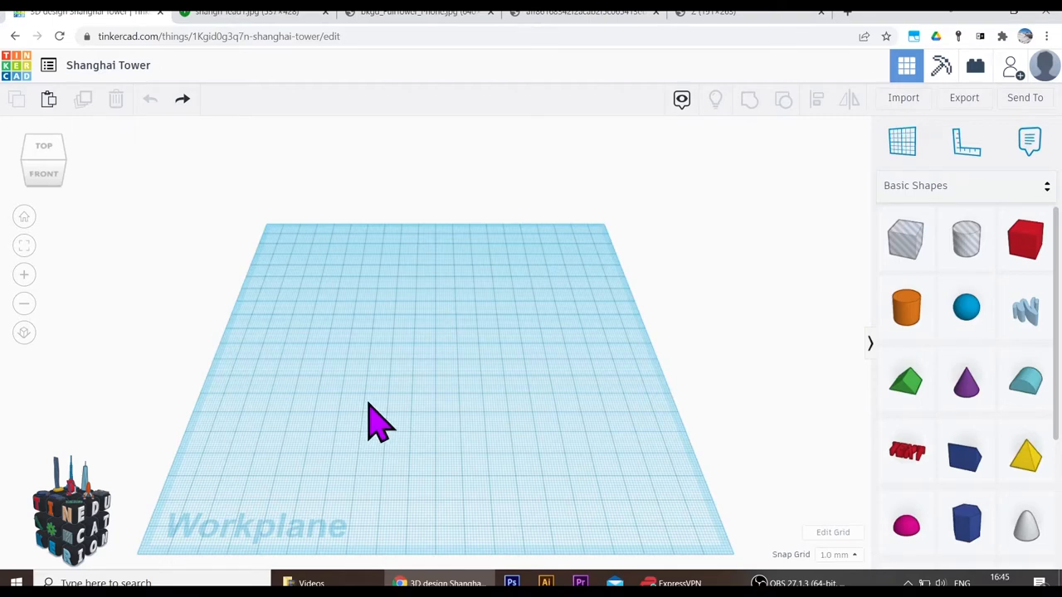
Review the aerial photo and the full-height photo of the Shanghai Tower.
{"action": "left_click", "coordinate": [249, 11]}
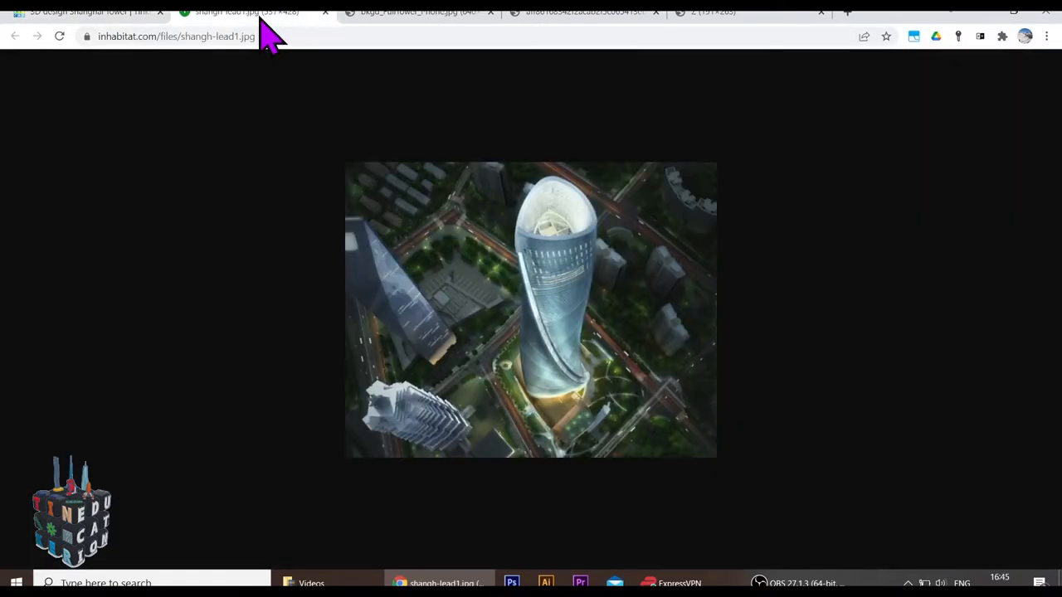
{"action": "mouse_move", "coordinate": [531, 257]}
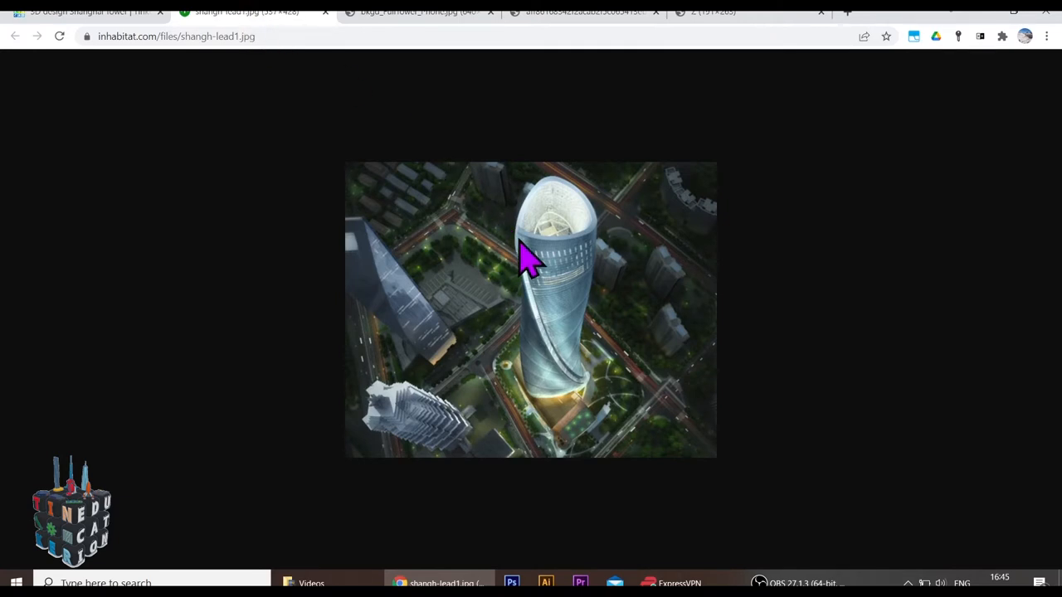
{"action": "mouse_move", "coordinate": [600, 395]}
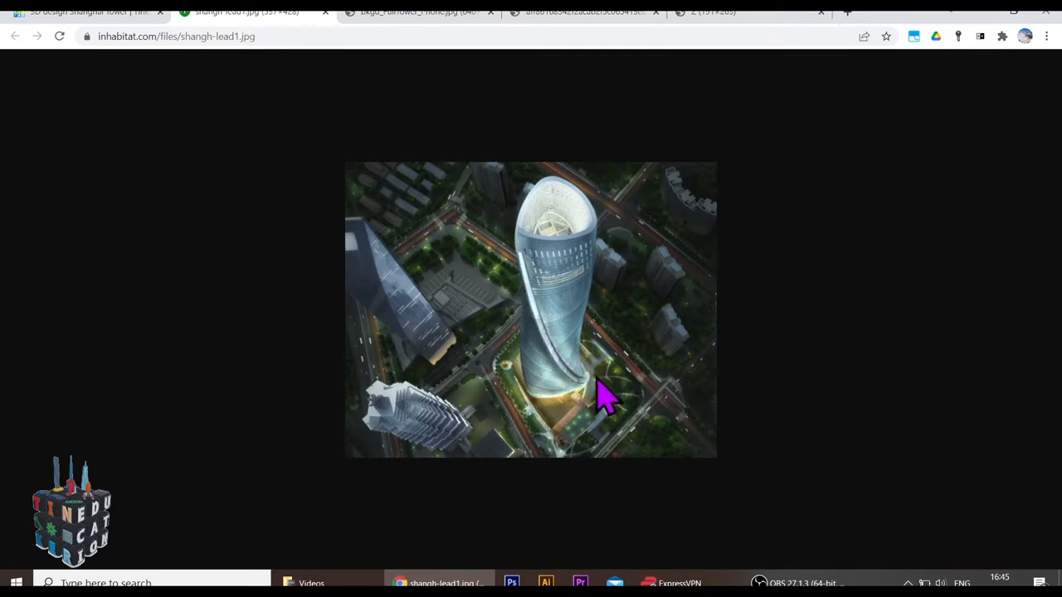
{"action": "left_click", "coordinate": [399, 12]}
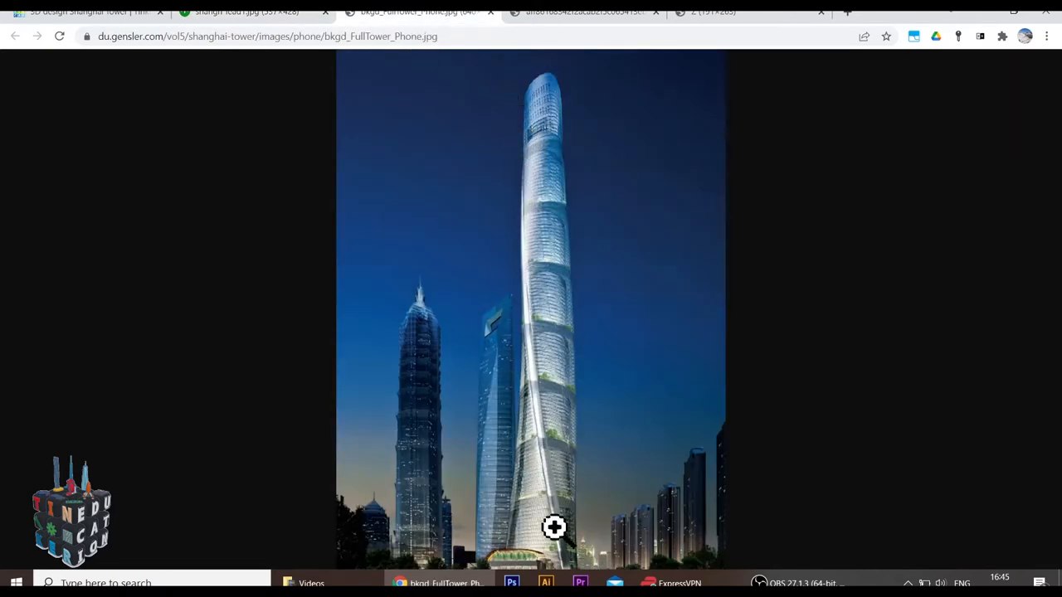
{"action": "mouse_move", "coordinate": [511, 255]}
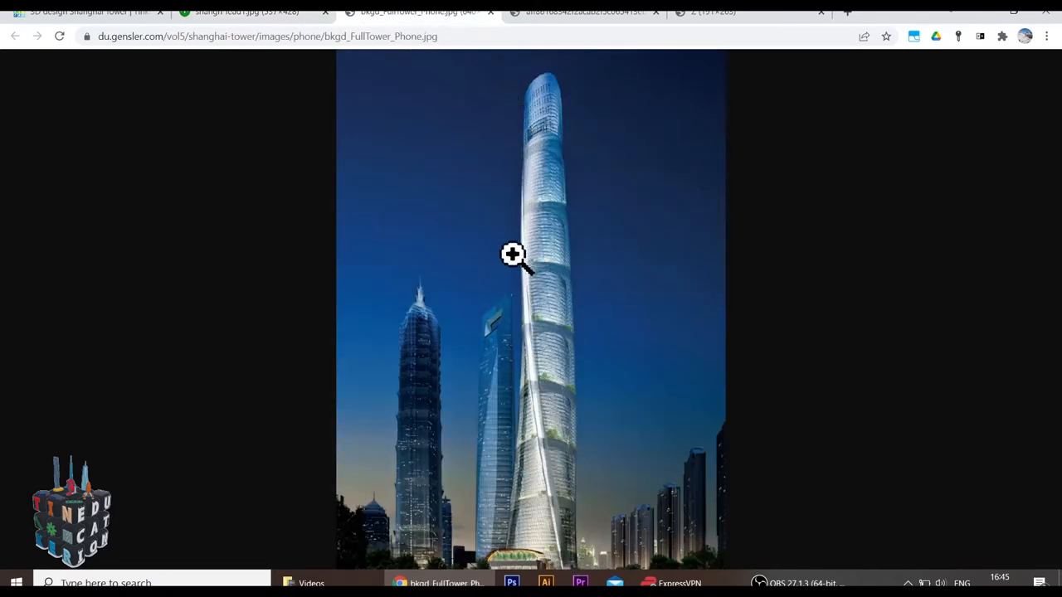
{"action": "mouse_move", "coordinate": [673, 327]}
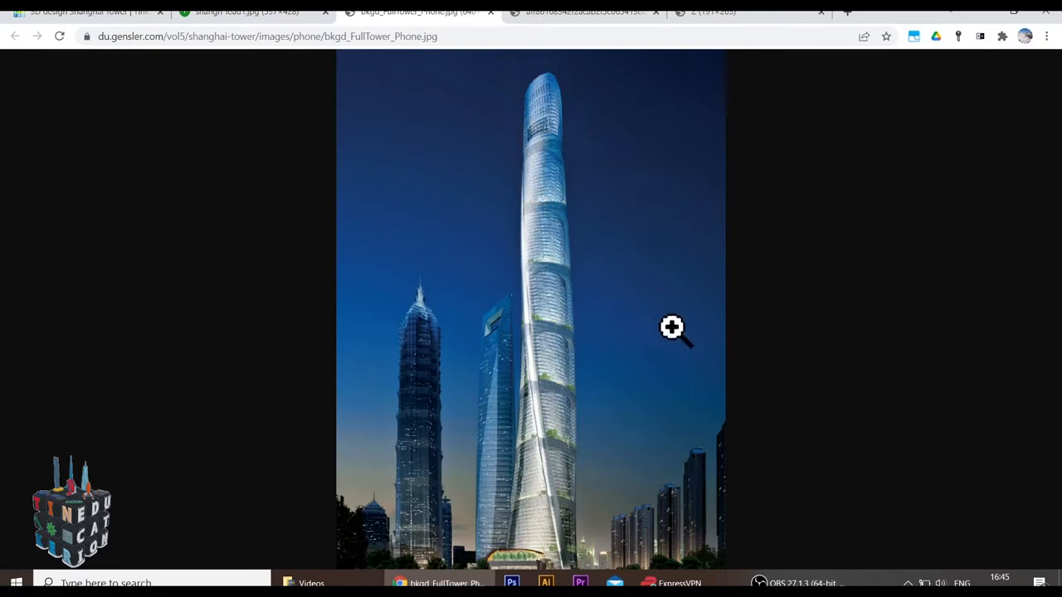
{"action": "mouse_move", "coordinate": [623, 15]}
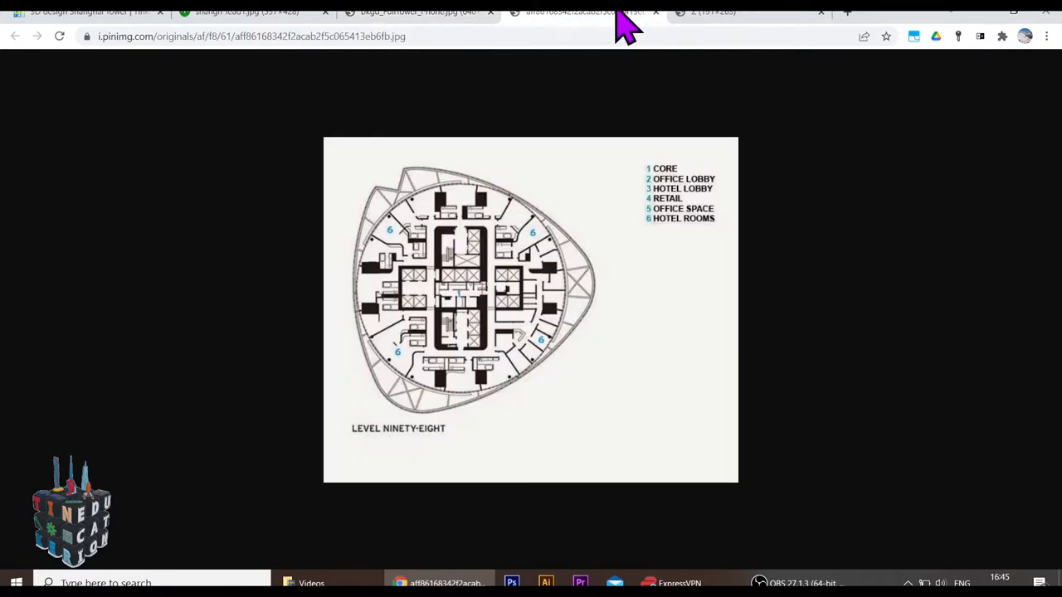
{"action": "mouse_move", "coordinate": [495, 157]}
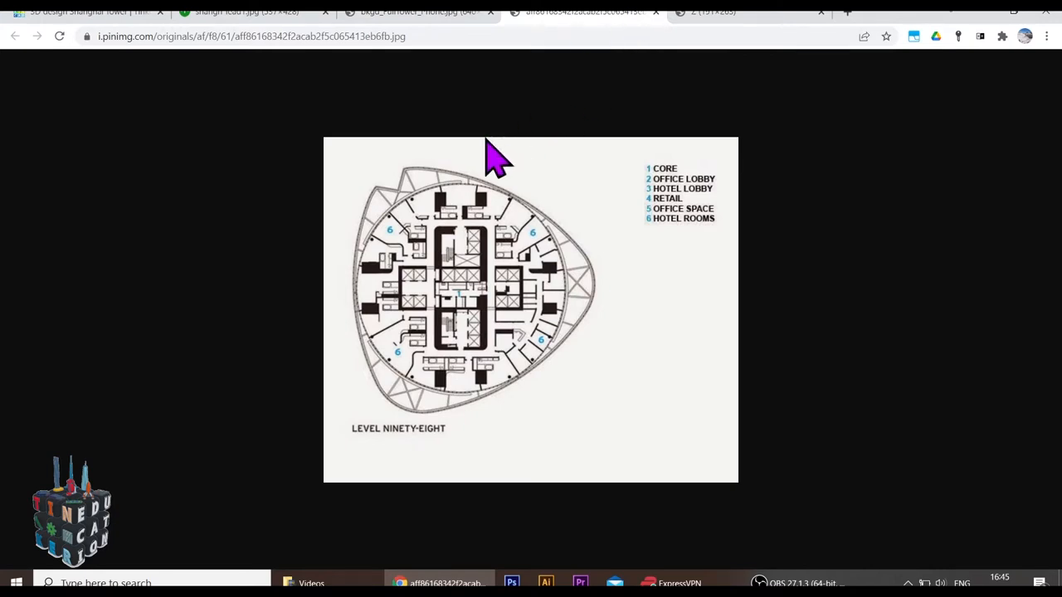
{"action": "mouse_move", "coordinate": [655, 332]}
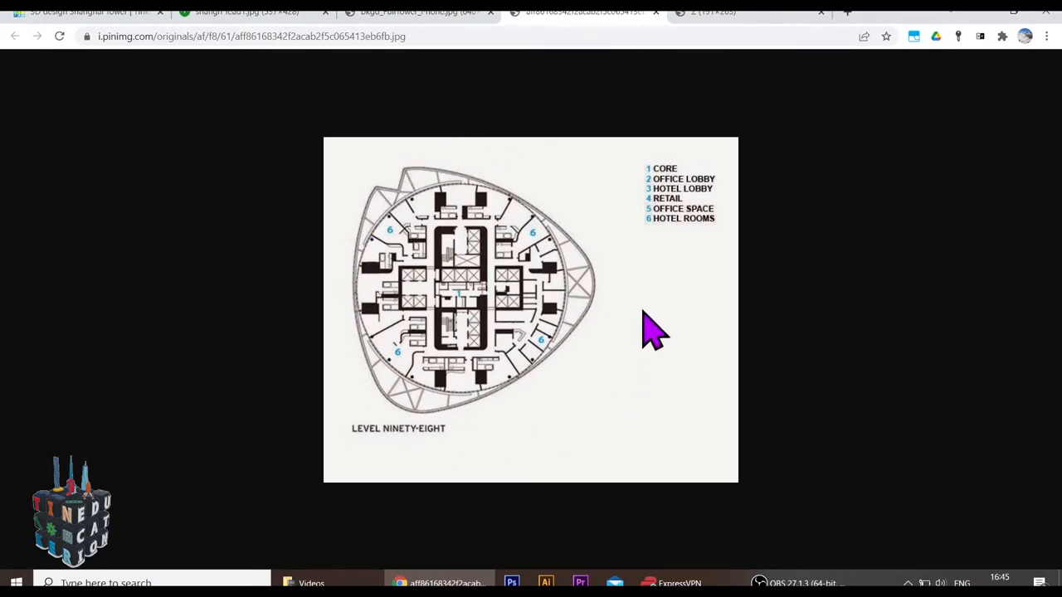
{"action": "mouse_move", "coordinate": [445, 312]}
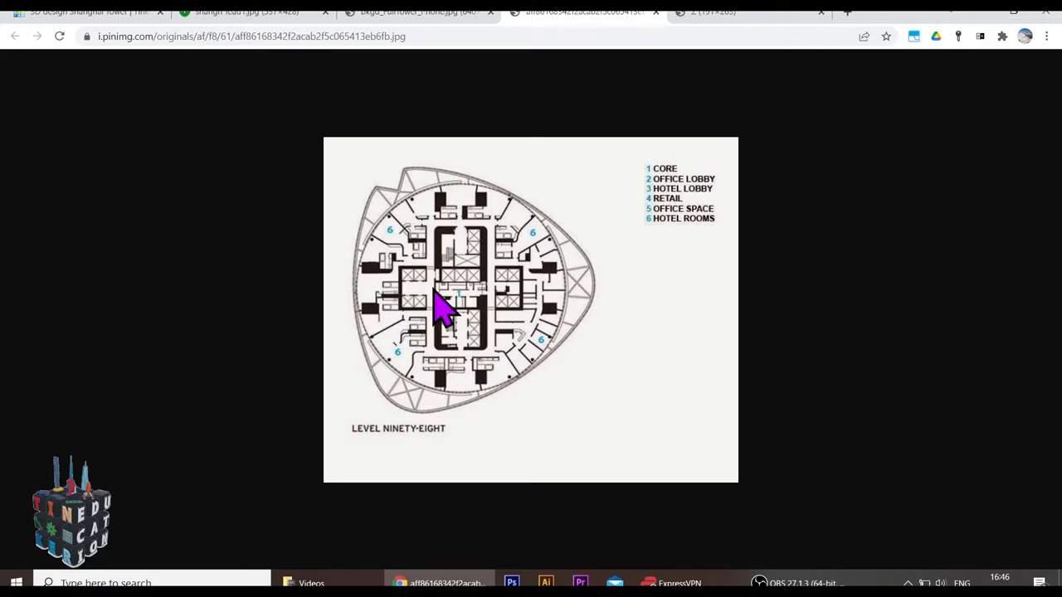
Back in the Shanghai Tower design, browse a shape collection for the Extrusion shape.
{"action": "left_click", "coordinate": [75, 12]}
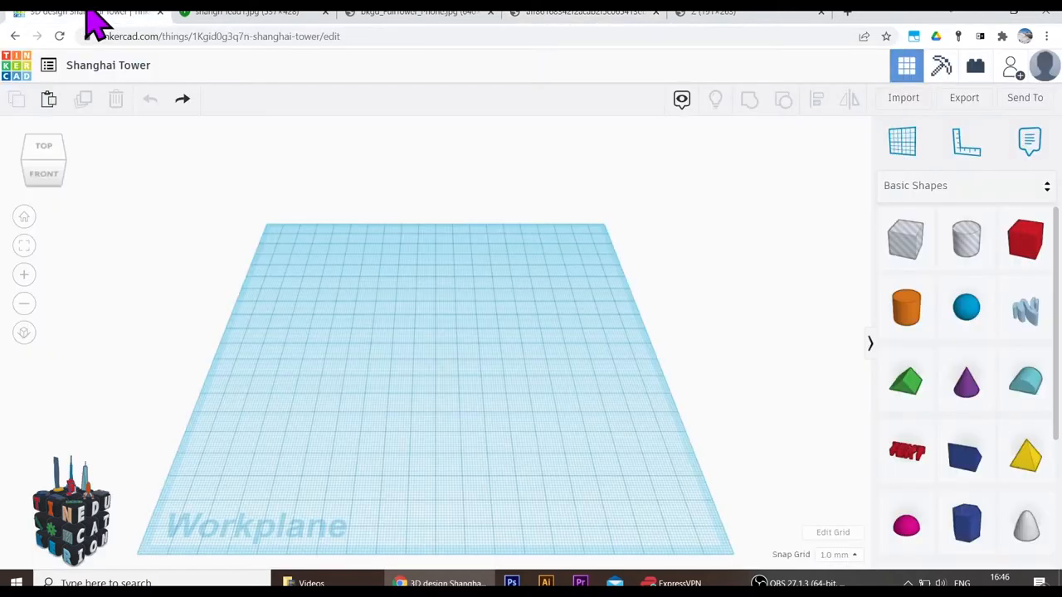
{"action": "mouse_move", "coordinate": [673, 440]}
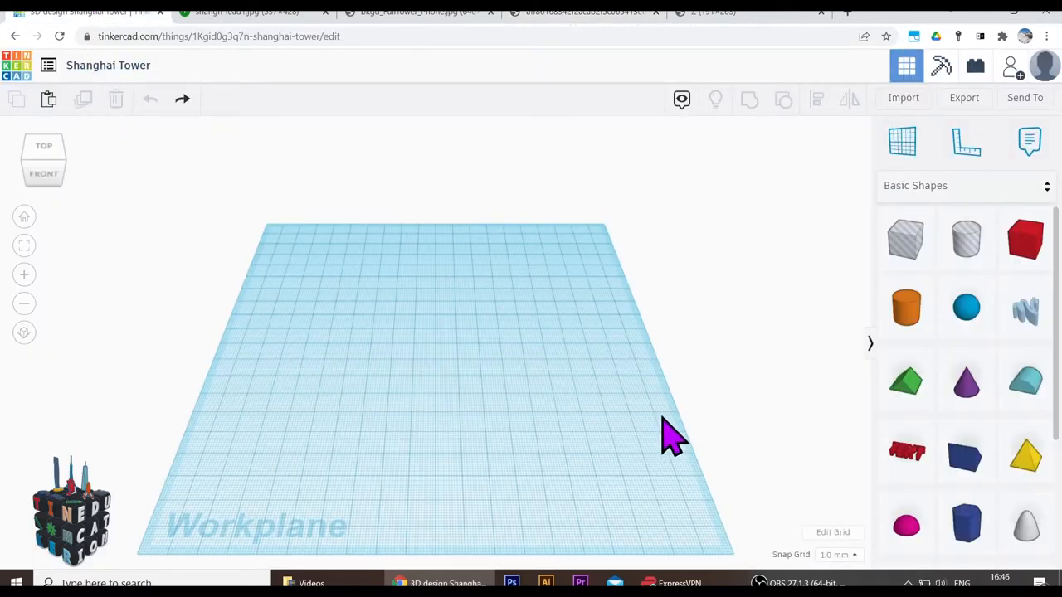
{"action": "left_click", "coordinate": [1046, 186]}
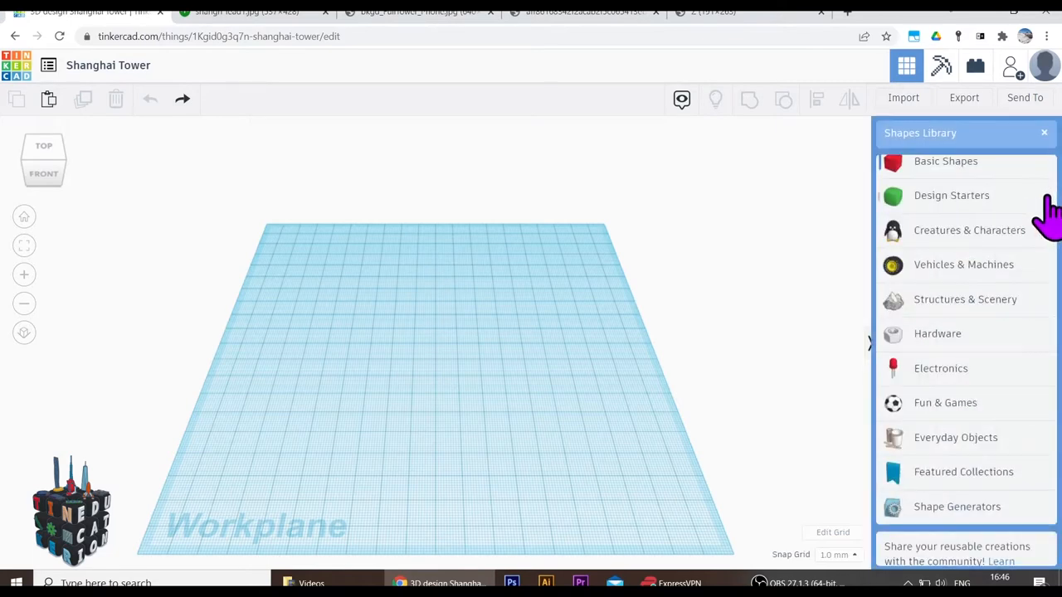
{"action": "left_click", "coordinate": [956, 506]}
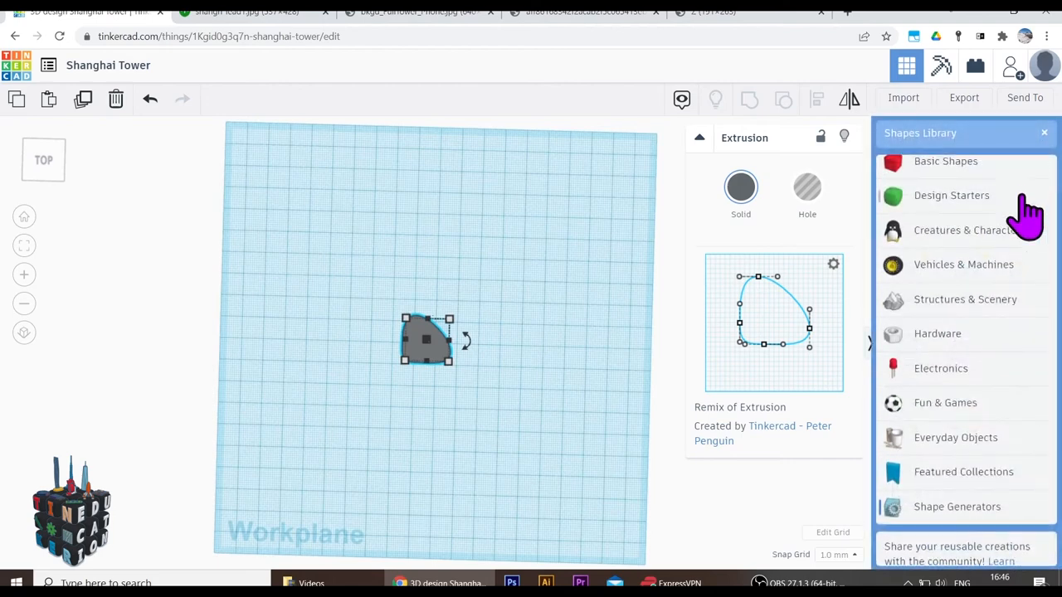
Drop a Box from Basic Shapes beside the rounded extrusion.
{"action": "left_click", "coordinate": [946, 161]}
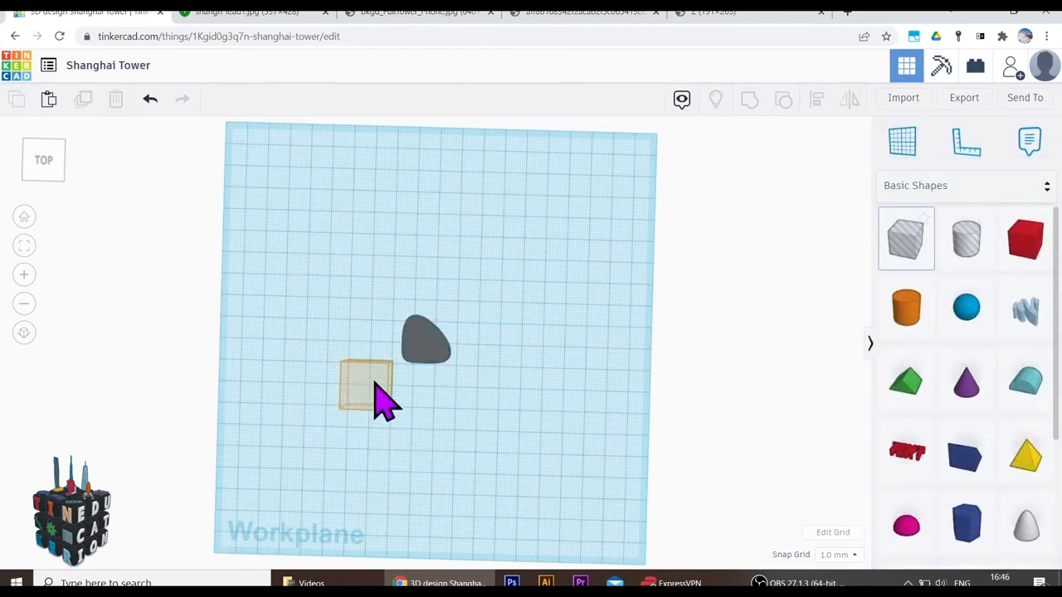
{"action": "left_click", "coordinate": [365, 385]}
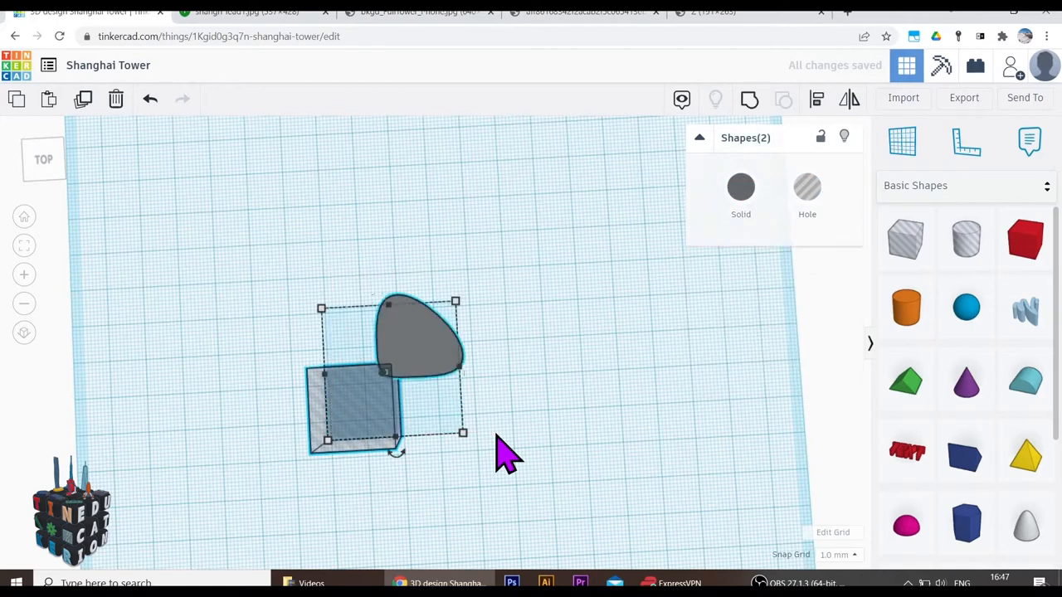
{"action": "mouse_move", "coordinate": [730, 252]}
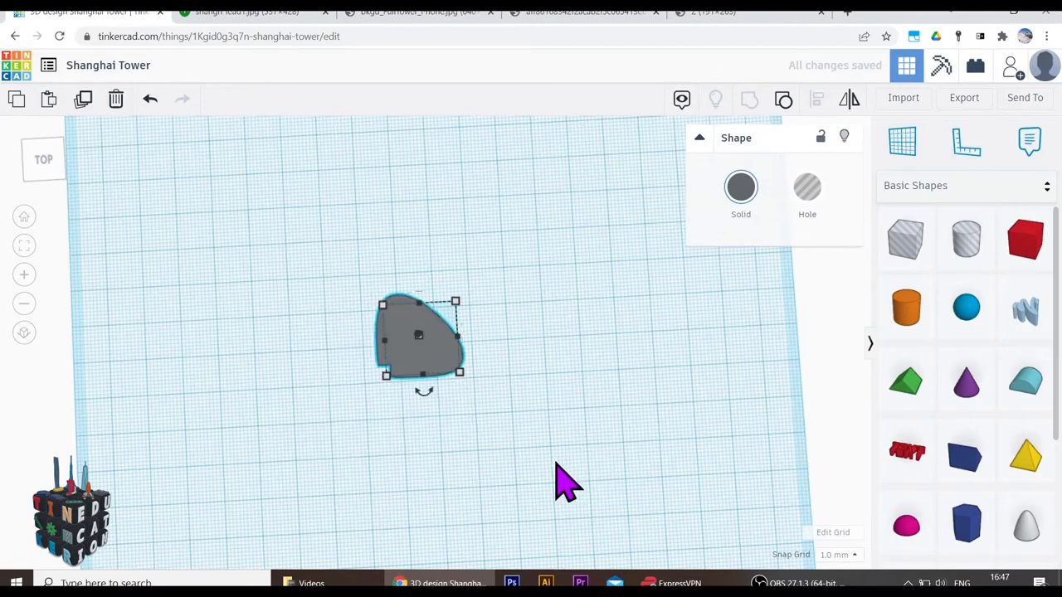
Inspect the merged flat shape from several angles, then return to the full tower photo.
{"action": "left_click_drag", "start_coordinate": [567, 481], "coordinate": [722, 382]}
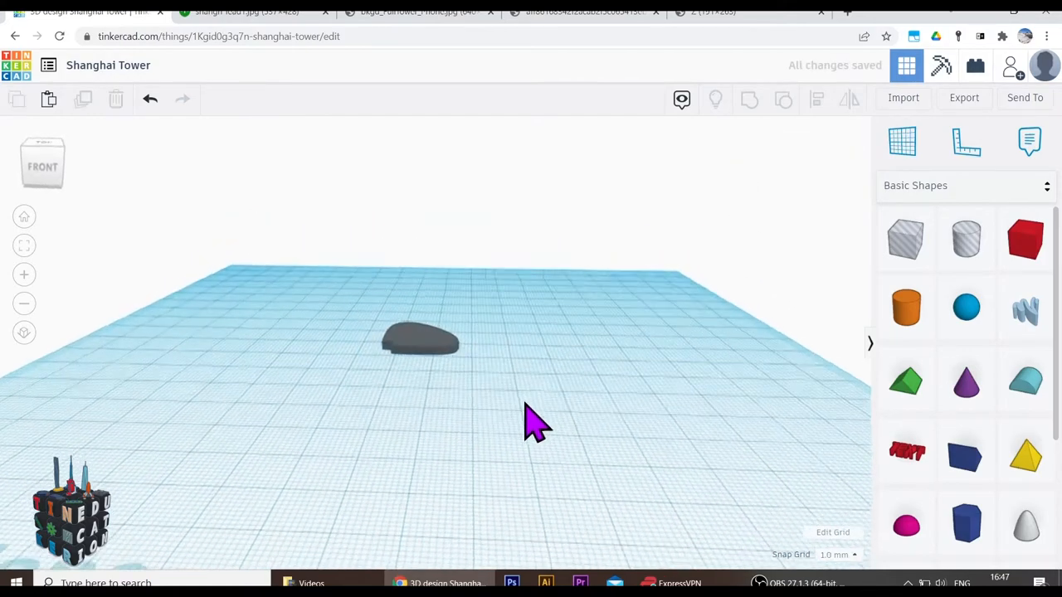
{"action": "left_click_drag", "start_coordinate": [535, 423], "coordinate": [498, 531]}
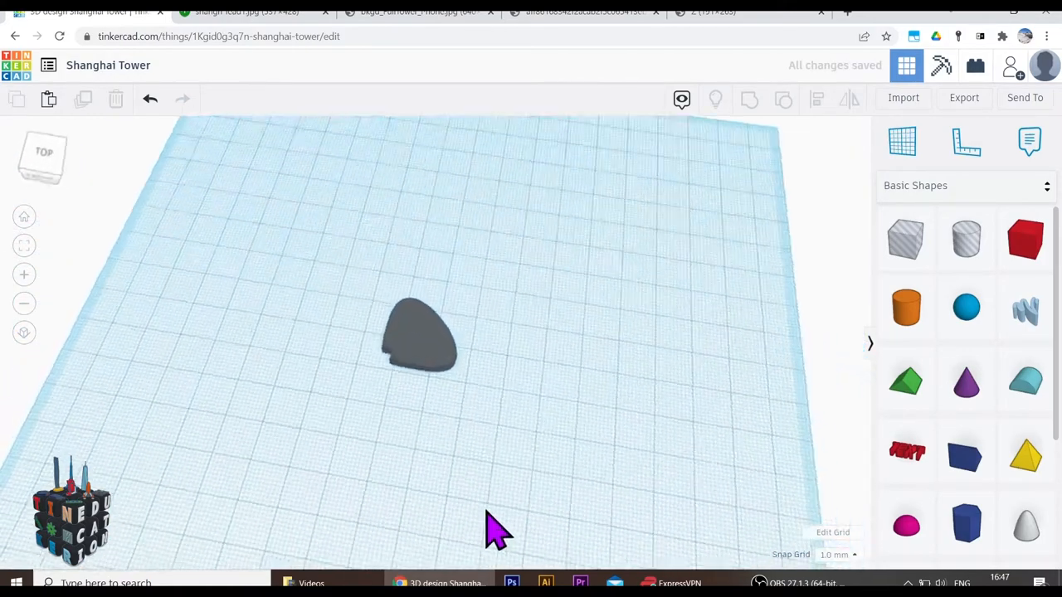
{"action": "left_click_drag", "start_coordinate": [498, 531], "coordinate": [611, 497]}
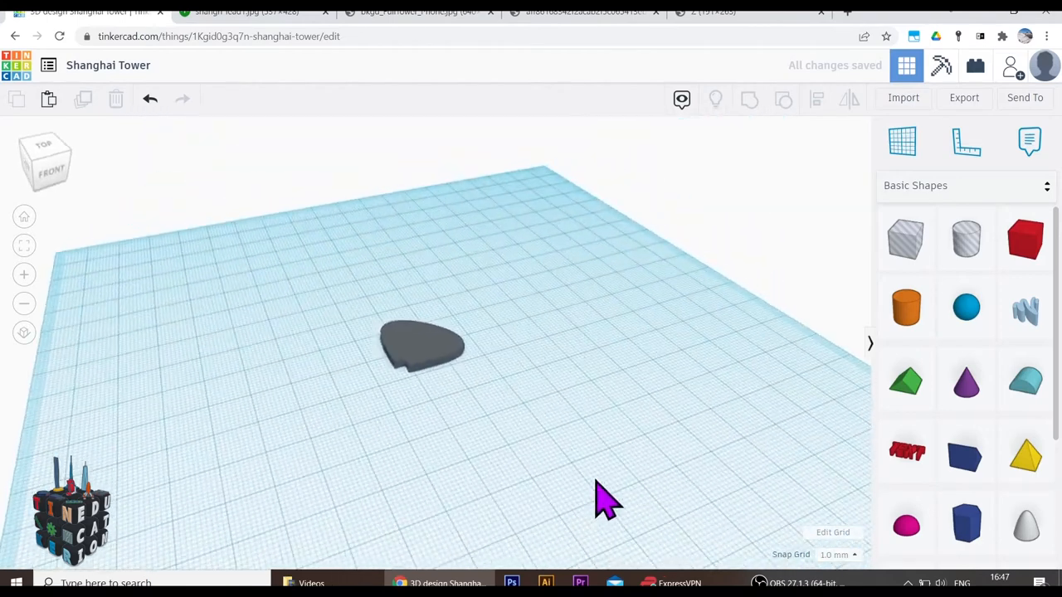
{"action": "left_click", "coordinate": [419, 11]}
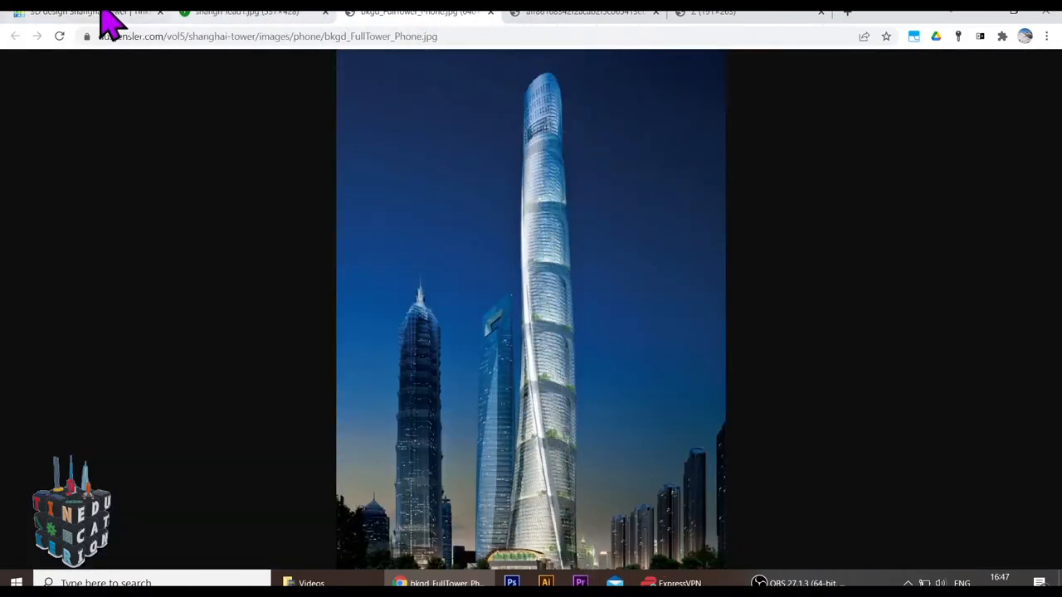
Return to the design and check the grouped flat shape on the workplane.
{"action": "left_click", "coordinate": [83, 11]}
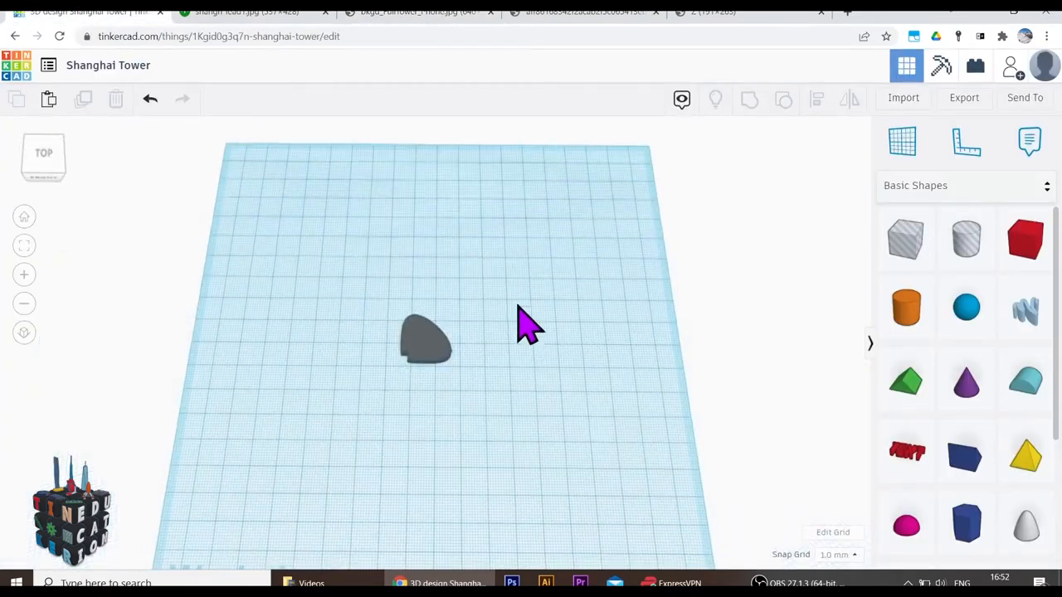
{"action": "left_click", "coordinate": [584, 12]}
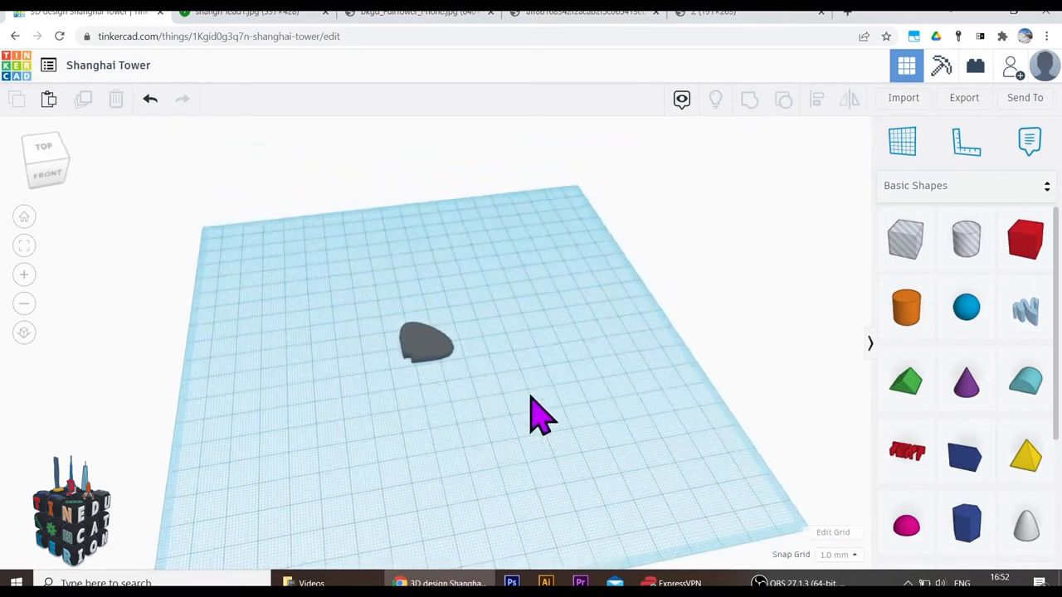
{"action": "left_click", "coordinate": [425, 340]}
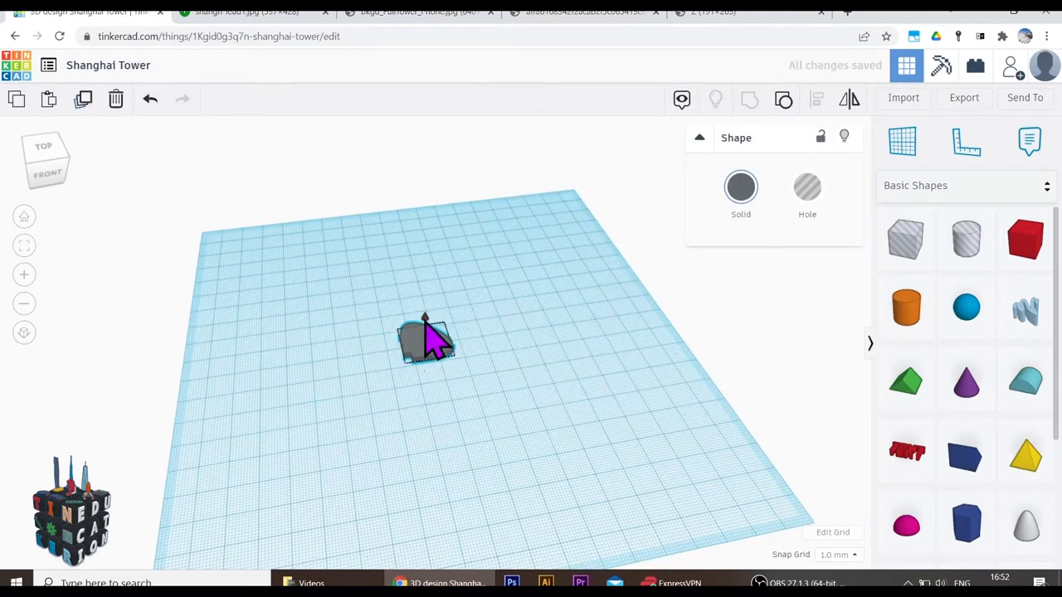
{"action": "left_click", "coordinate": [428, 340]}
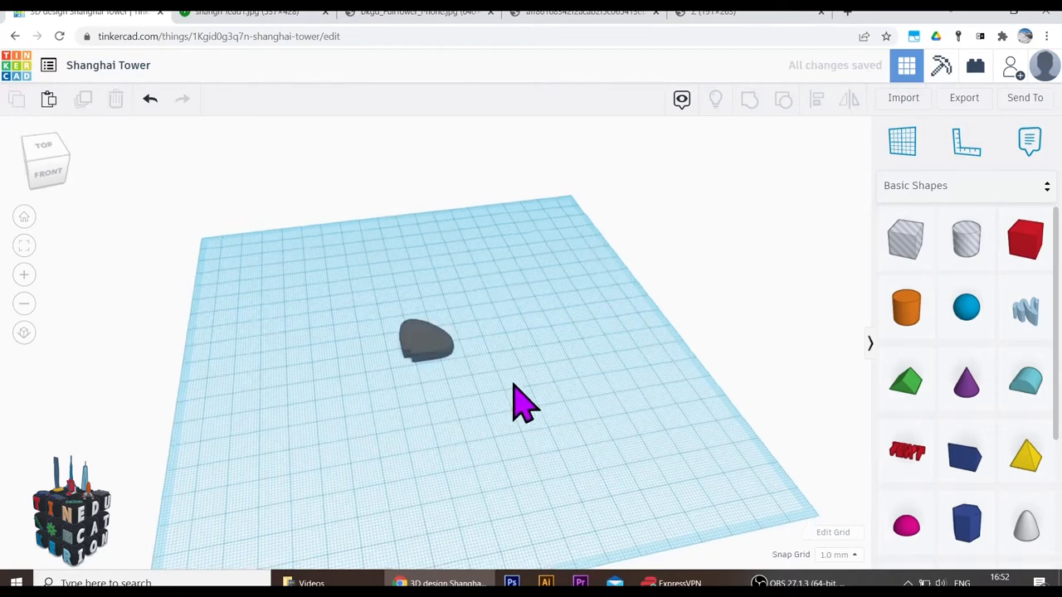
Place the small rounded slab on the workplane and select it for rotation.
{"action": "left_click_drag", "start_coordinate": [523, 406], "coordinate": [534, 465]}
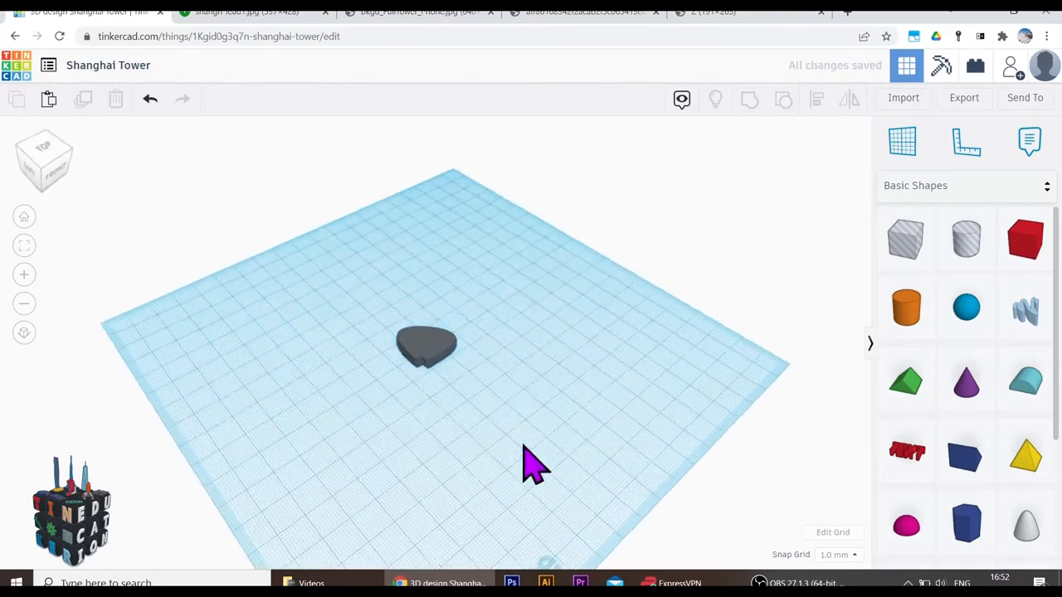
{"action": "left_click_drag", "start_coordinate": [535, 465], "coordinate": [457, 374]}
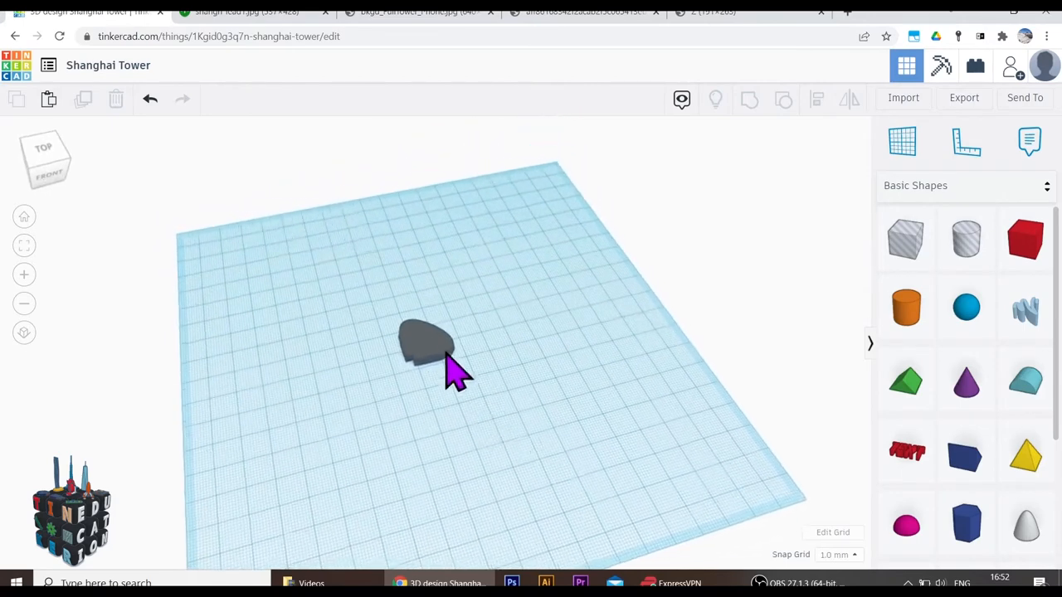
{"action": "left_click", "coordinate": [425, 344]}
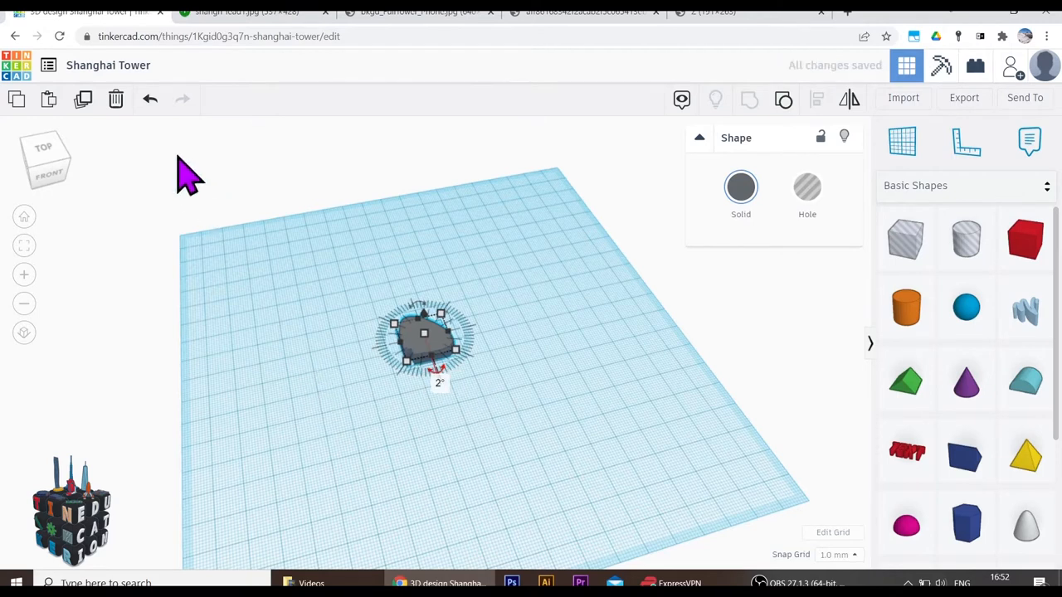
{"action": "mouse_move", "coordinate": [83, 100]}
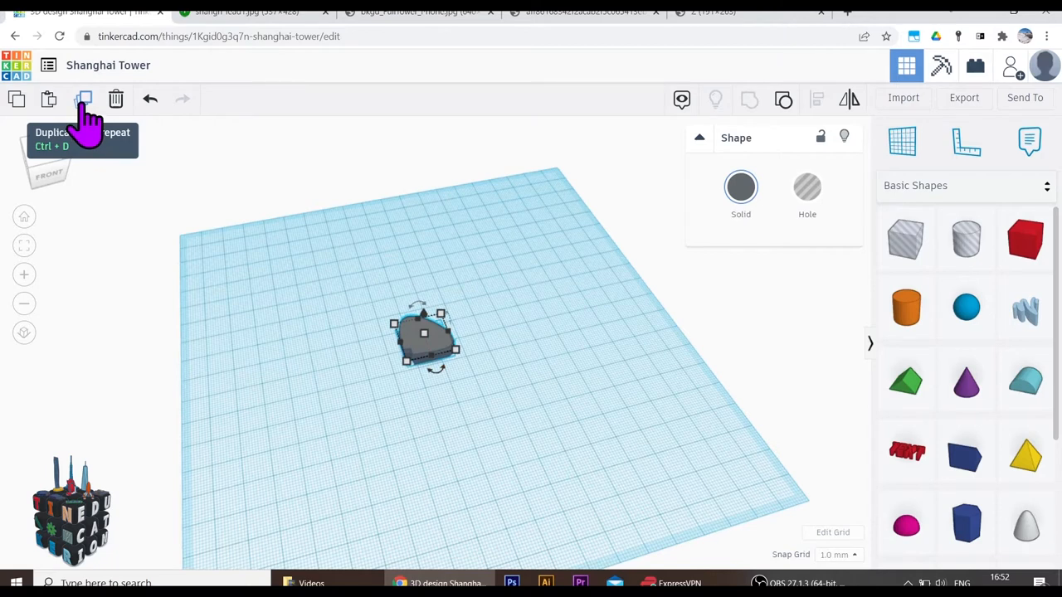
Duplicate and repeat the rotated slab to build a tall twisting column.
{"action": "left_click", "coordinate": [85, 99]}
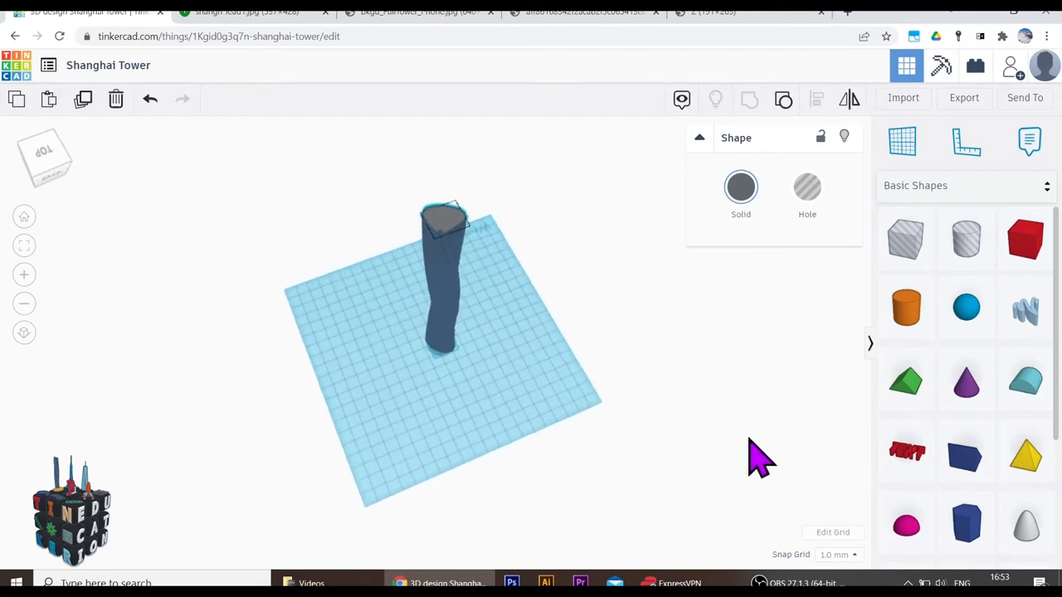
{"action": "left_click_drag", "start_coordinate": [760, 456], "coordinate": [253, 435]}
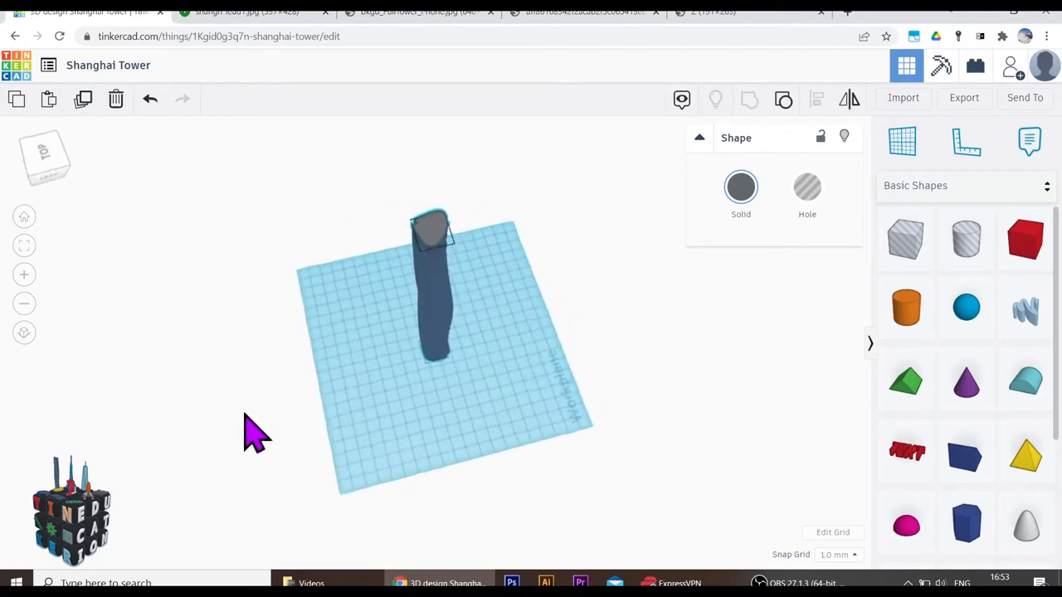
Compare the column against the reference photo and close in on the tower's lower slices.
{"action": "left_click", "coordinate": [418, 12]}
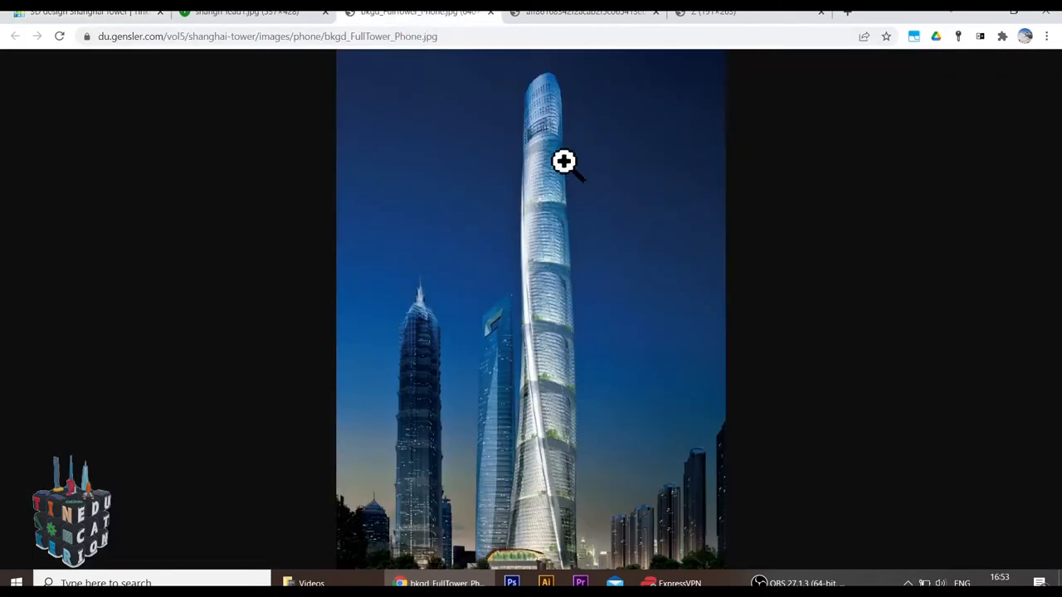
{"action": "mouse_move", "coordinate": [517, 143]}
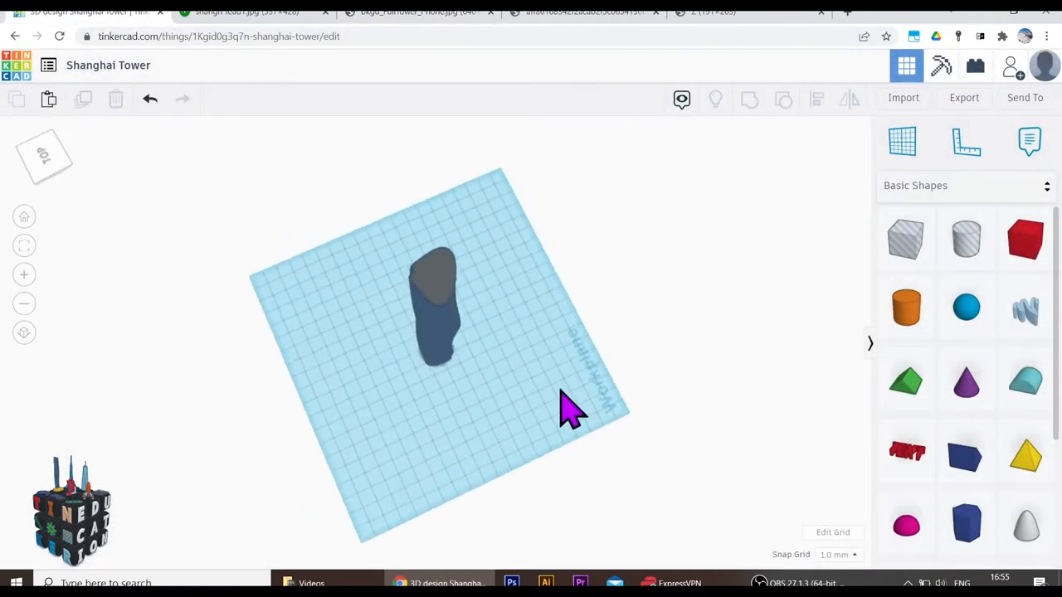
{"action": "left_click_drag", "start_coordinate": [567, 407], "coordinate": [481, 373]}
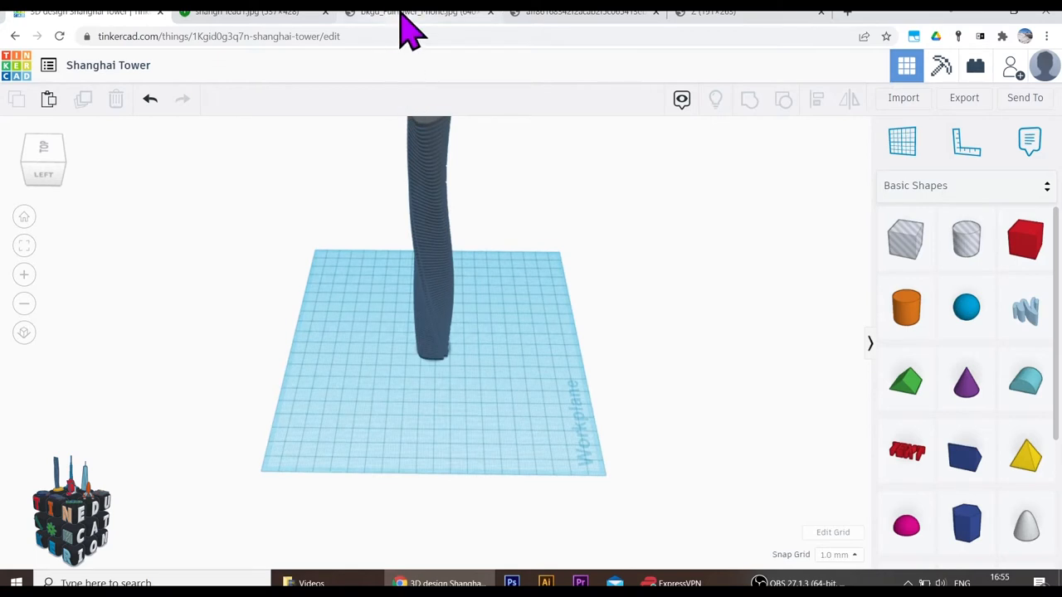
{"action": "left_click", "coordinate": [414, 11]}
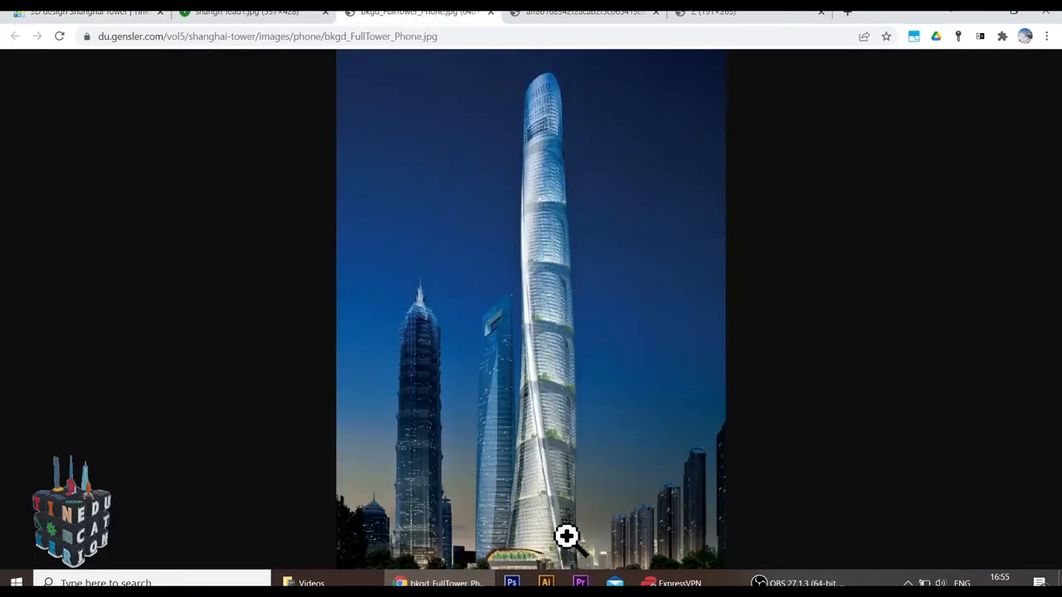
{"action": "mouse_move", "coordinate": [556, 521]}
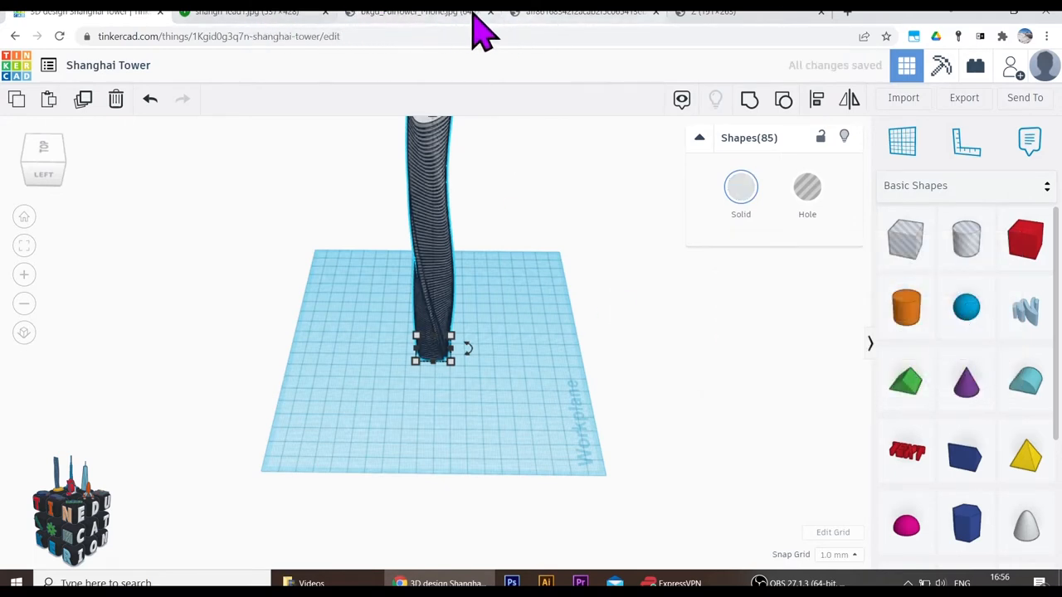
{"action": "left_click", "coordinate": [415, 11]}
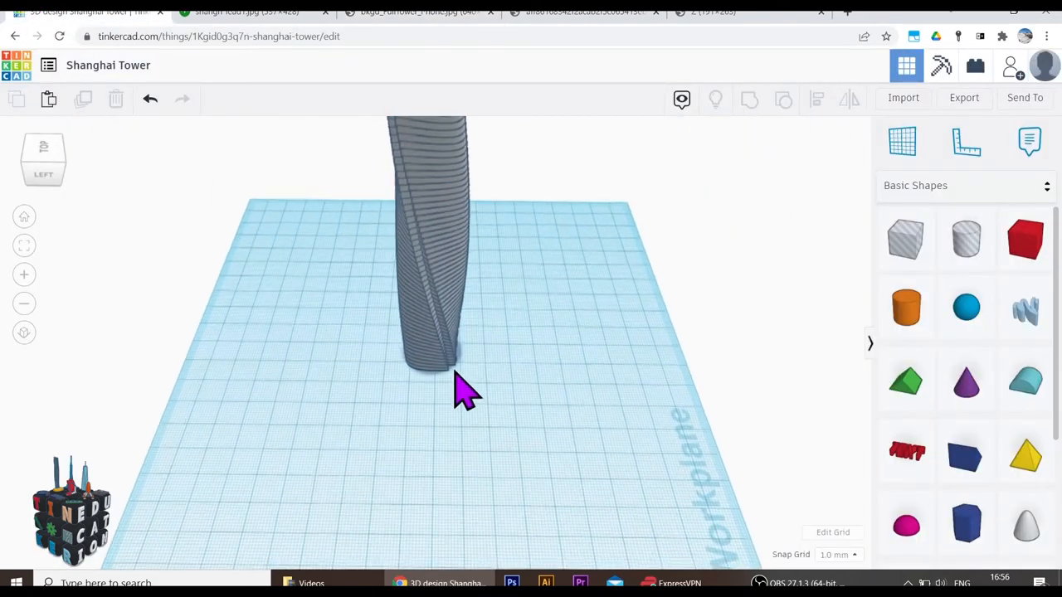
{"action": "left_click_drag", "start_coordinate": [456, 390], "coordinate": [440, 406]}
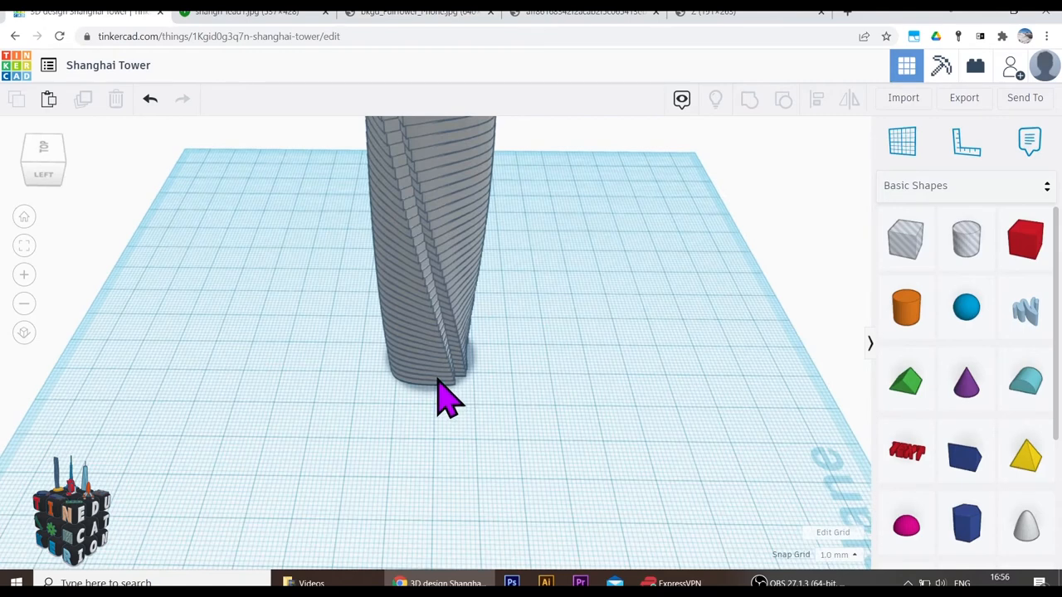
{"action": "mouse_move", "coordinate": [448, 382]}
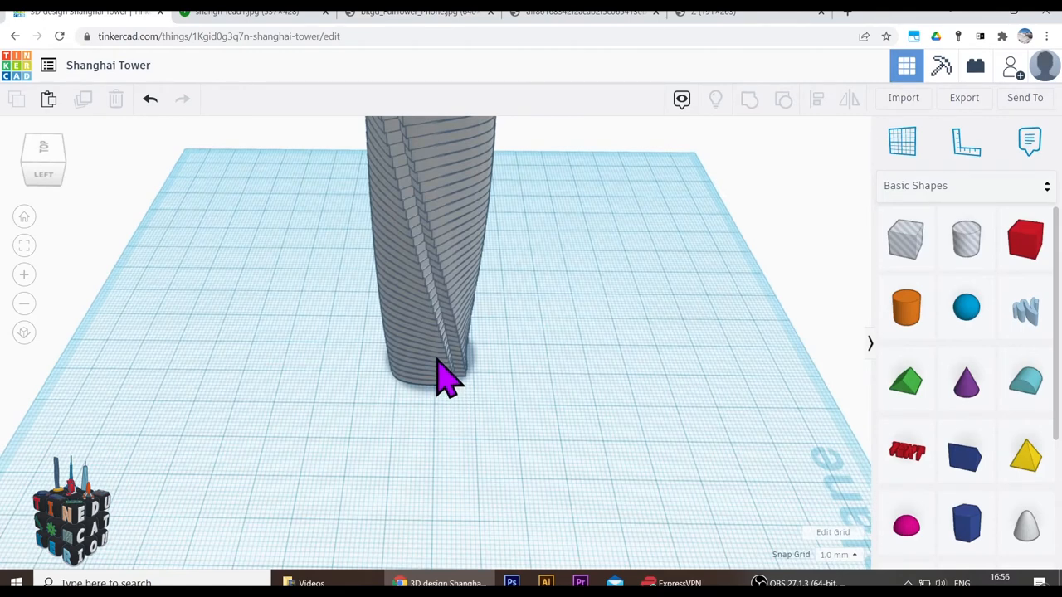
{"action": "mouse_move", "coordinate": [440, 357]}
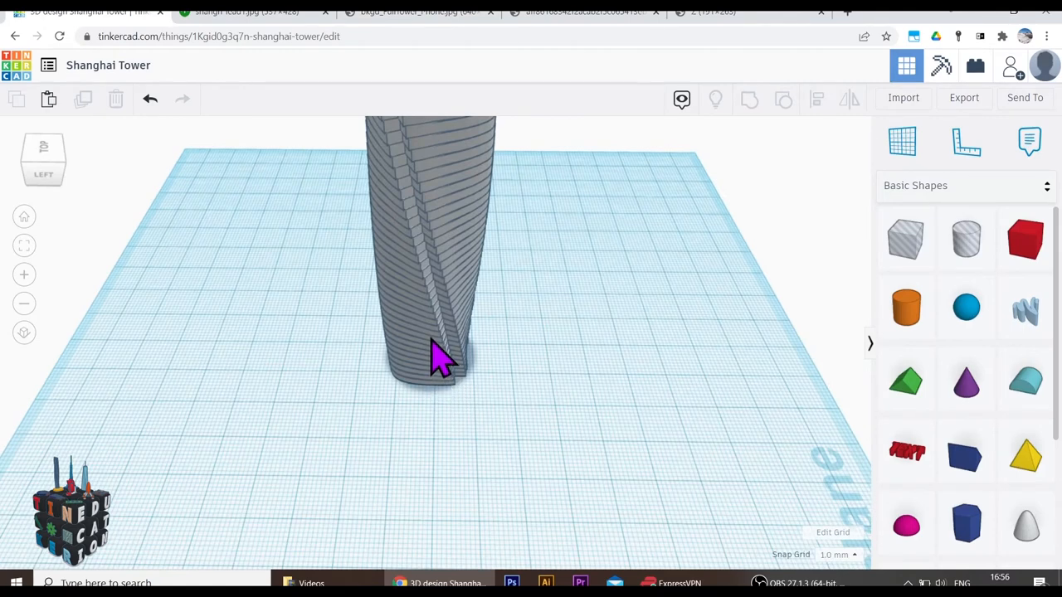
{"action": "mouse_move", "coordinate": [440, 340]}
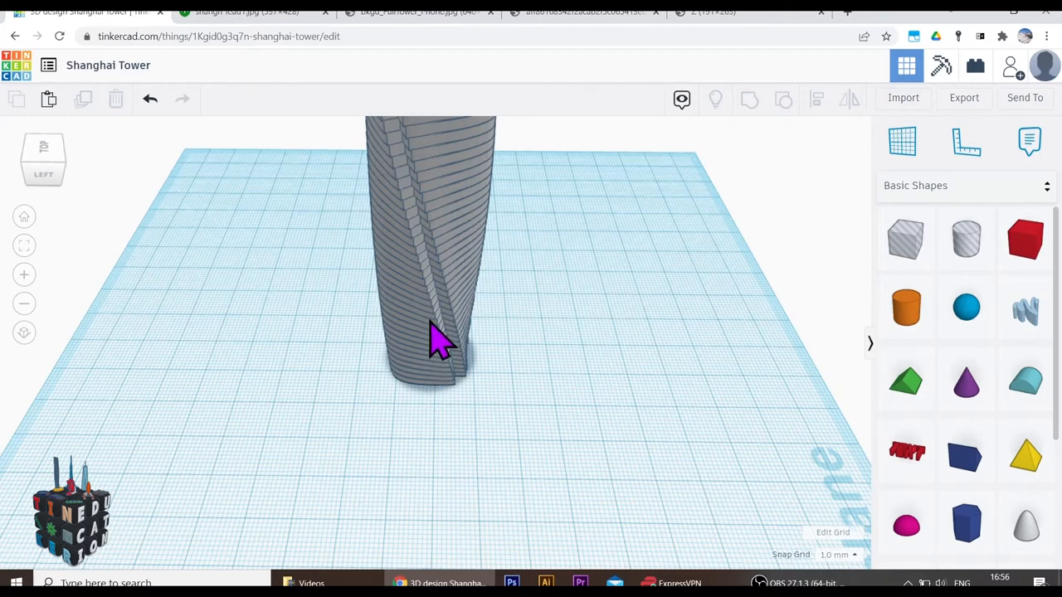
Colour a series of slices dark so a spiral band climbs the tower's side.
{"action": "left_click", "coordinate": [428, 340]}
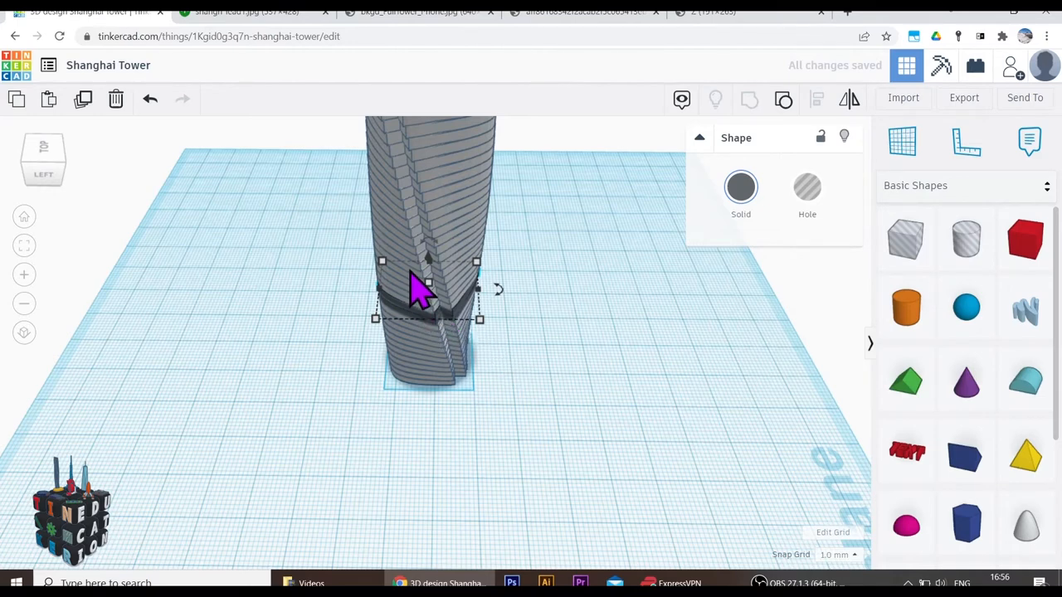
{"action": "mouse_move", "coordinate": [415, 257]}
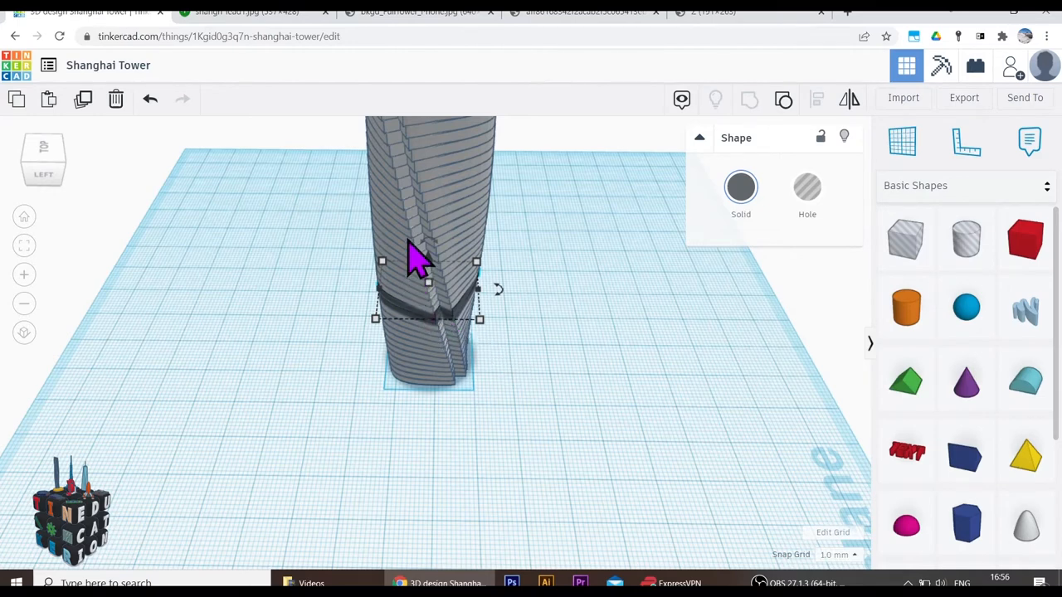
{"action": "mouse_move", "coordinate": [414, 224]}
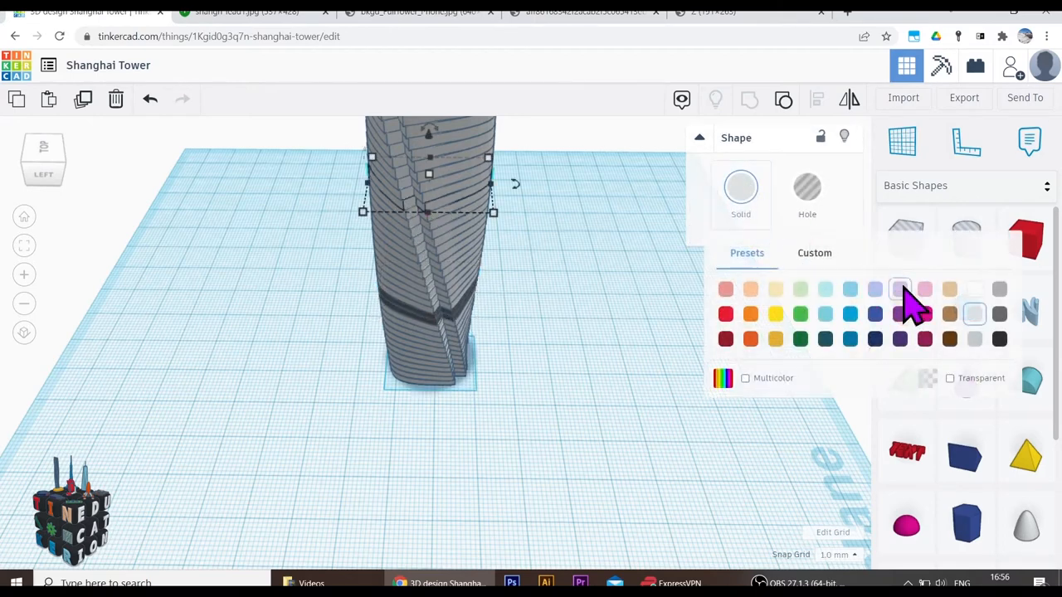
{"action": "left_click", "coordinate": [899, 288]}
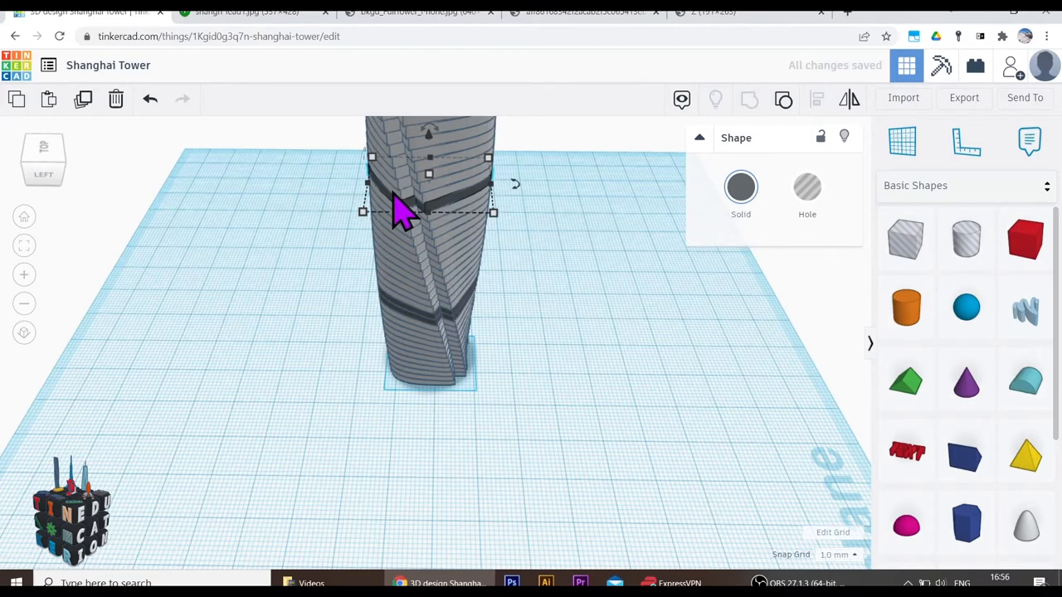
{"action": "left_click", "coordinate": [741, 186]}
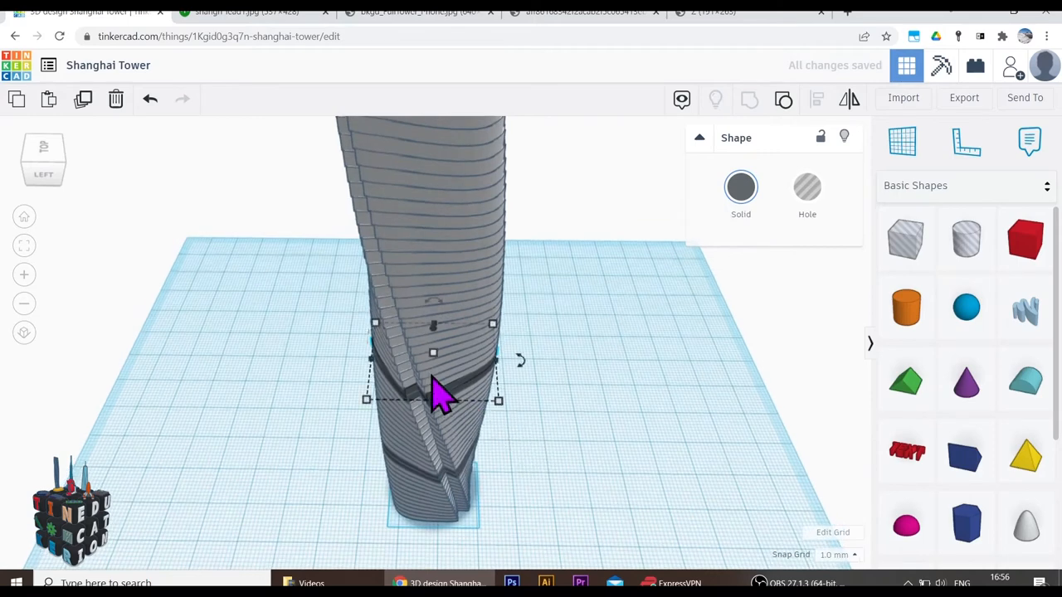
{"action": "left_click", "coordinate": [740, 186]}
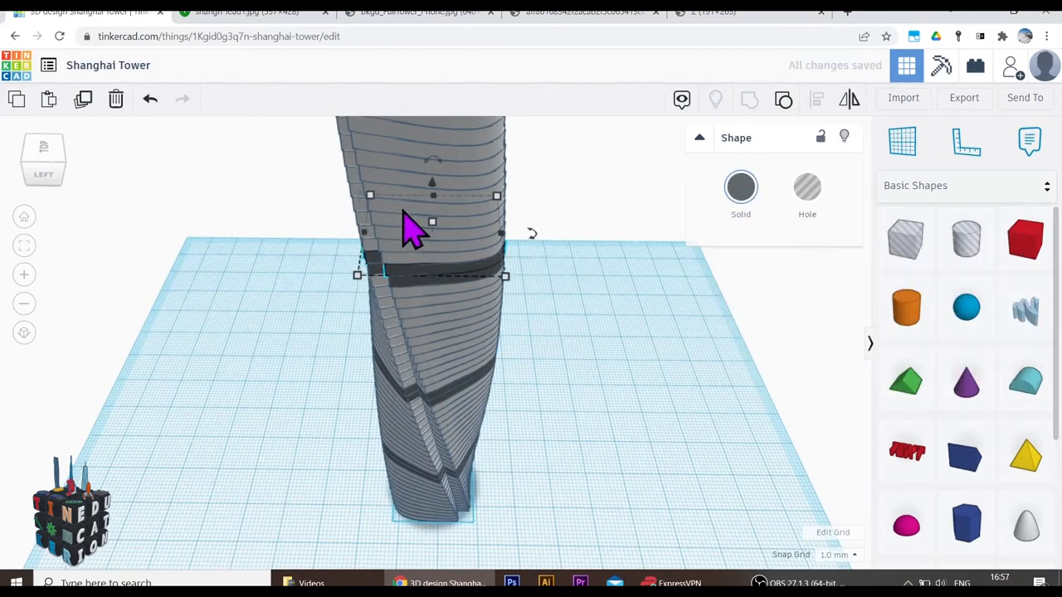
{"action": "left_click", "coordinate": [740, 186]}
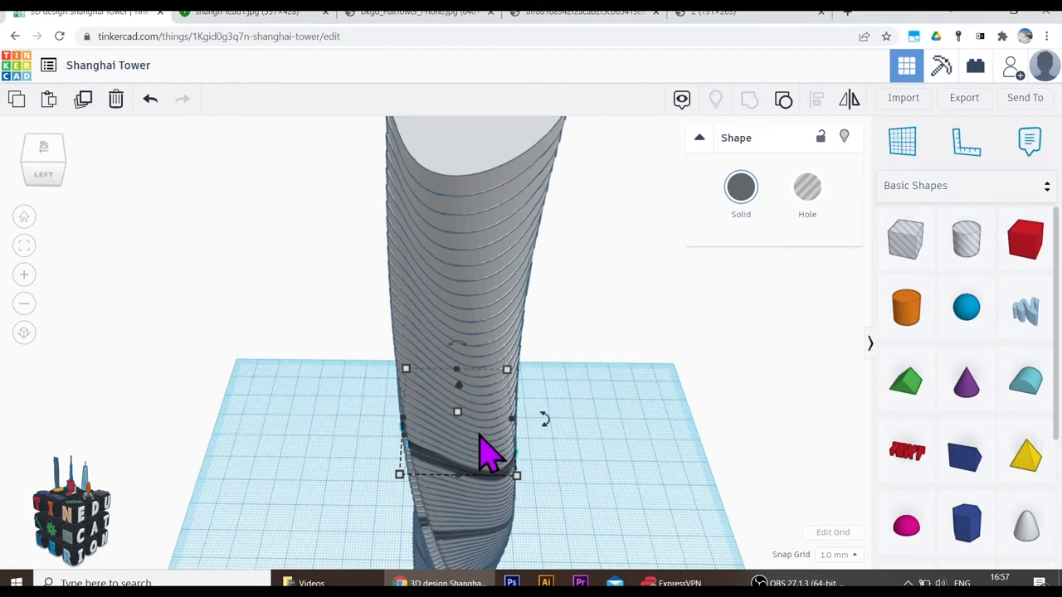
{"action": "left_click_drag", "start_coordinate": [485, 451], "coordinate": [485, 385]}
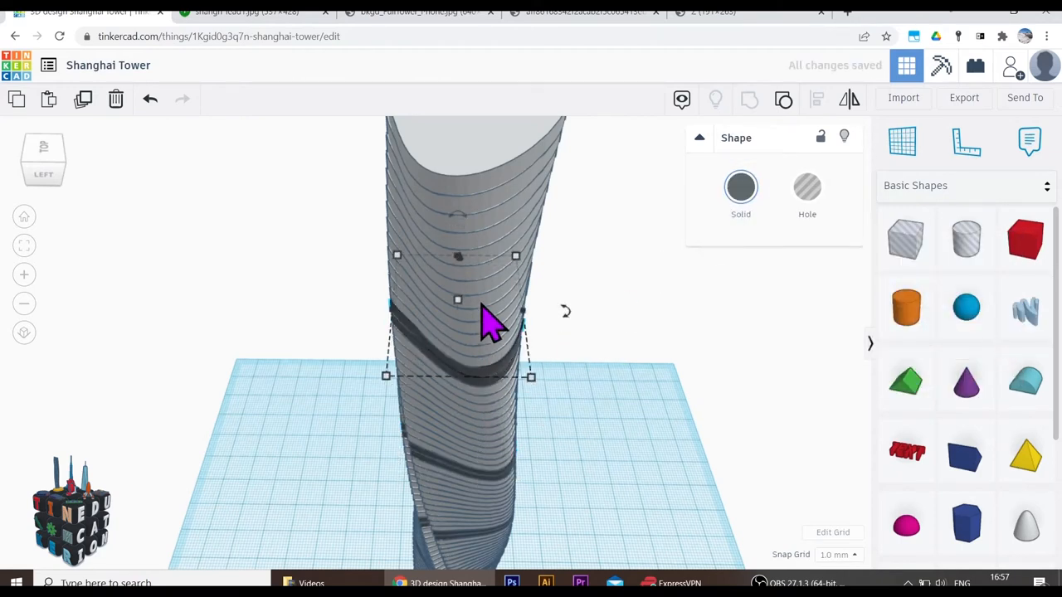
{"action": "left_click_drag", "start_coordinate": [489, 324], "coordinate": [639, 423]}
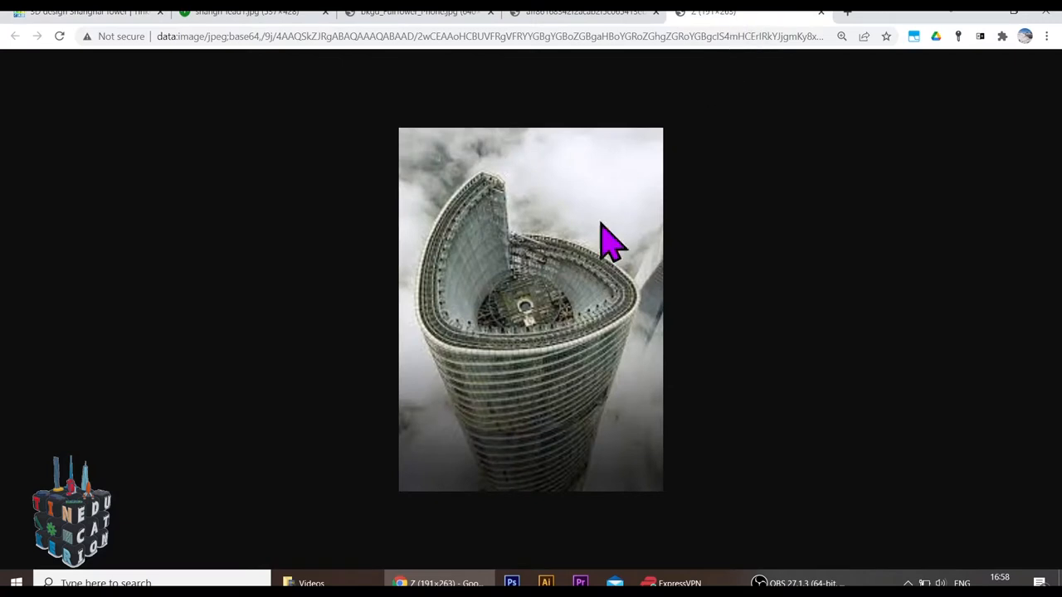
{"action": "mouse_move", "coordinate": [478, 233]}
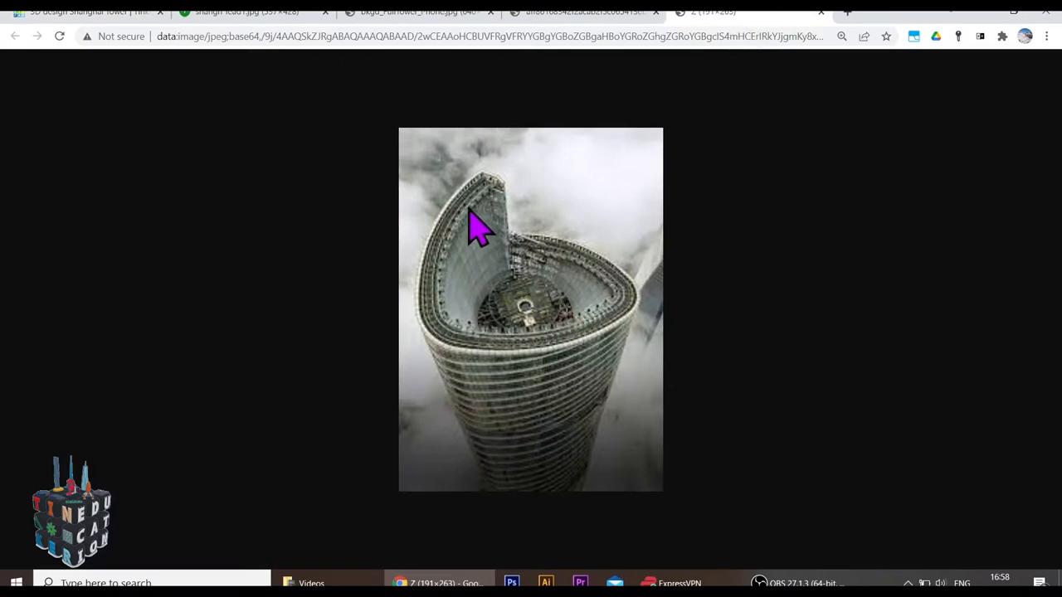
{"action": "mouse_move", "coordinate": [435, 236]}
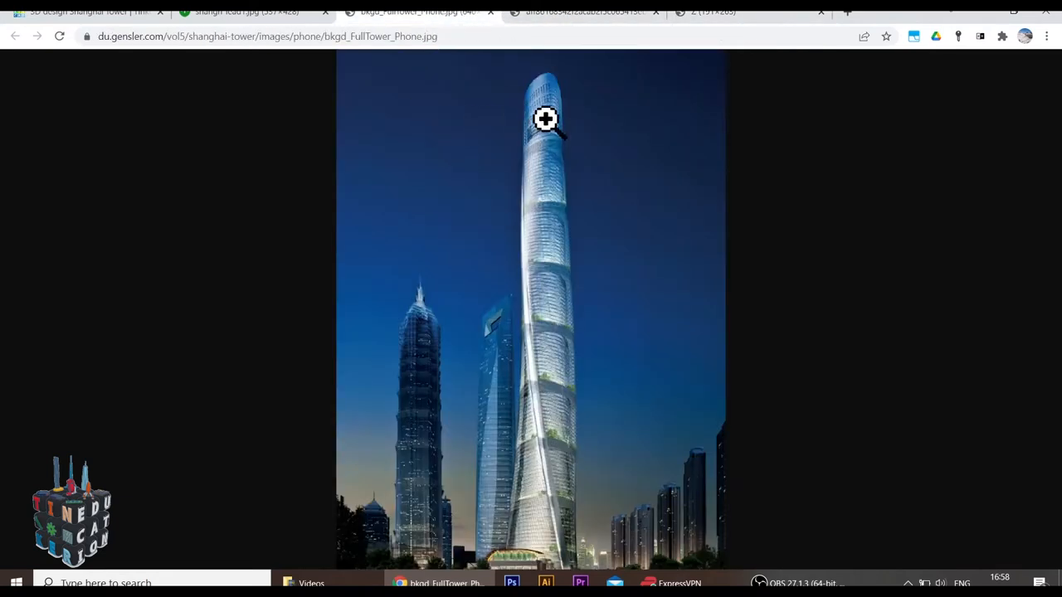
Bring up the shangh-lead1.jpg aerial photo of the tower.
{"action": "left_click", "coordinate": [241, 12]}
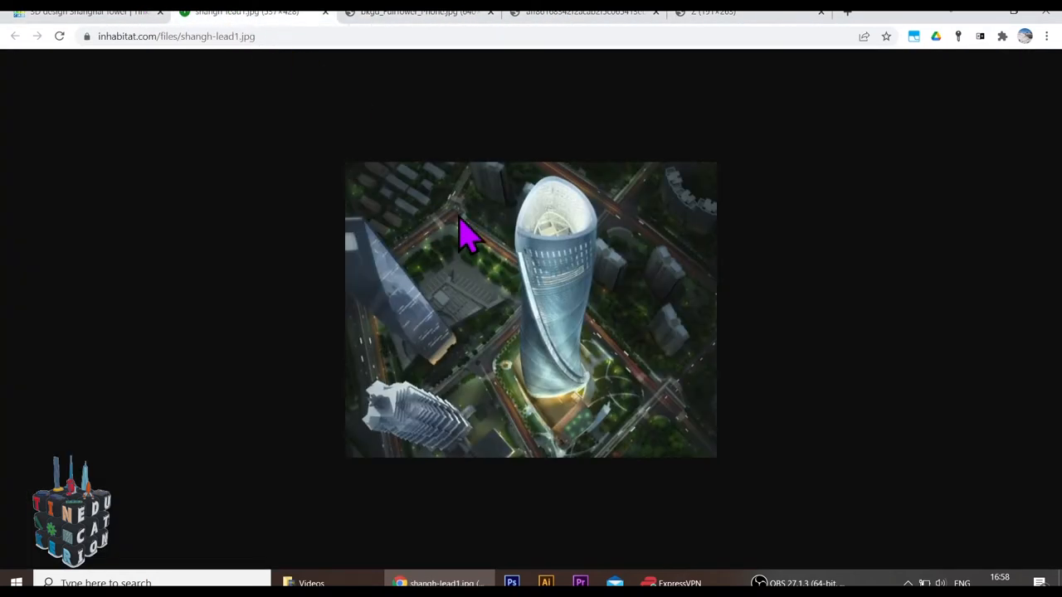
{"action": "mouse_move", "coordinate": [528, 252]}
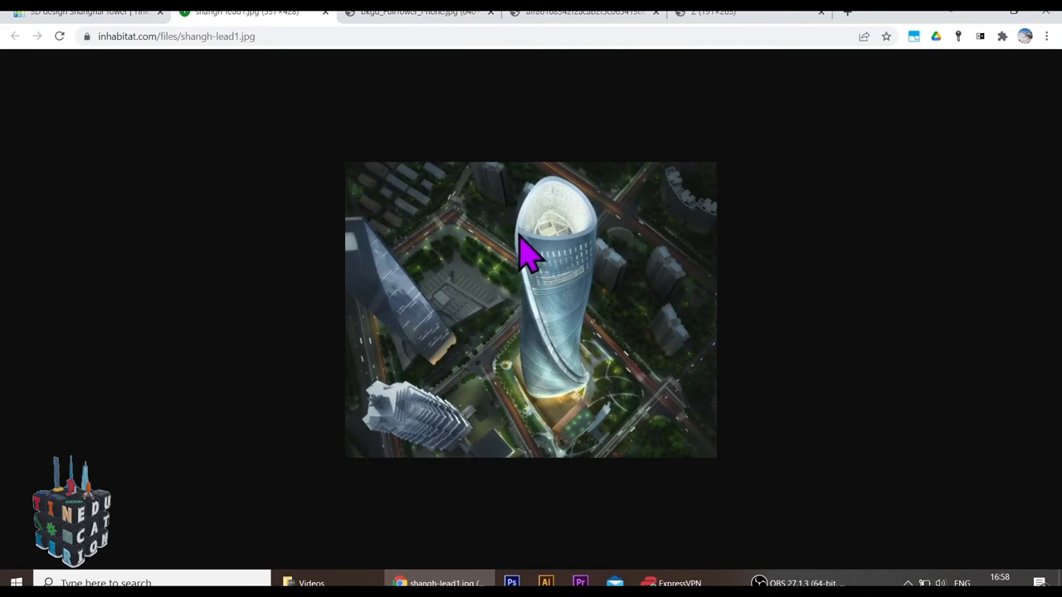
{"action": "mouse_move", "coordinate": [531, 262]}
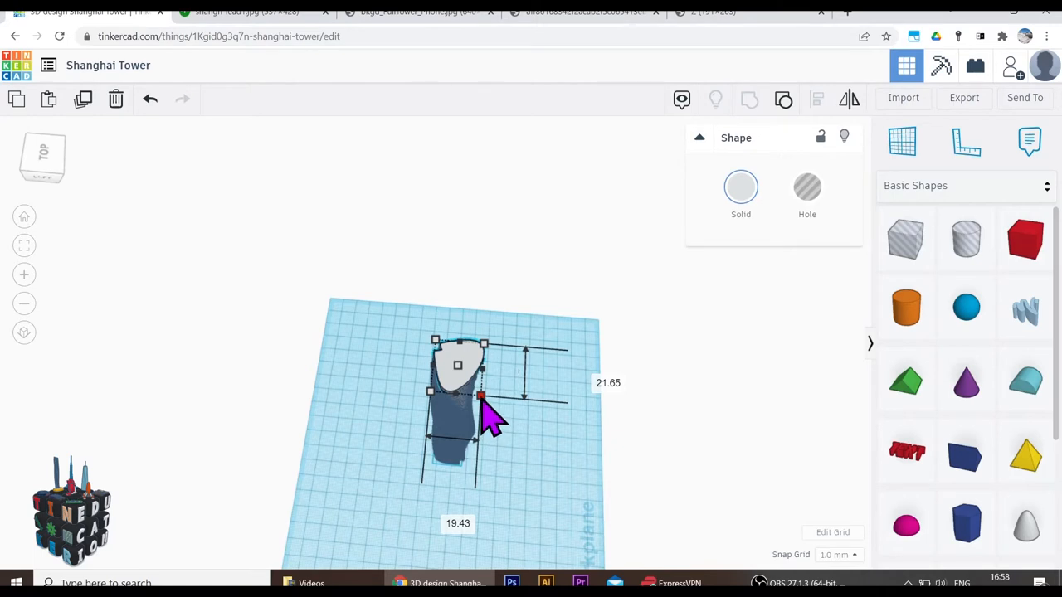
Resize the tower footprint, select its top piece, and check the aerial reference photo.
{"action": "left_click_drag", "start_coordinate": [481, 395], "coordinate": [473, 390]}
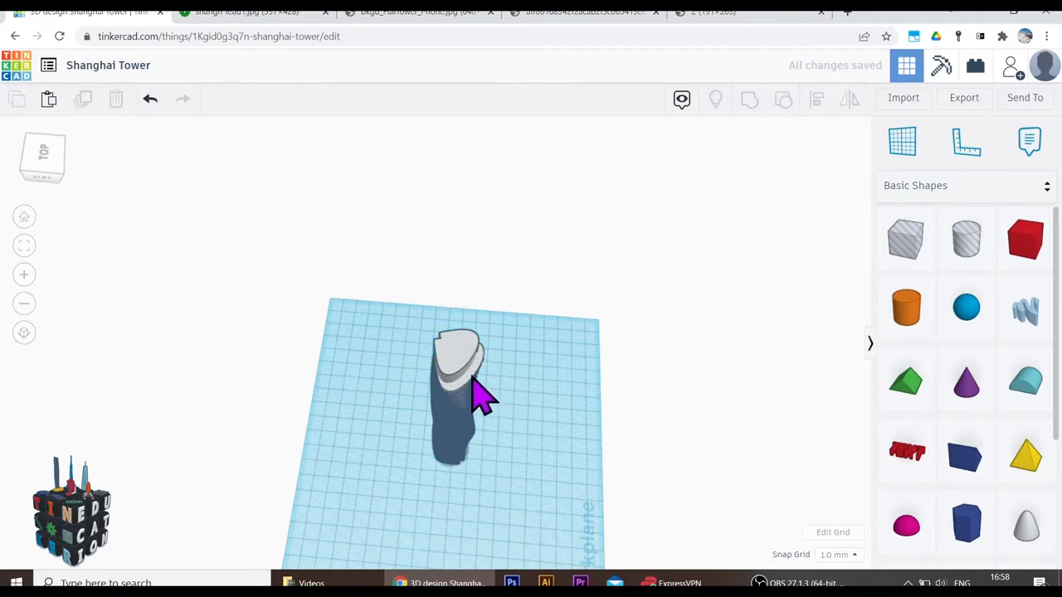
{"action": "left_click", "coordinate": [461, 369]}
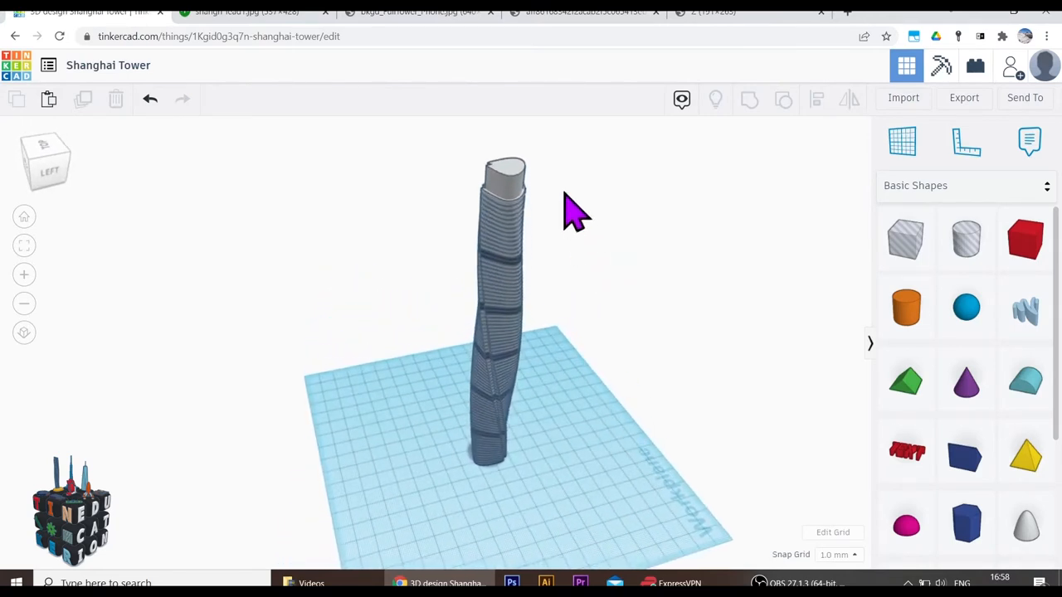
{"action": "left_click", "coordinate": [507, 174]}
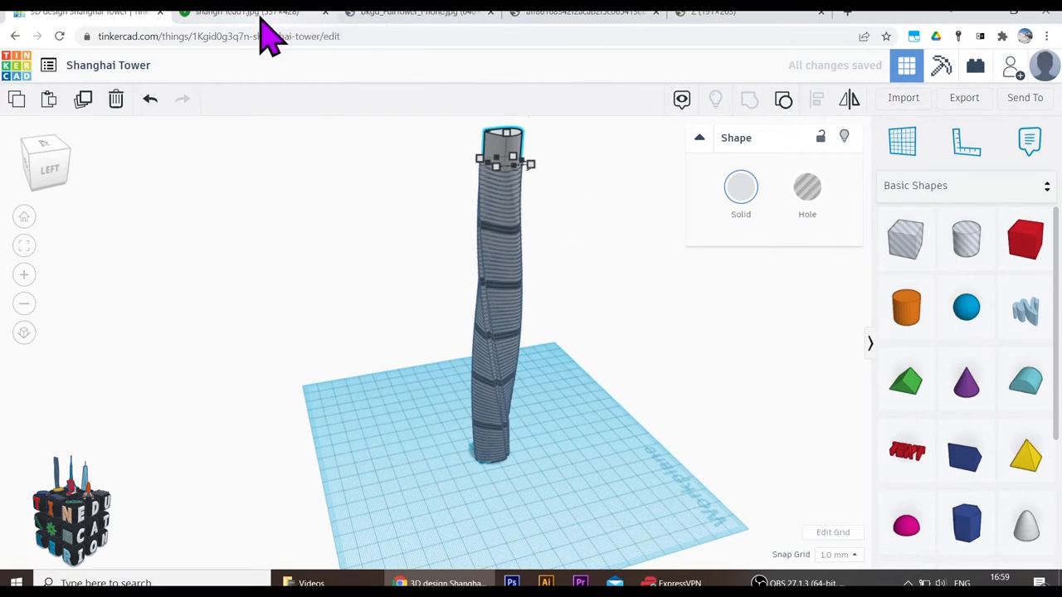
{"action": "left_click", "coordinate": [240, 11]}
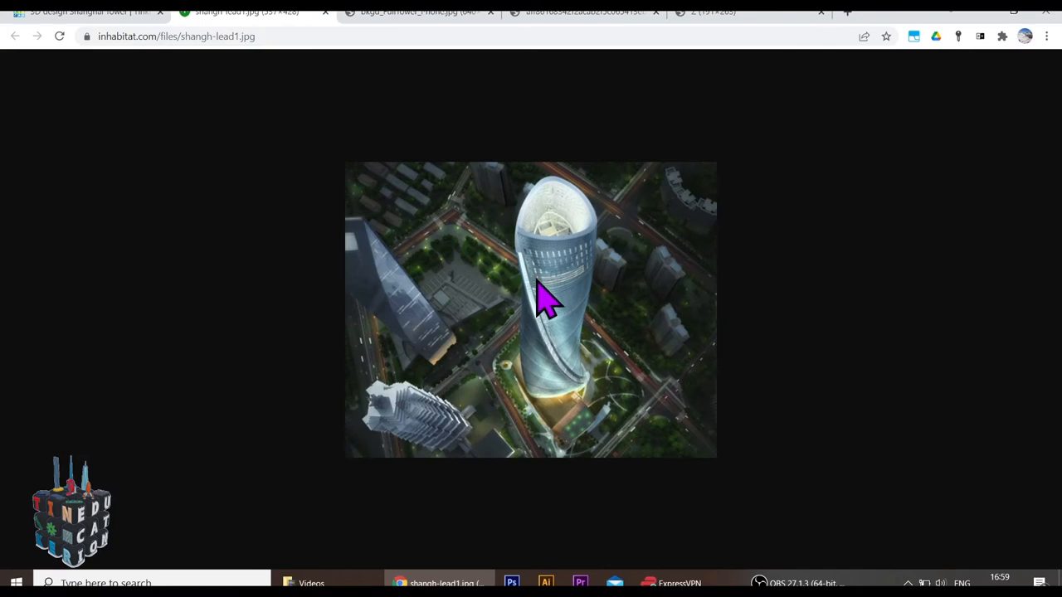
{"action": "mouse_move", "coordinate": [539, 252]}
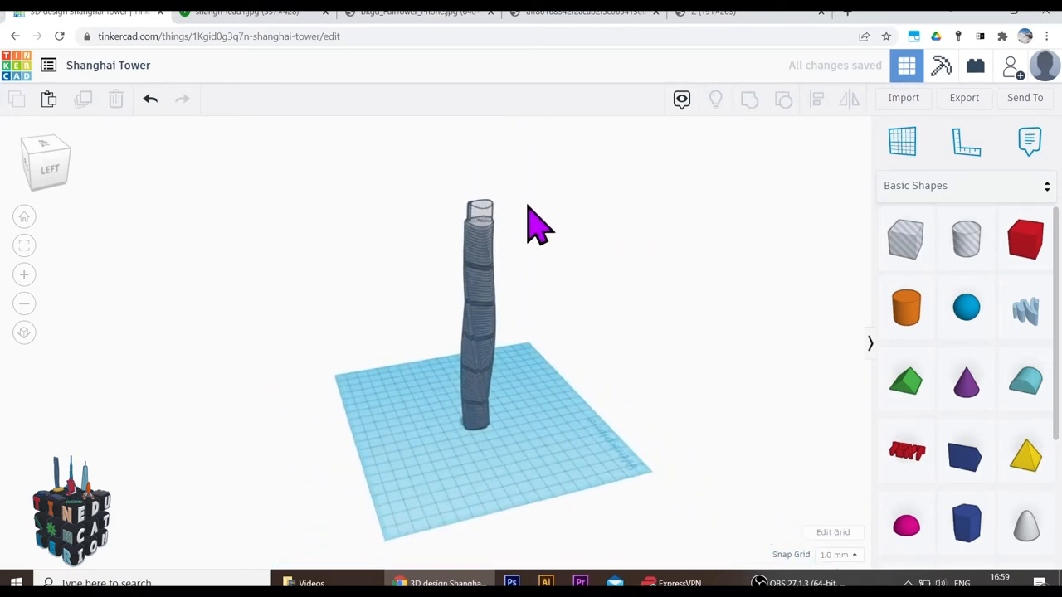
Select the twisting tower and change its solid colour, viewing it from around.
{"action": "left_click", "coordinate": [481, 216]}
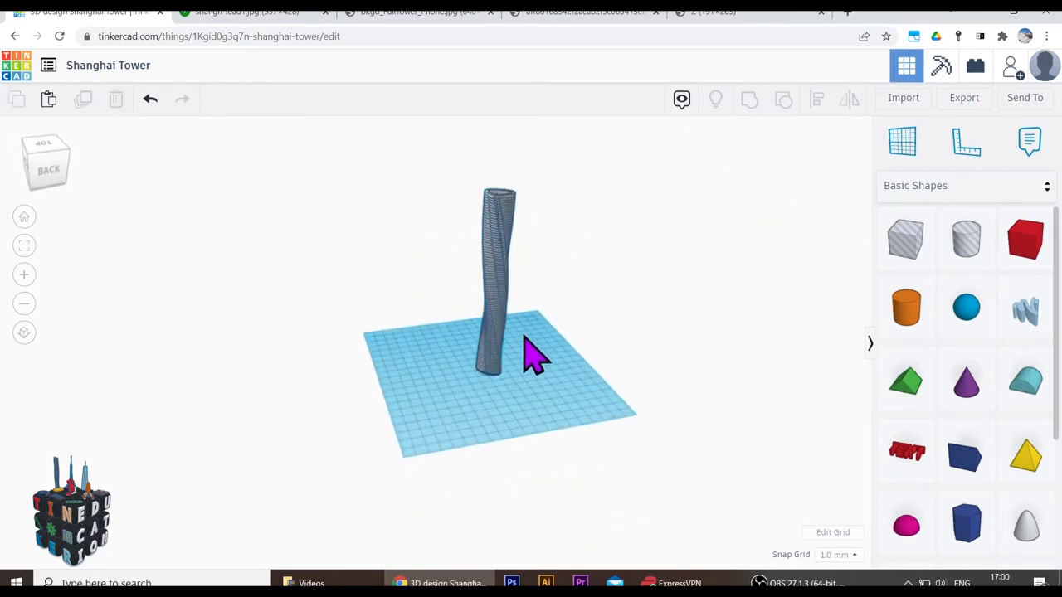
{"action": "mouse_move", "coordinate": [456, 163]}
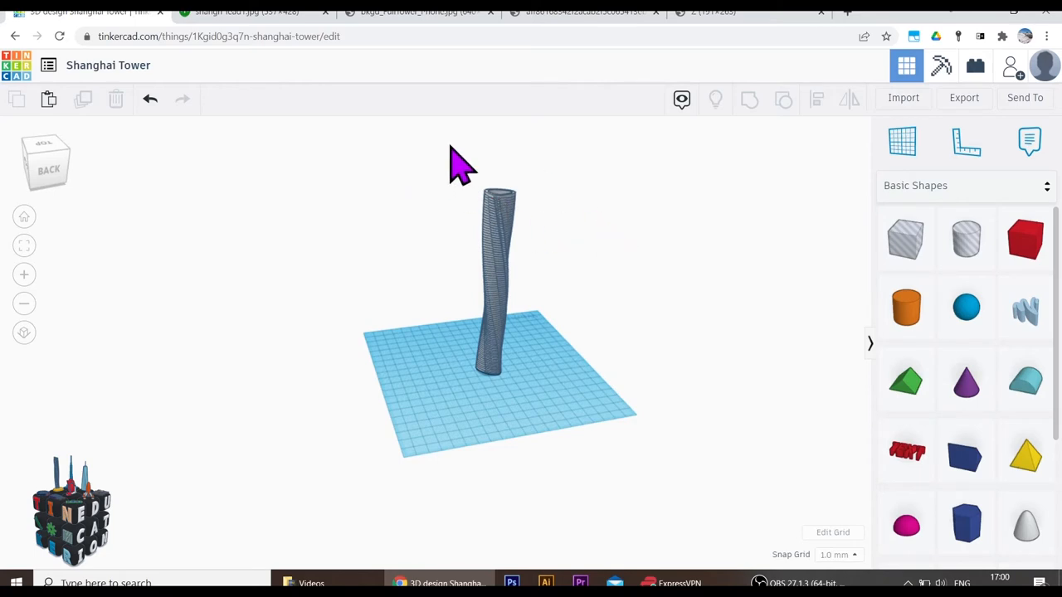
{"action": "left_click", "coordinate": [496, 290]}
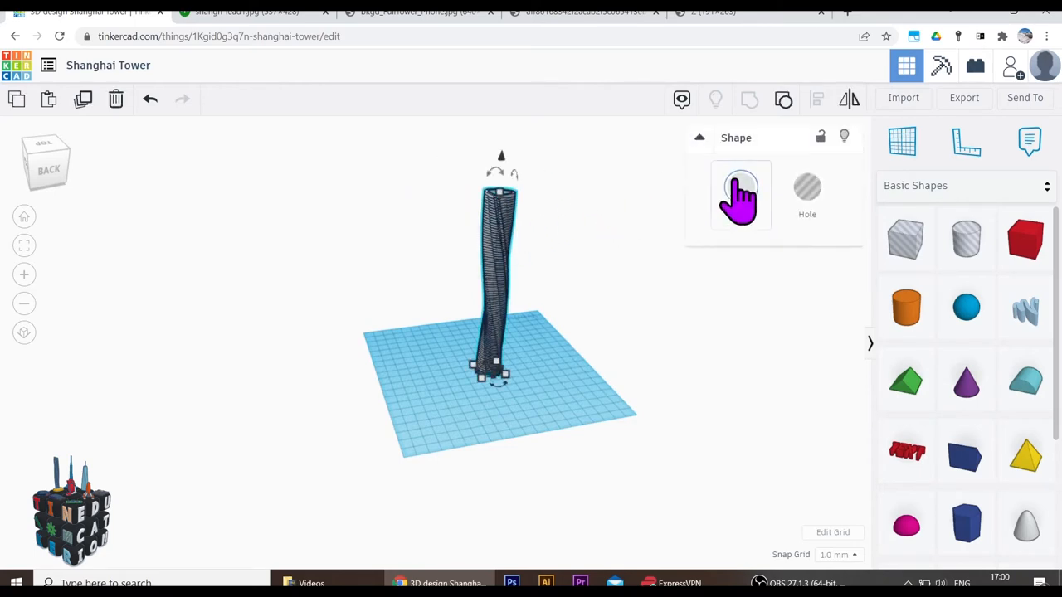
{"action": "left_click", "coordinate": [740, 186]}
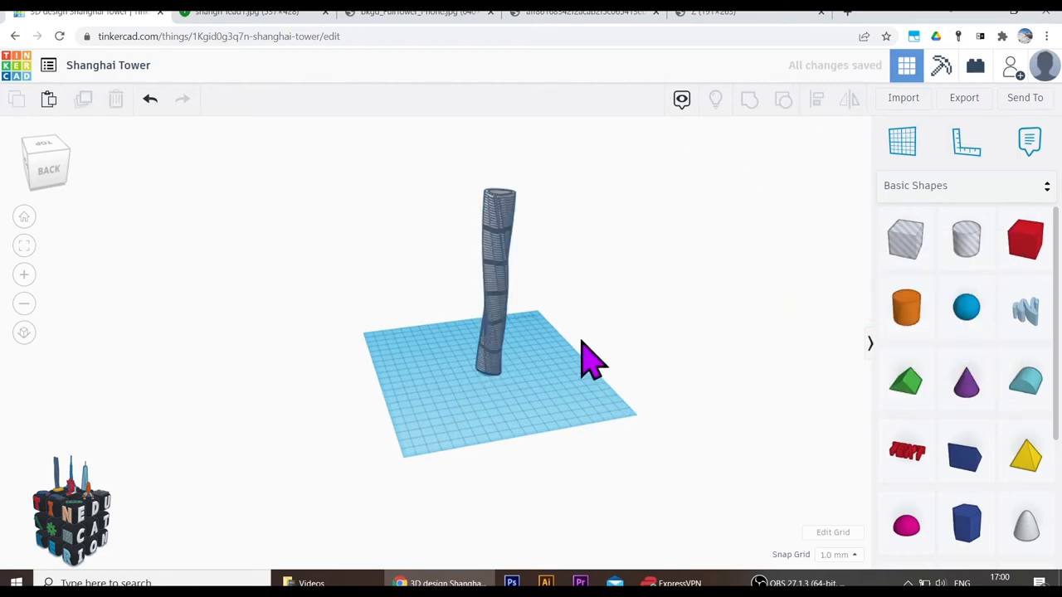
{"action": "left_click_drag", "start_coordinate": [589, 362], "coordinate": [324, 332]}
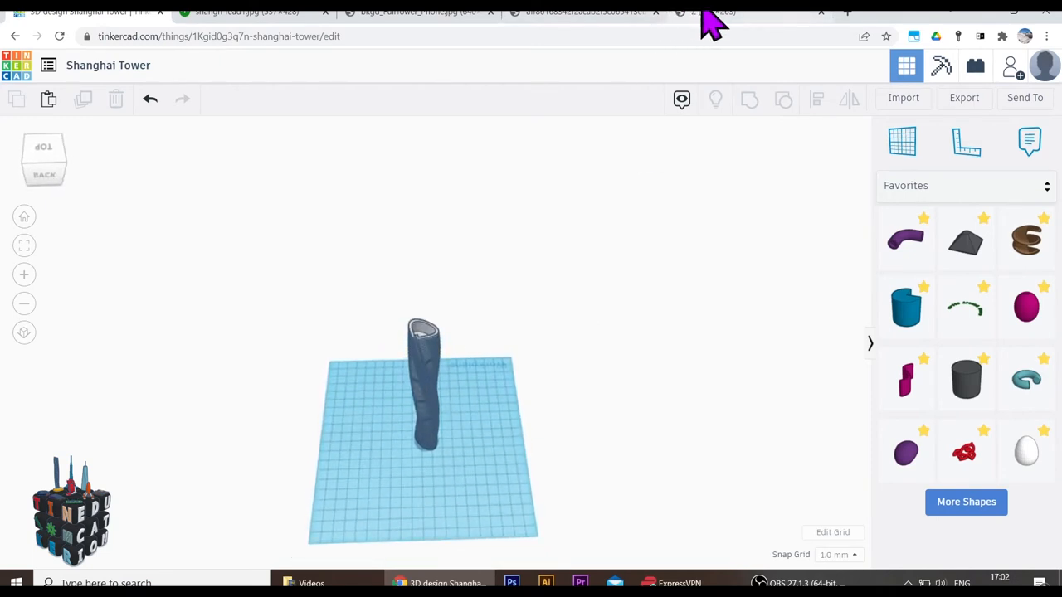
{"action": "left_click", "coordinate": [713, 12]}
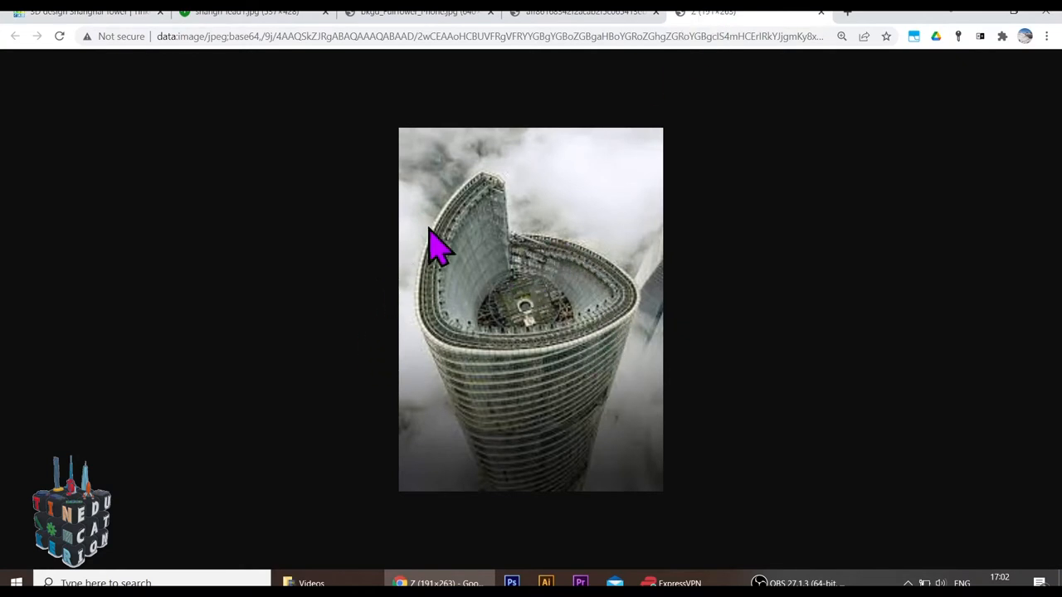
{"action": "left_click", "coordinate": [246, 12]}
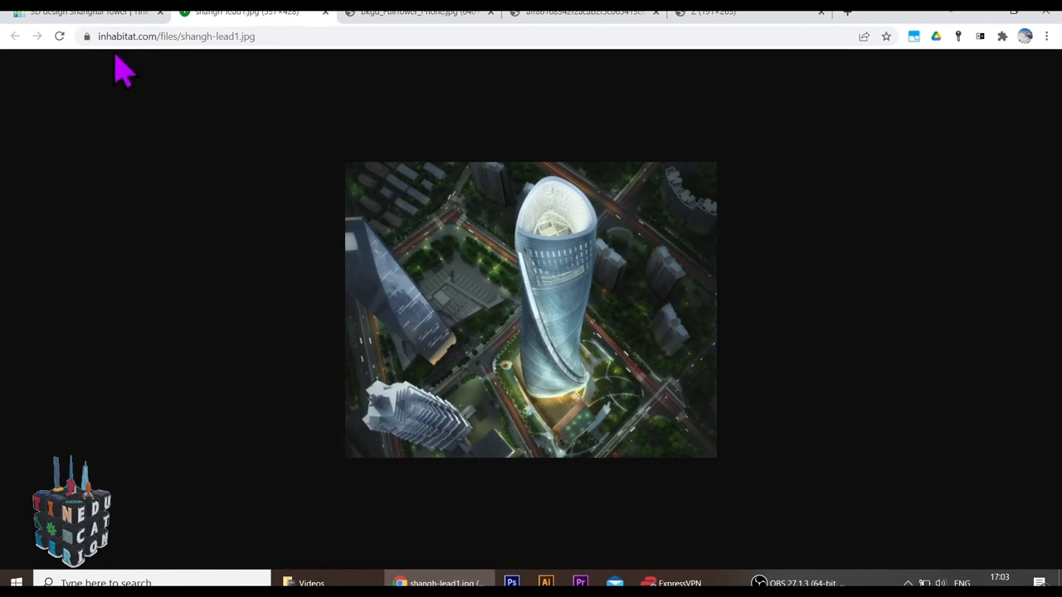
{"action": "left_click", "coordinate": [91, 10]}
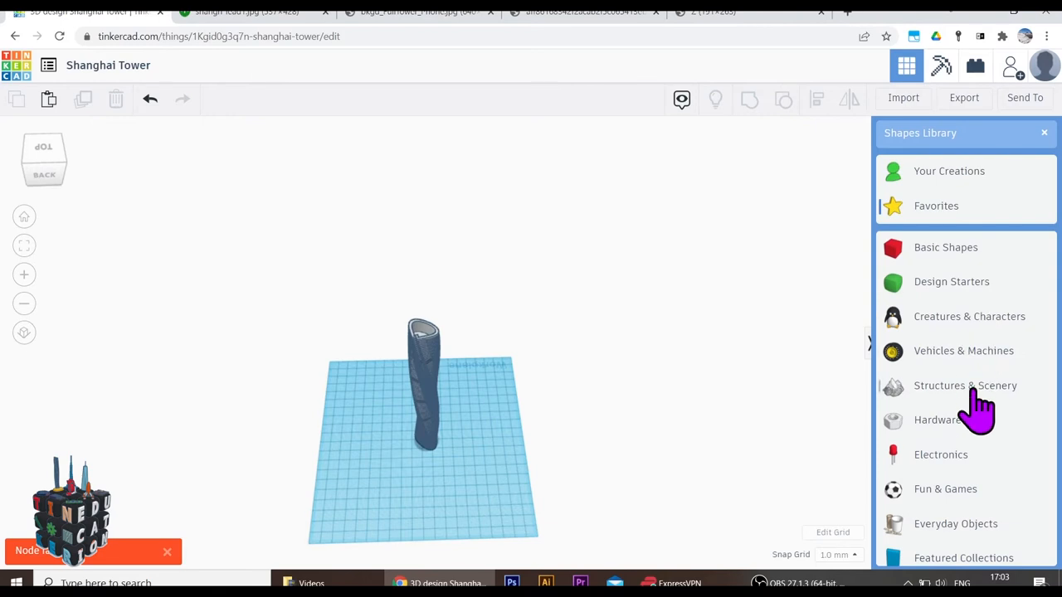
Place the brown semi buttress twist shape from the Shape Generators favourites onto the workplane.
{"action": "scroll", "scroll_direction": "down", "scroll_amount": 3}
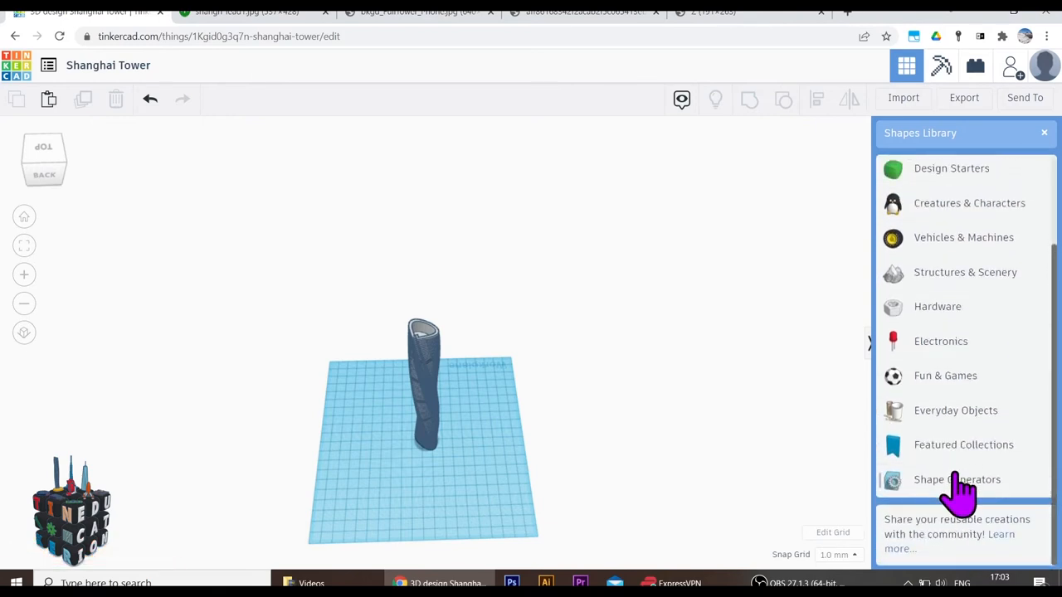
{"action": "left_click", "coordinate": [958, 479]}
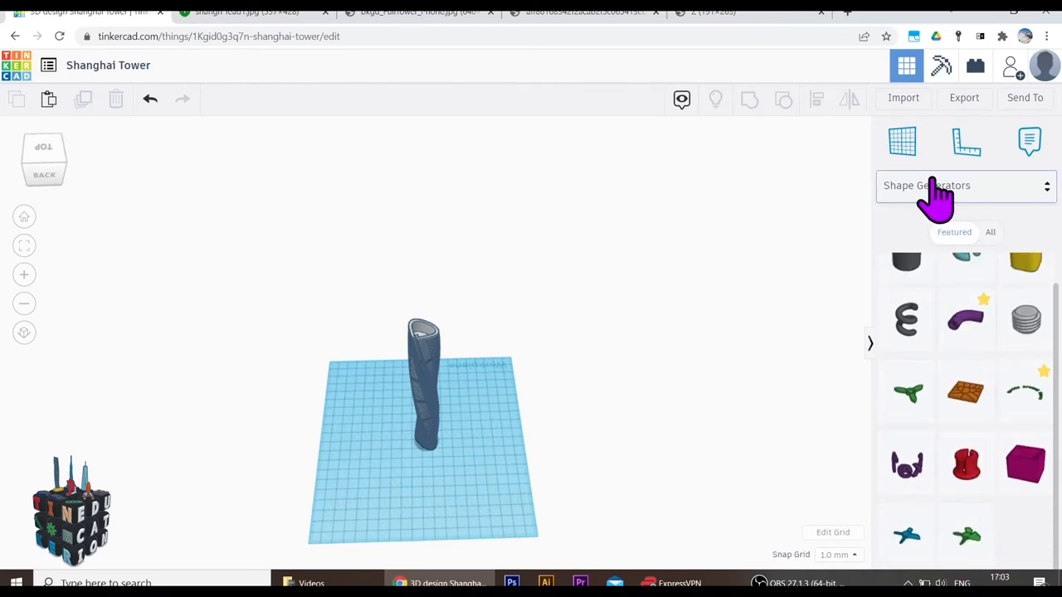
{"action": "left_click", "coordinate": [966, 186]}
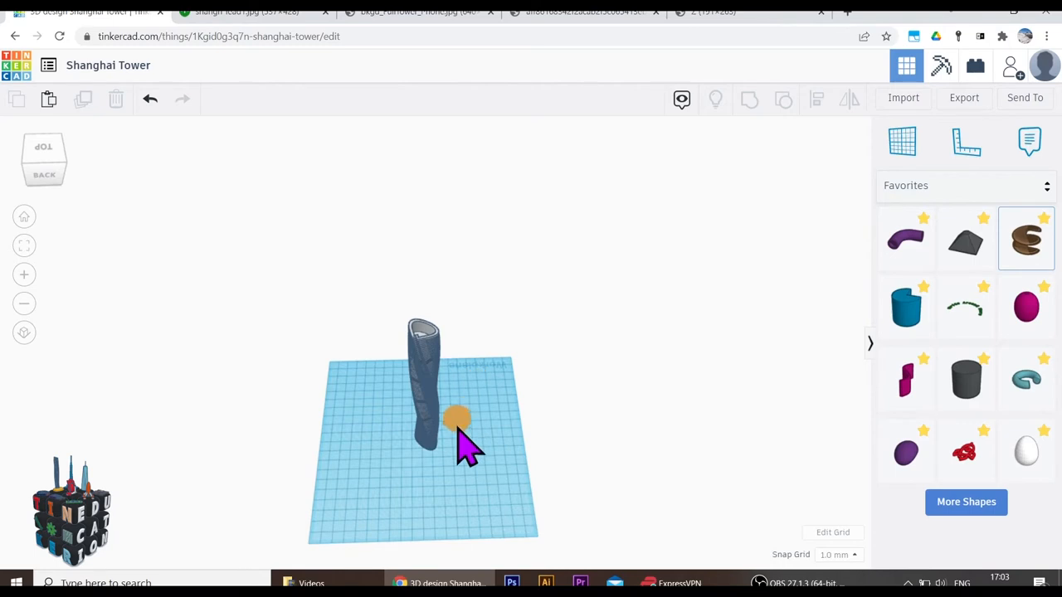
{"action": "left_click", "coordinate": [458, 418]}
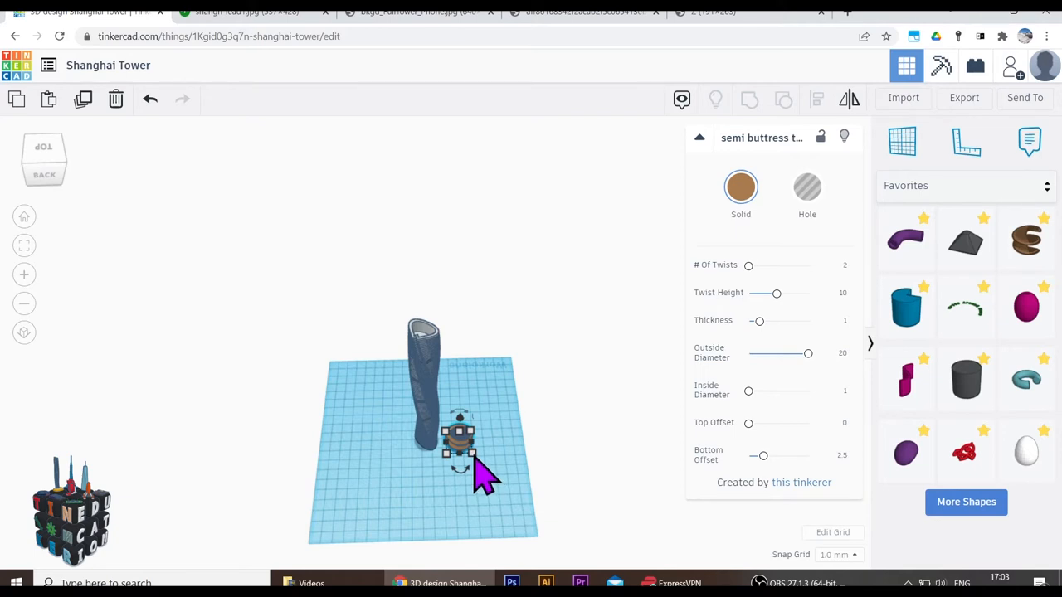
Check the tower's height side-on, then thicken the buttress shape with its slider.
{"action": "left_click_drag", "start_coordinate": [485, 478], "coordinate": [445, 368]}
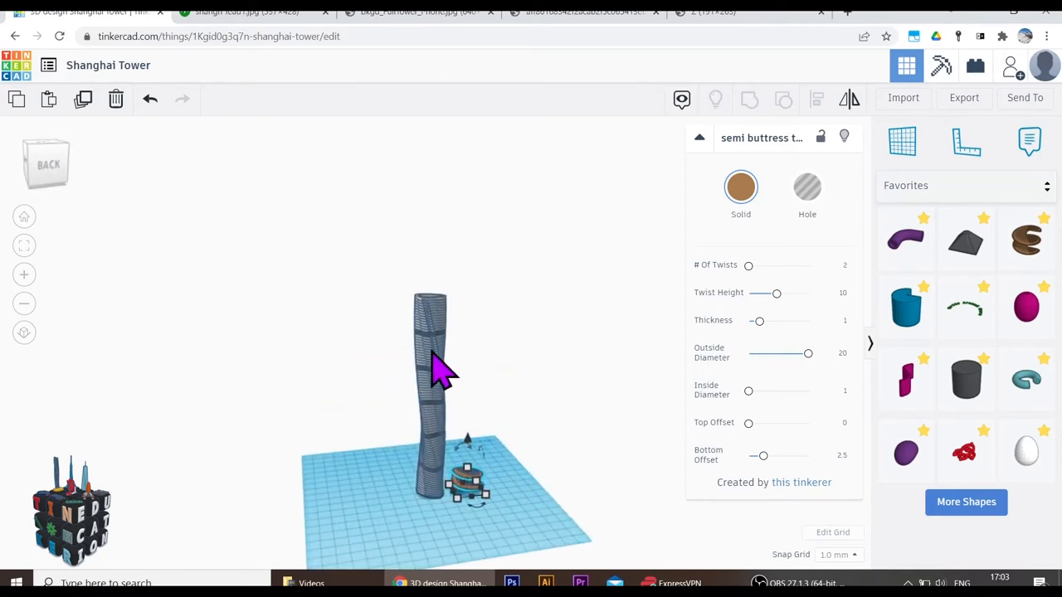
{"action": "left_click", "coordinate": [429, 374]}
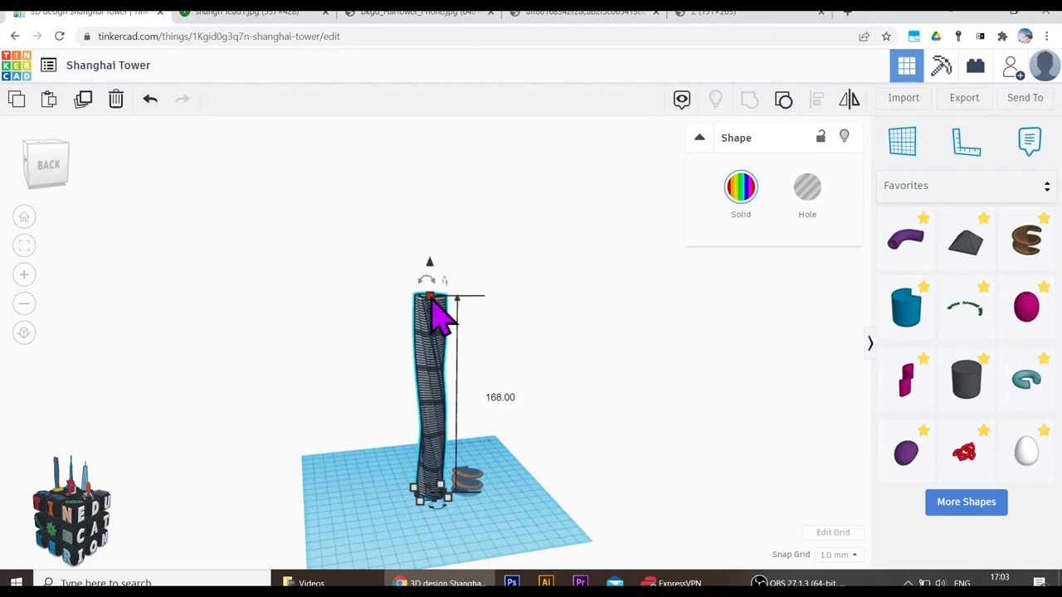
{"action": "mouse_move", "coordinate": [518, 440]}
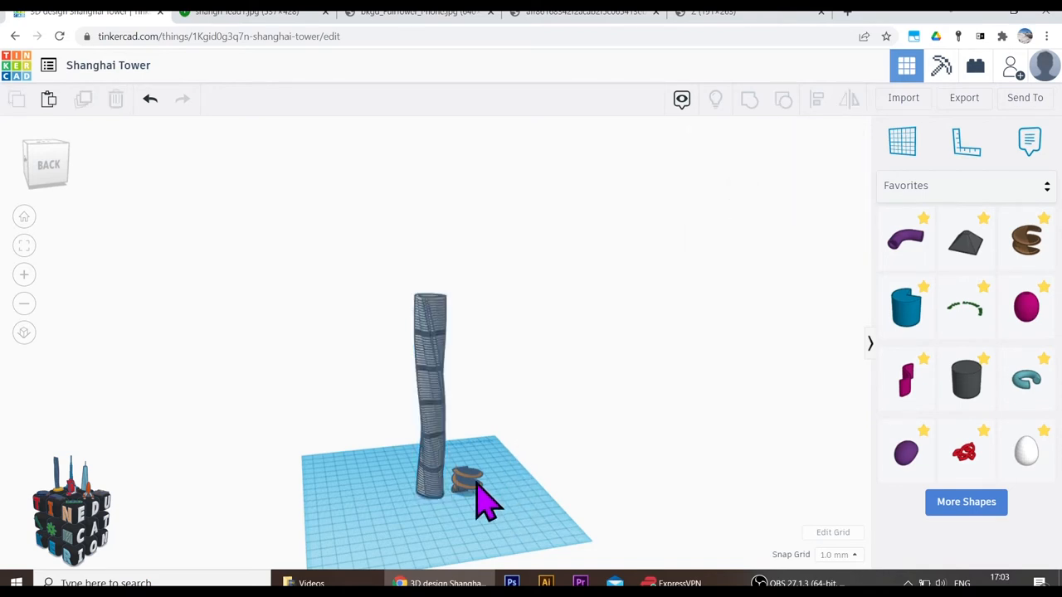
{"action": "left_click", "coordinate": [465, 480]}
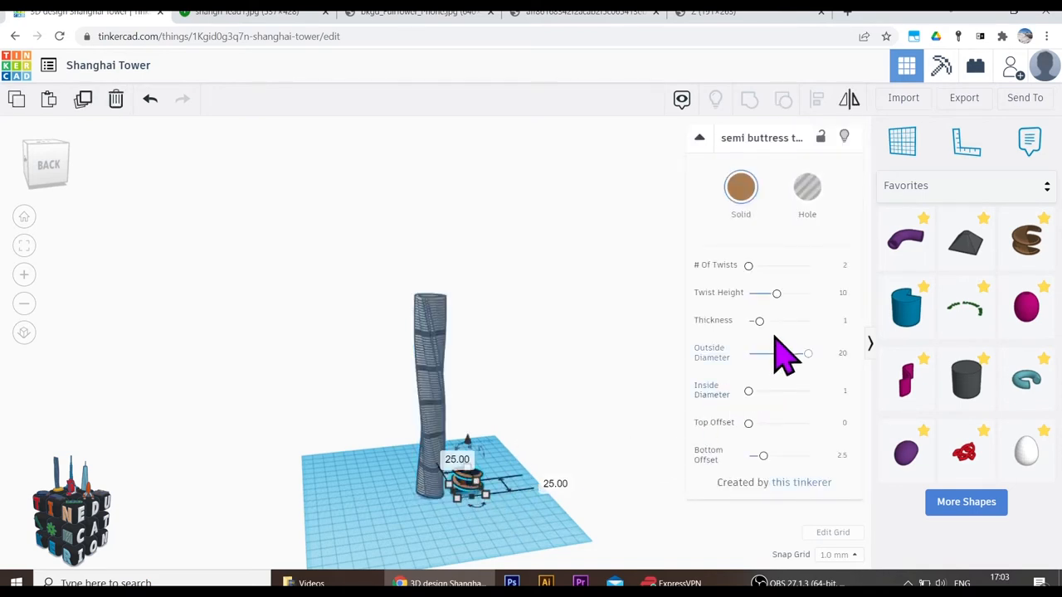
{"action": "left_click_drag", "start_coordinate": [757, 320], "coordinate": [807, 320]}
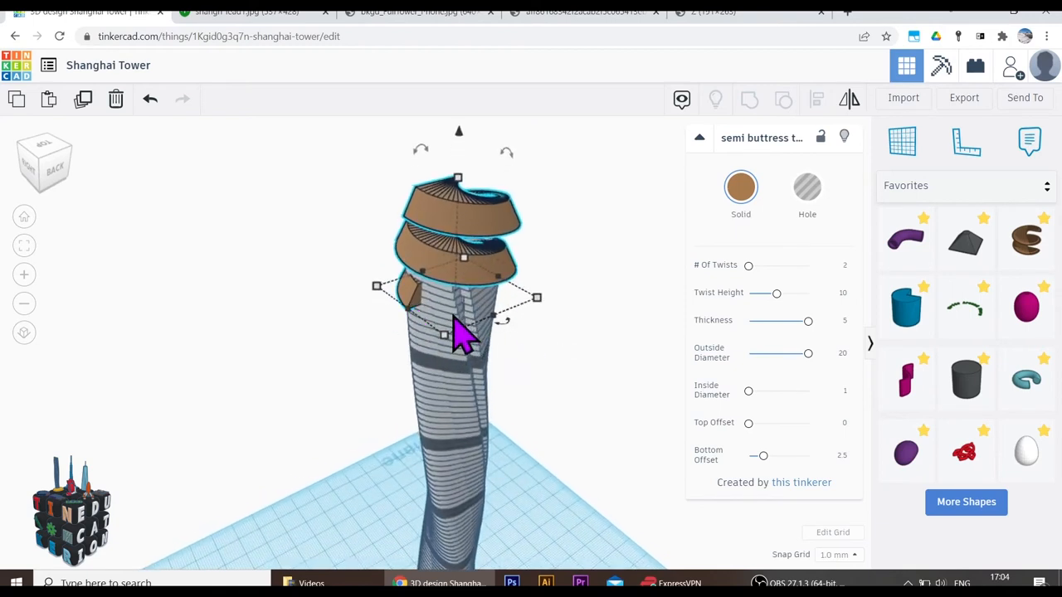
Rotate the buttress crown to follow the tower's spiral and handle tower and crown as five shapes.
{"action": "left_click_drag", "start_coordinate": [465, 332], "coordinate": [564, 340]}
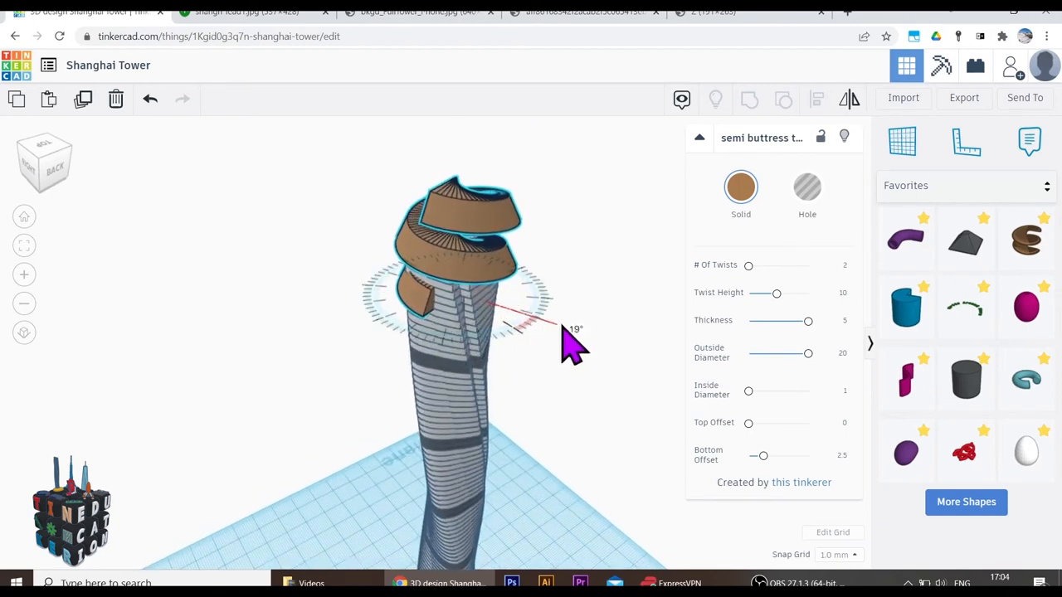
{"action": "left_click_drag", "start_coordinate": [564, 332], "coordinate": [630, 285]}
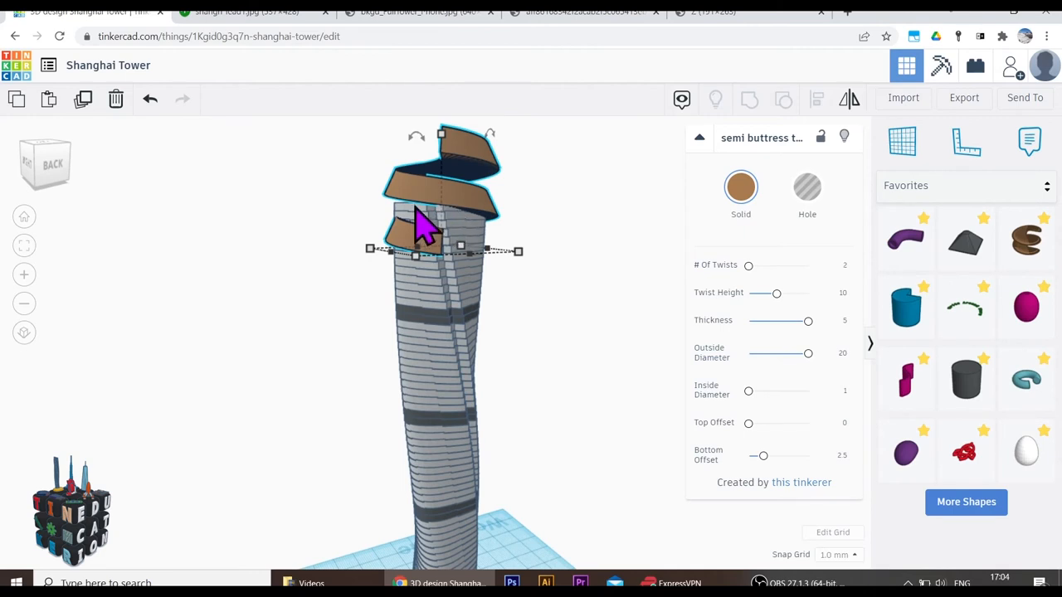
{"action": "mouse_move", "coordinate": [451, 224]}
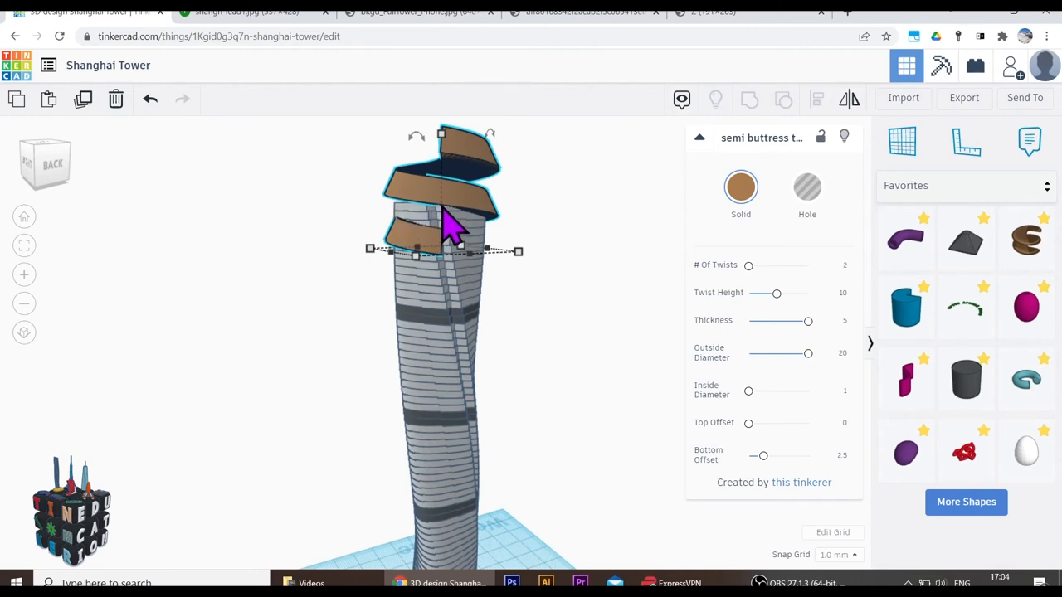
{"action": "mouse_move", "coordinate": [435, 241]}
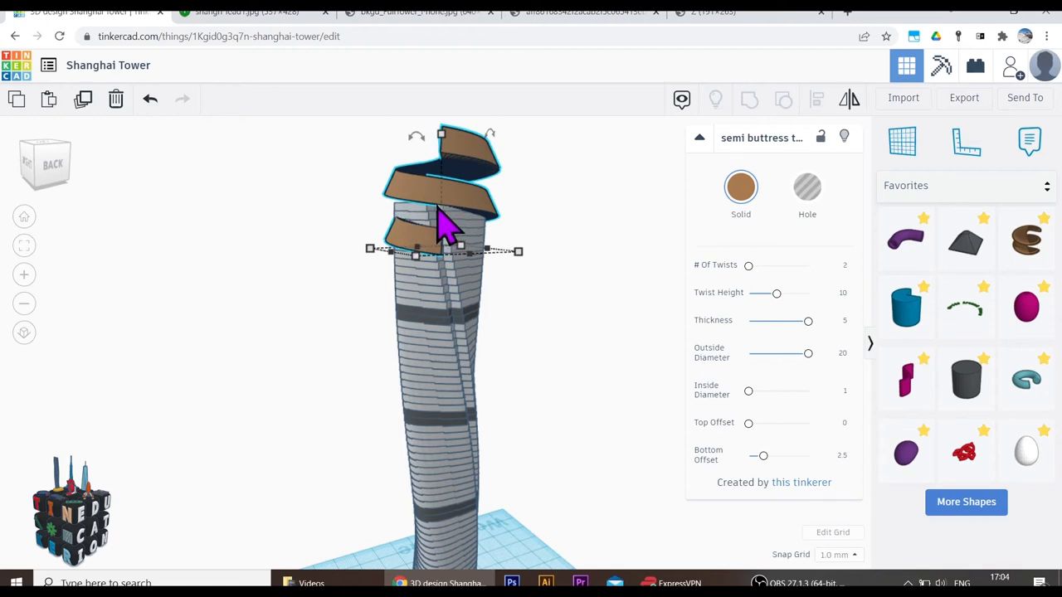
{"action": "mouse_move", "coordinate": [481, 216]}
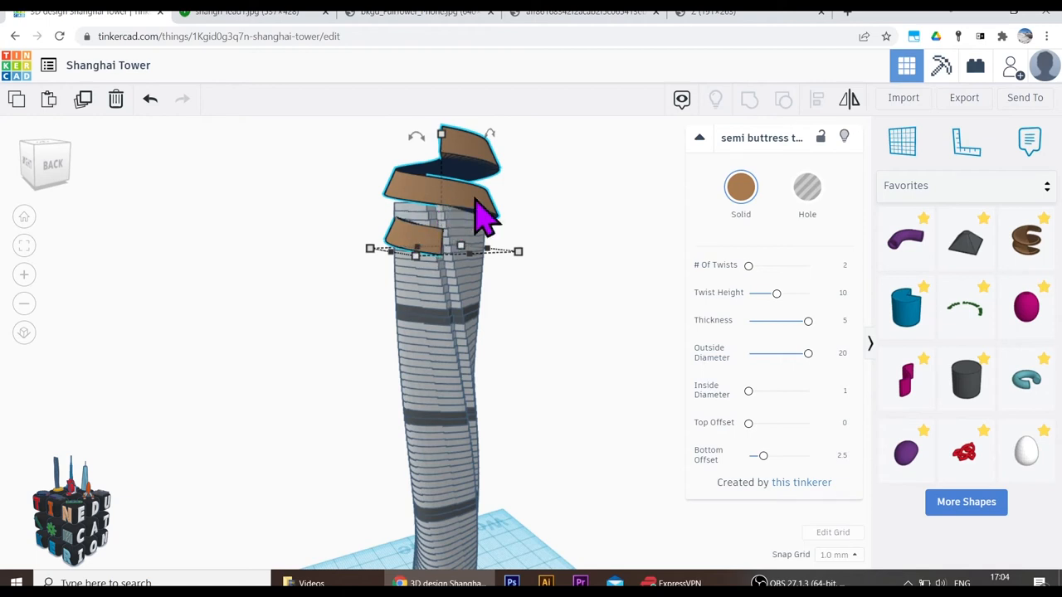
{"action": "left_click", "coordinate": [806, 186]}
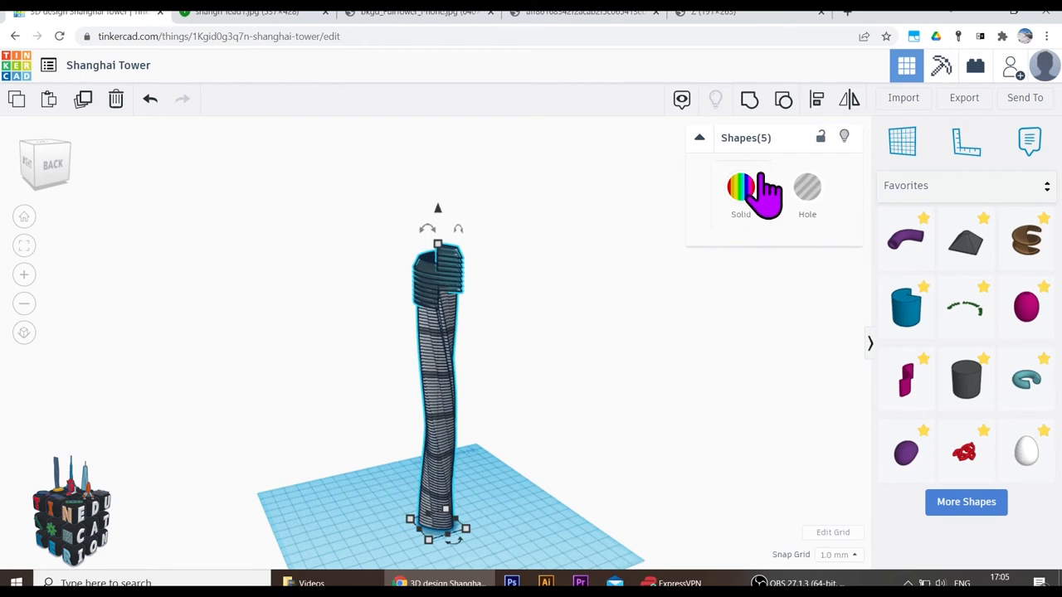
Group the five shapes into one tower and orbit to inspect the notched top.
{"action": "left_click", "coordinate": [740, 186]}
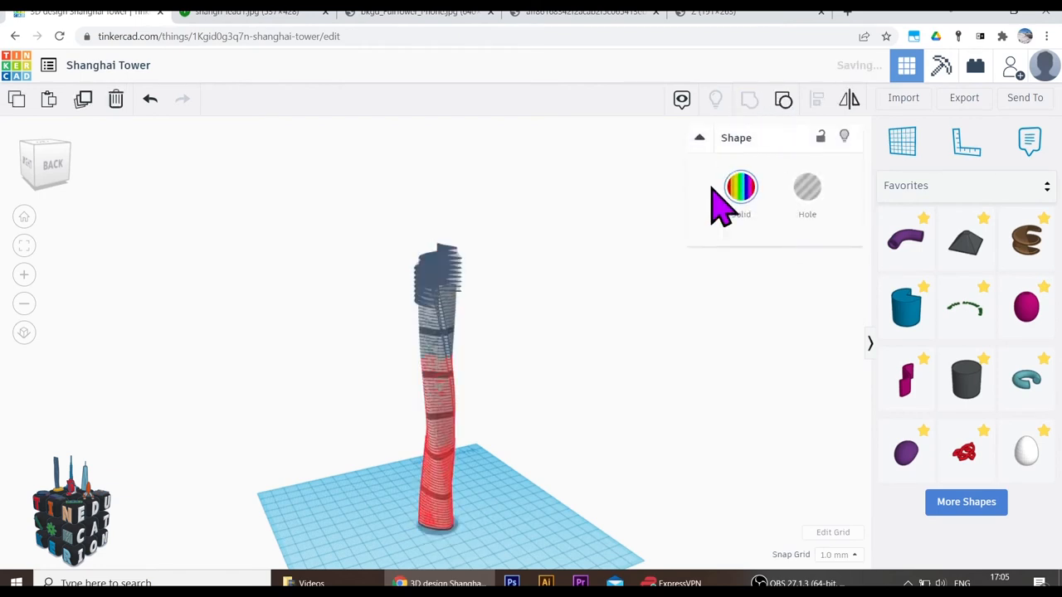
{"action": "left_click", "coordinate": [438, 373]}
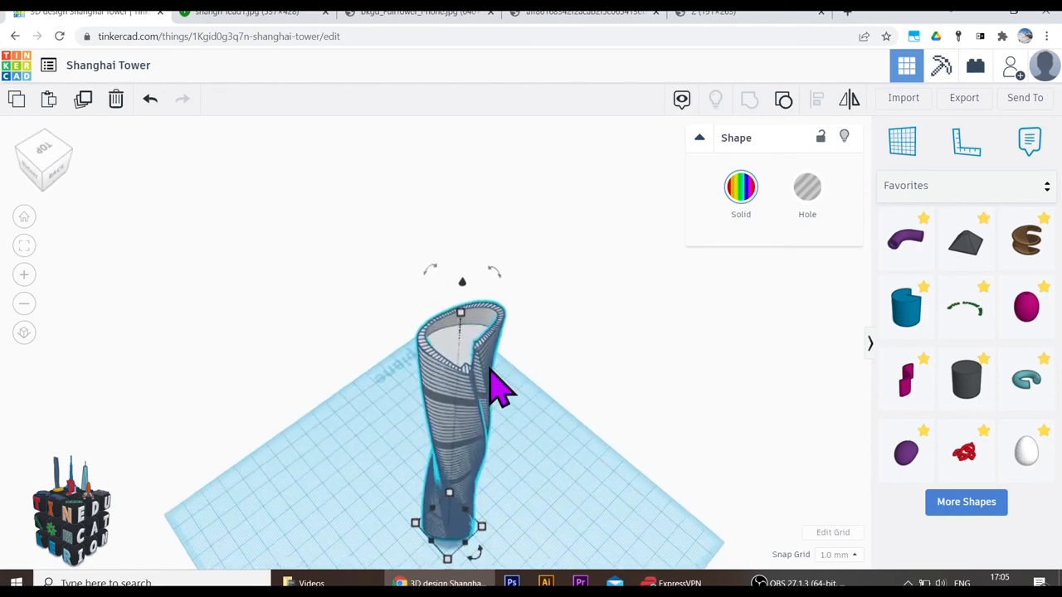
{"action": "left_click_drag", "start_coordinate": [498, 381], "coordinate": [697, 385]}
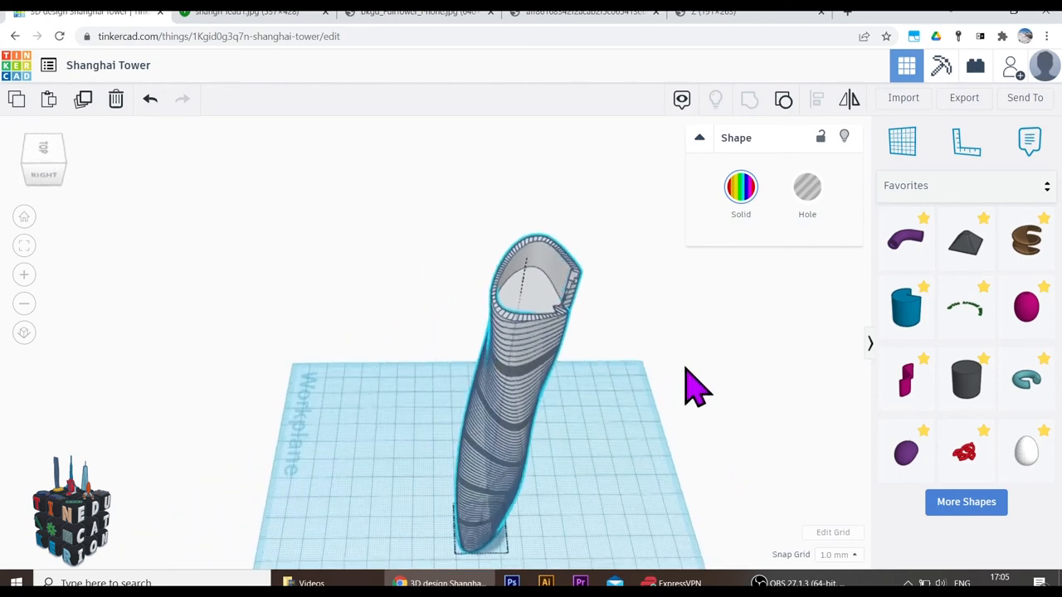
{"action": "left_click_drag", "start_coordinate": [697, 385], "coordinate": [498, 403]}
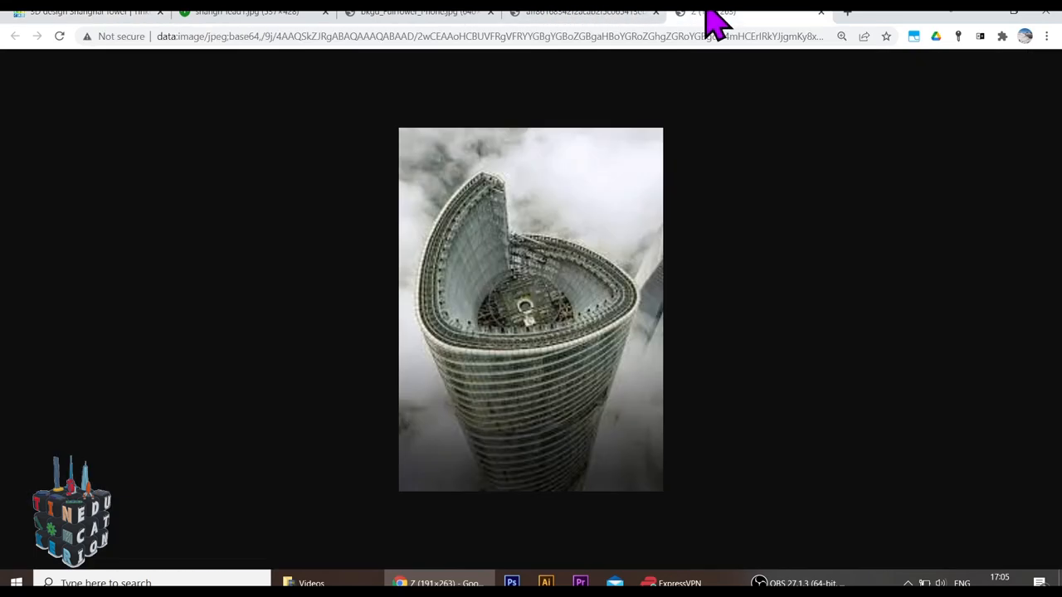
{"action": "mouse_move", "coordinate": [70, 113]}
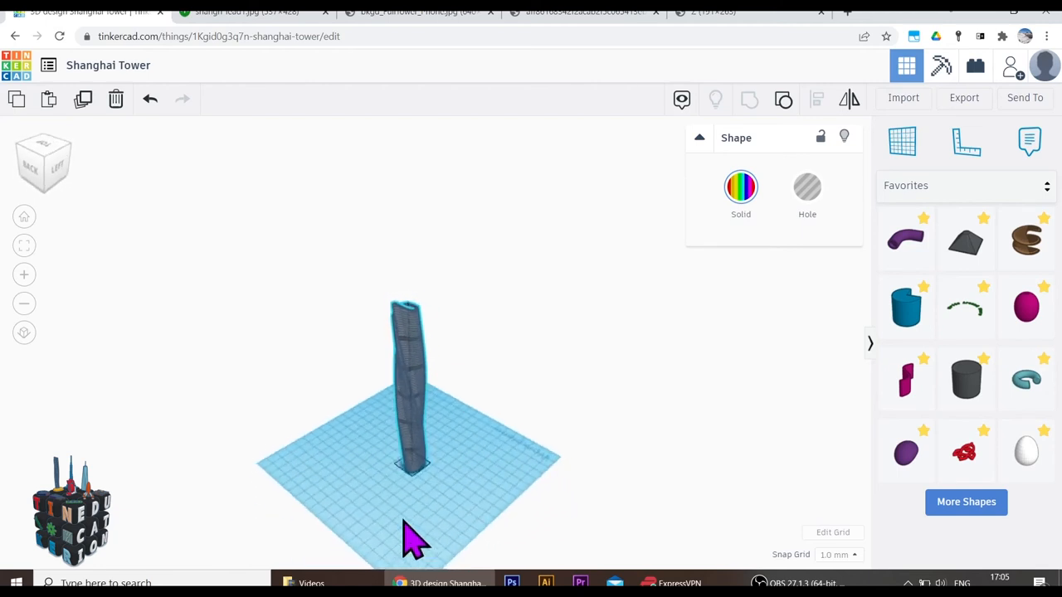
{"action": "left_click", "coordinate": [249, 12]}
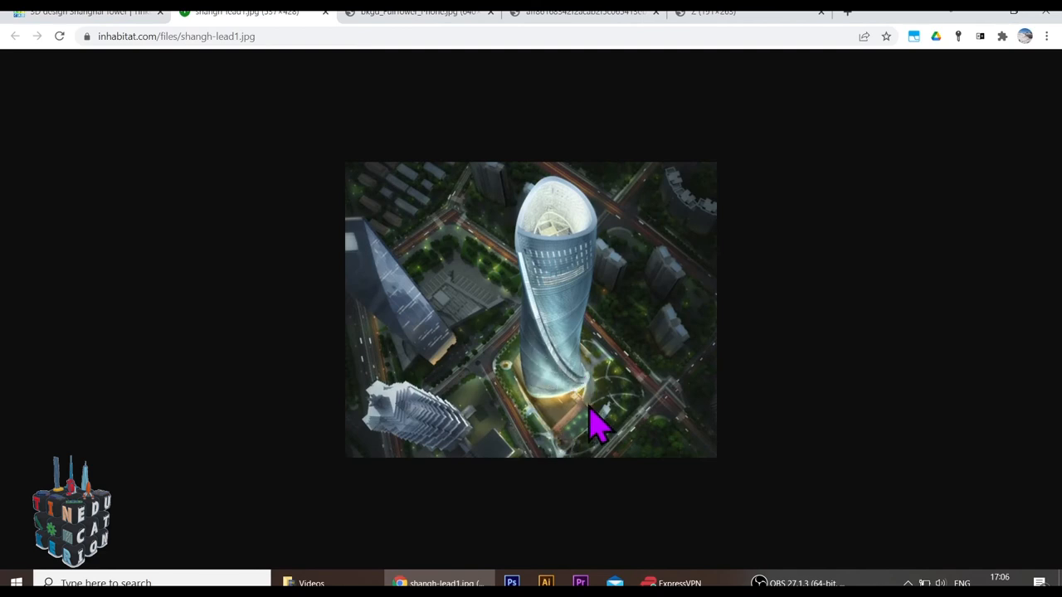
{"action": "left_click", "coordinate": [415, 12]}
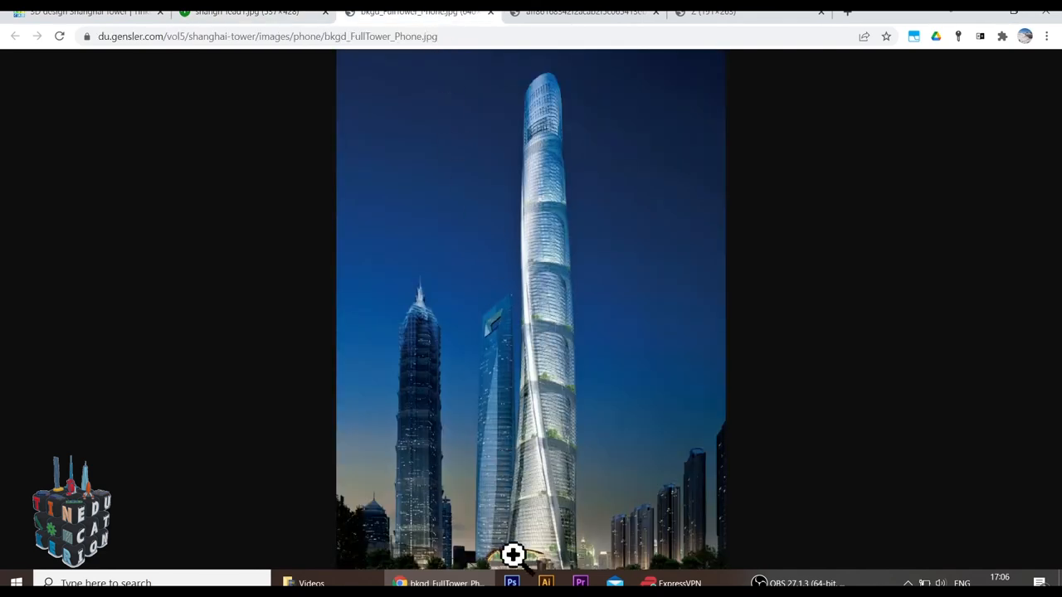
{"action": "mouse_move", "coordinate": [551, 558]}
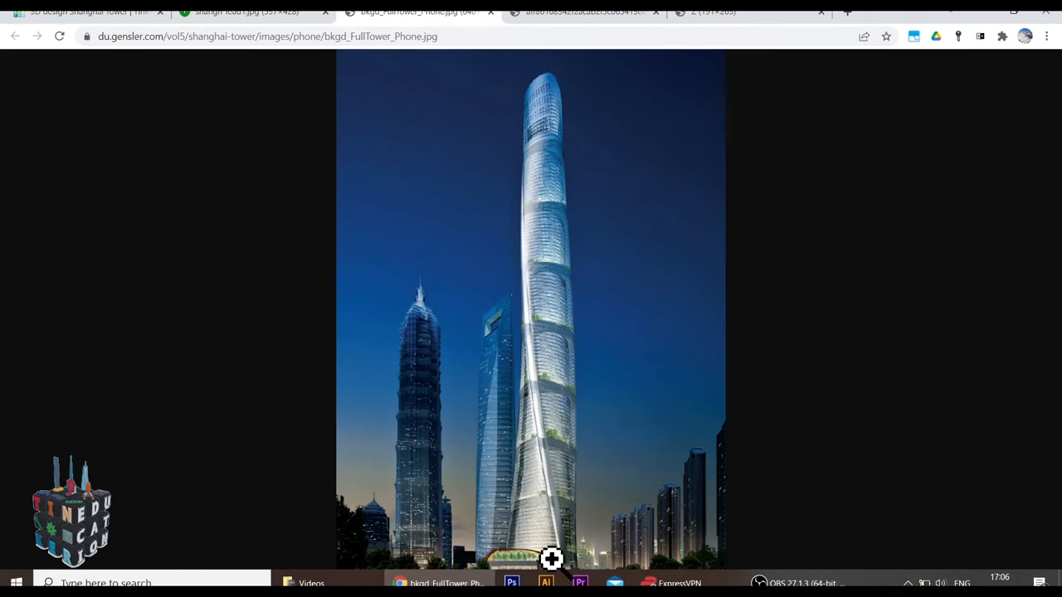
{"action": "mouse_move", "coordinate": [500, 561]}
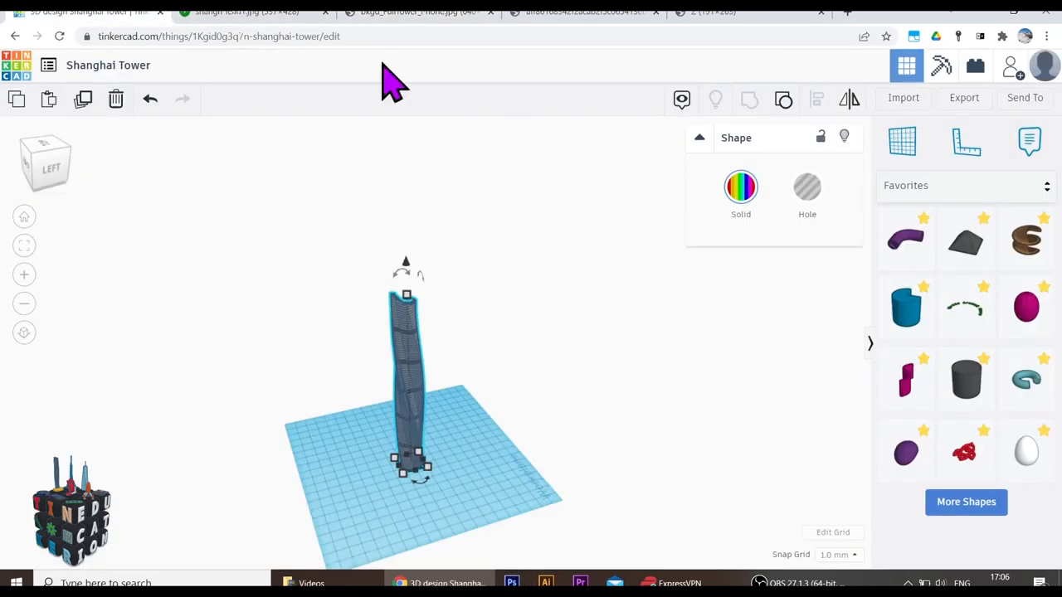
Add a Box from Basic Shapes to the workplane beside the tower.
{"action": "left_click", "coordinate": [966, 501]}
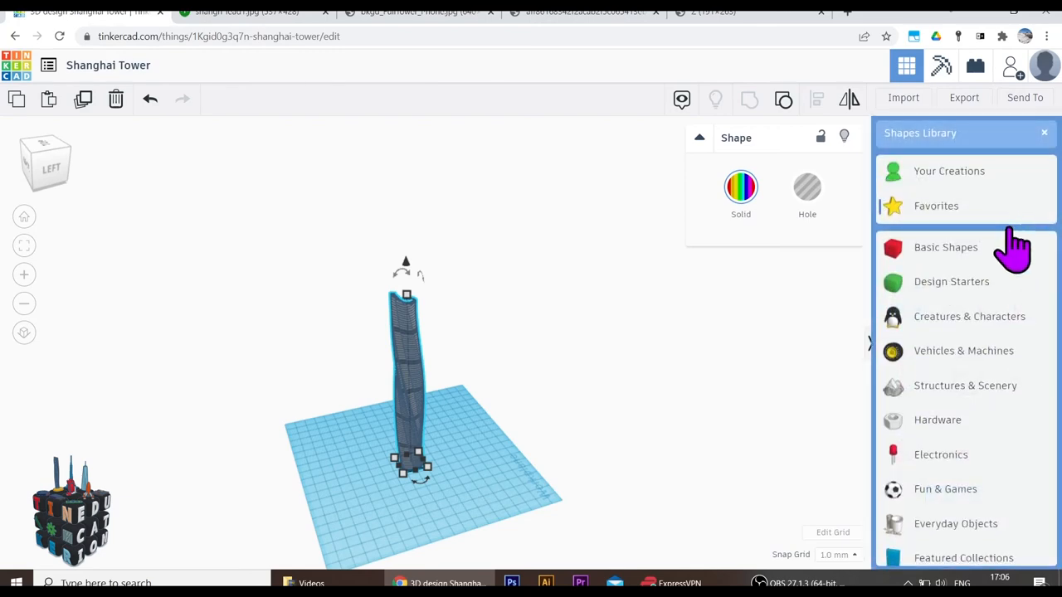
{"action": "left_click", "coordinate": [946, 248]}
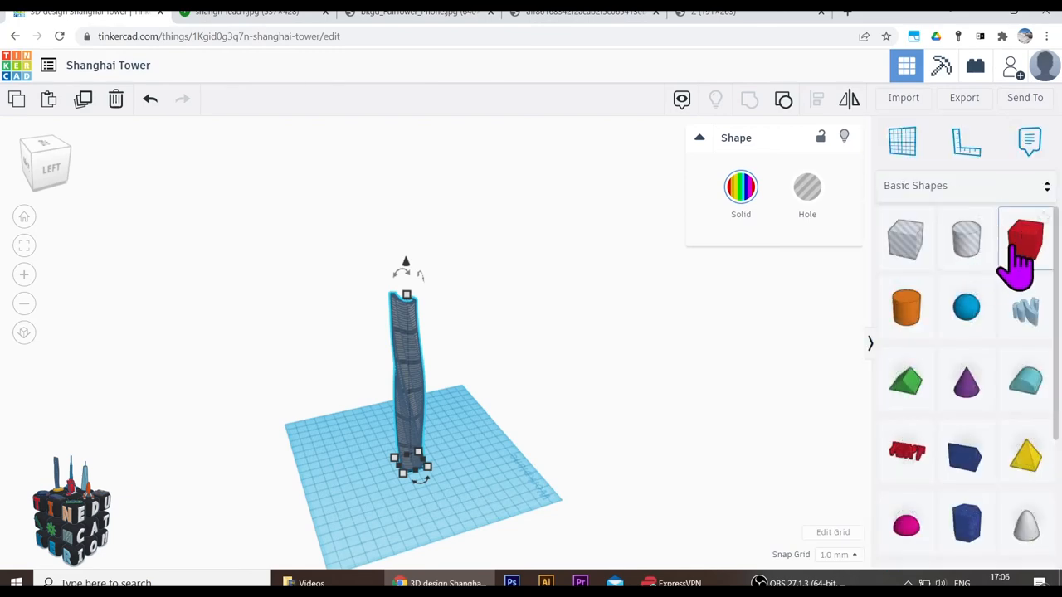
{"action": "left_click_drag", "start_coordinate": [1026, 239], "coordinate": [457, 444]}
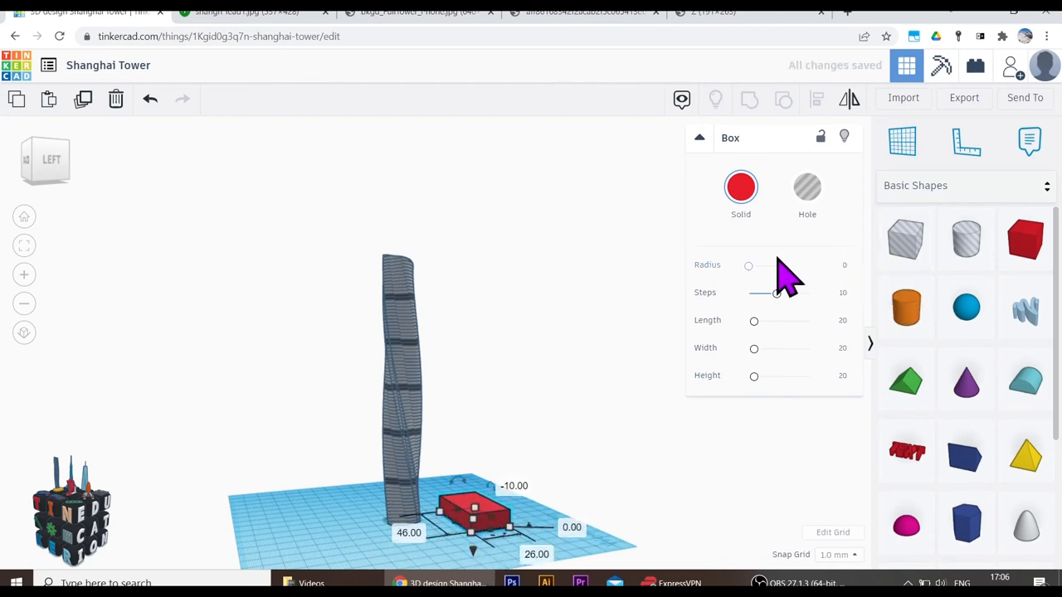
Round the box's corners with the Radius slider and shrink its footprint for the base.
{"action": "left_click_drag", "start_coordinate": [749, 265], "coordinate": [751, 265]}
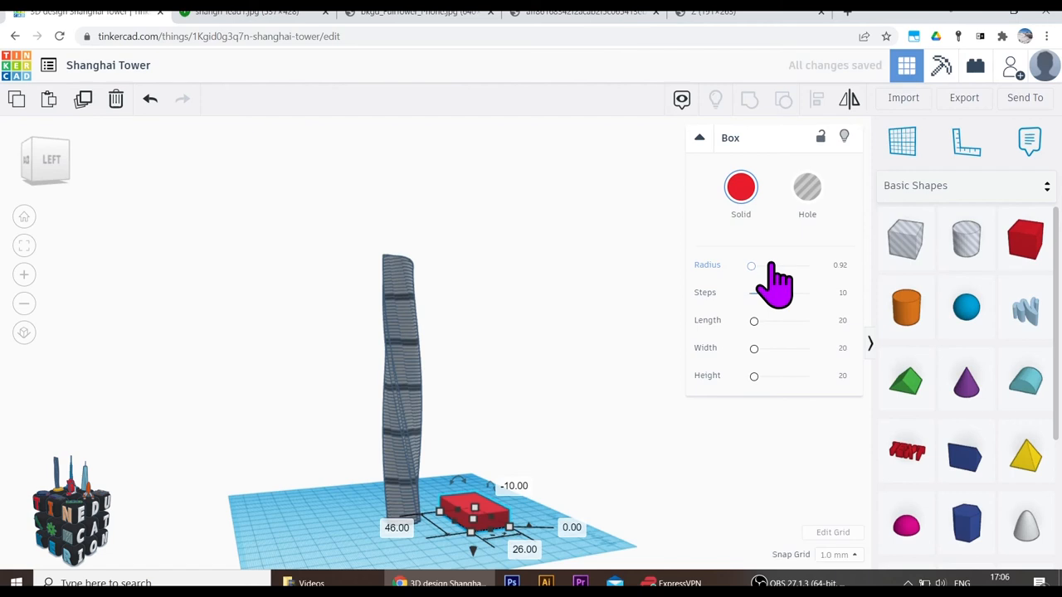
{"action": "left_click_drag", "start_coordinate": [752, 265], "coordinate": [774, 266]}
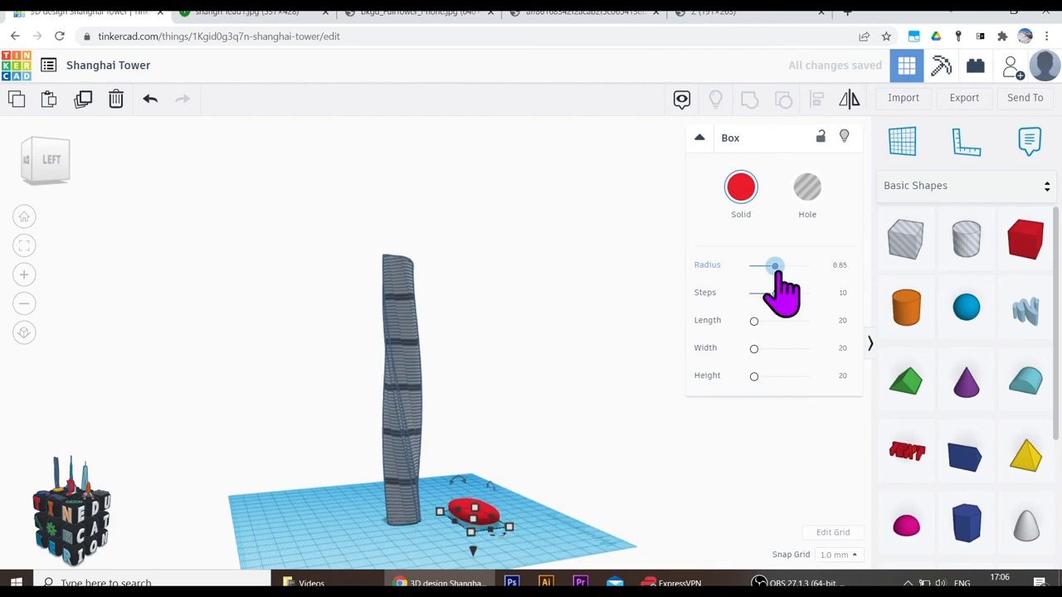
{"action": "left_click_drag", "start_coordinate": [775, 266], "coordinate": [763, 265]}
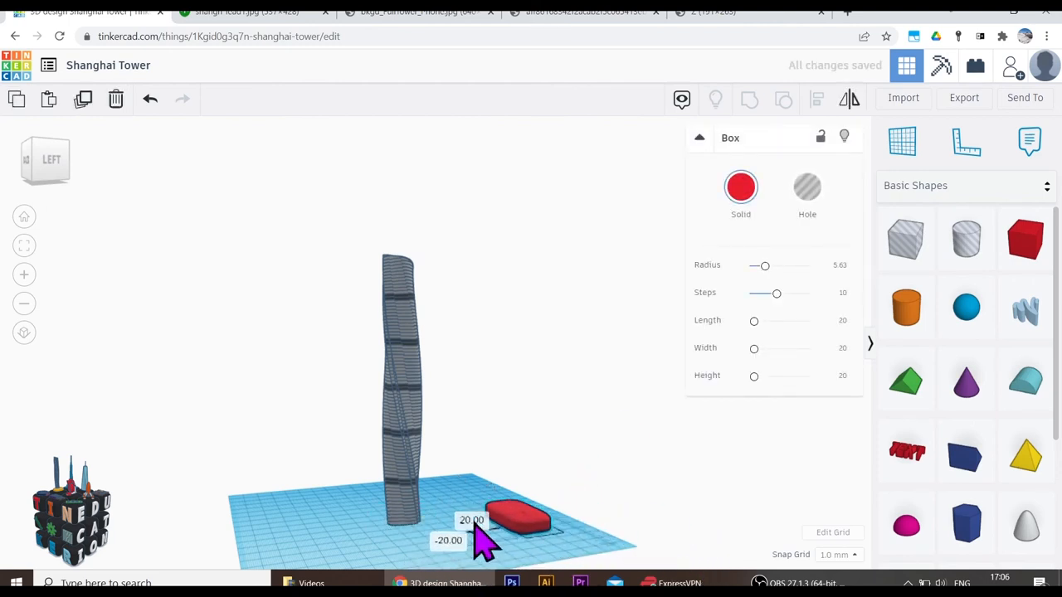
{"action": "left_click_drag", "start_coordinate": [514, 517], "coordinate": [402, 528]}
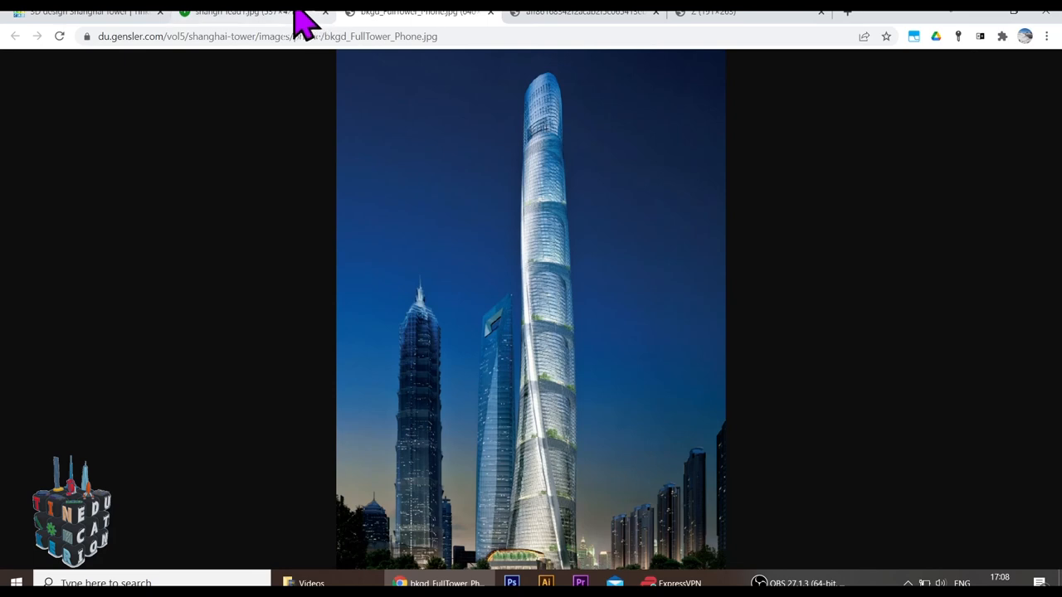
Recolour the rounded base box gold from the Solid colour presets.
{"action": "left_click", "coordinate": [83, 11]}
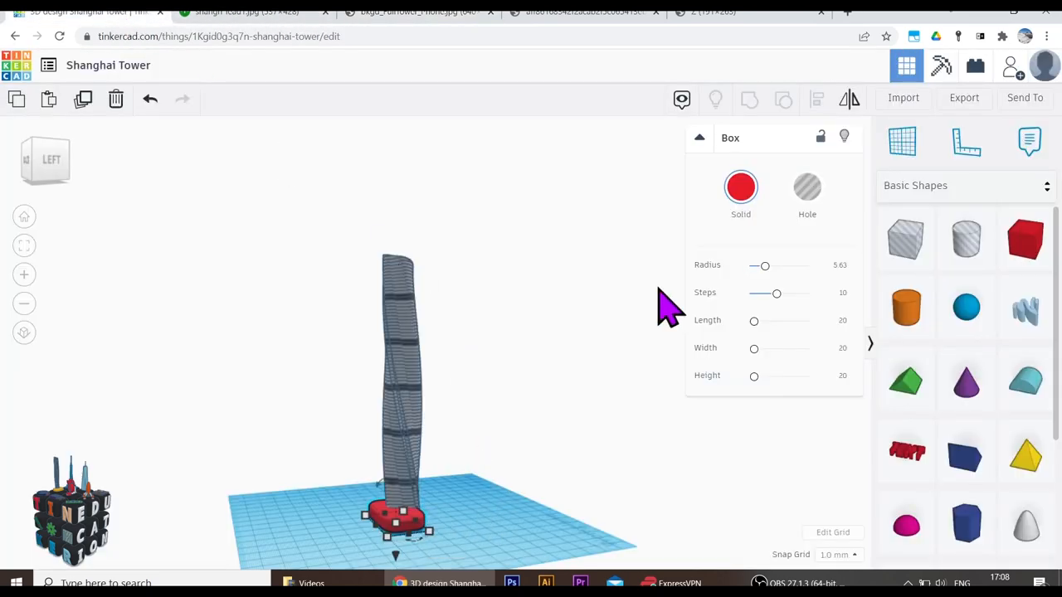
{"action": "left_click", "coordinate": [740, 186]}
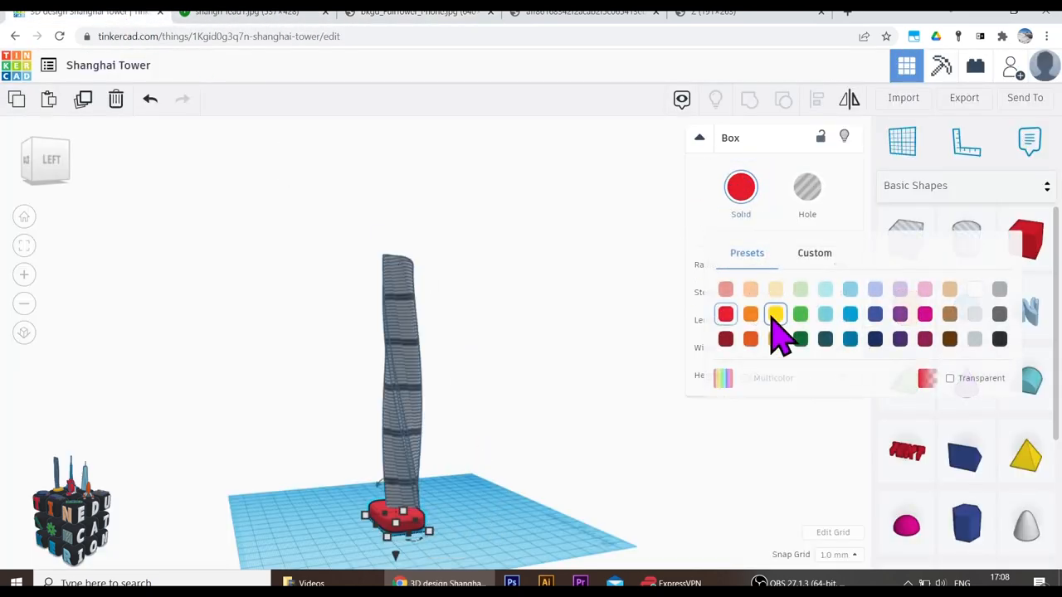
{"action": "left_click", "coordinate": [775, 314]}
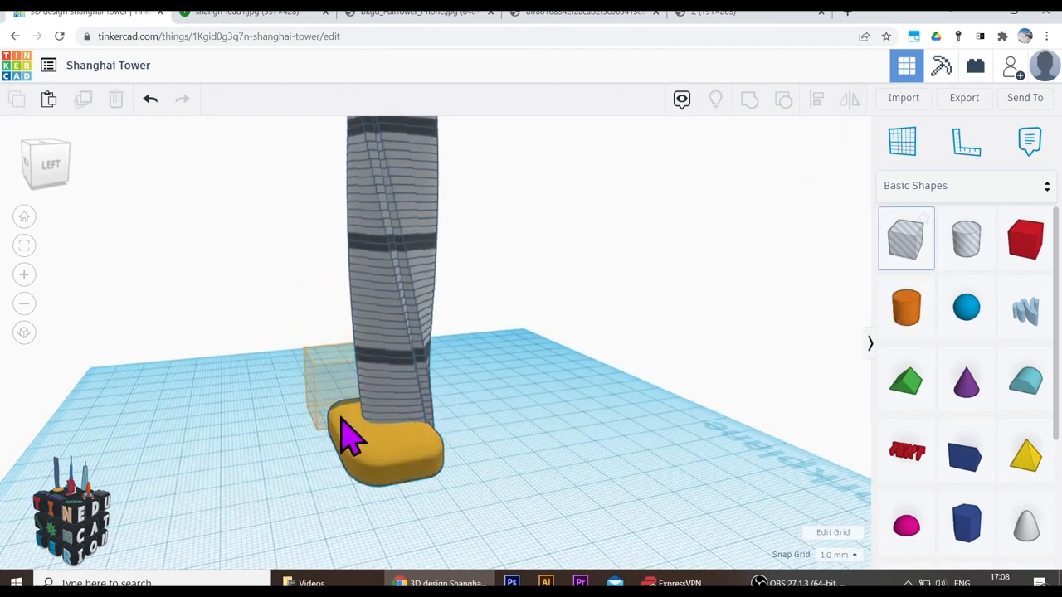
Combine tower and gold podium into one shape and orbit to check the finished model.
{"action": "left_click", "coordinate": [345, 432]}
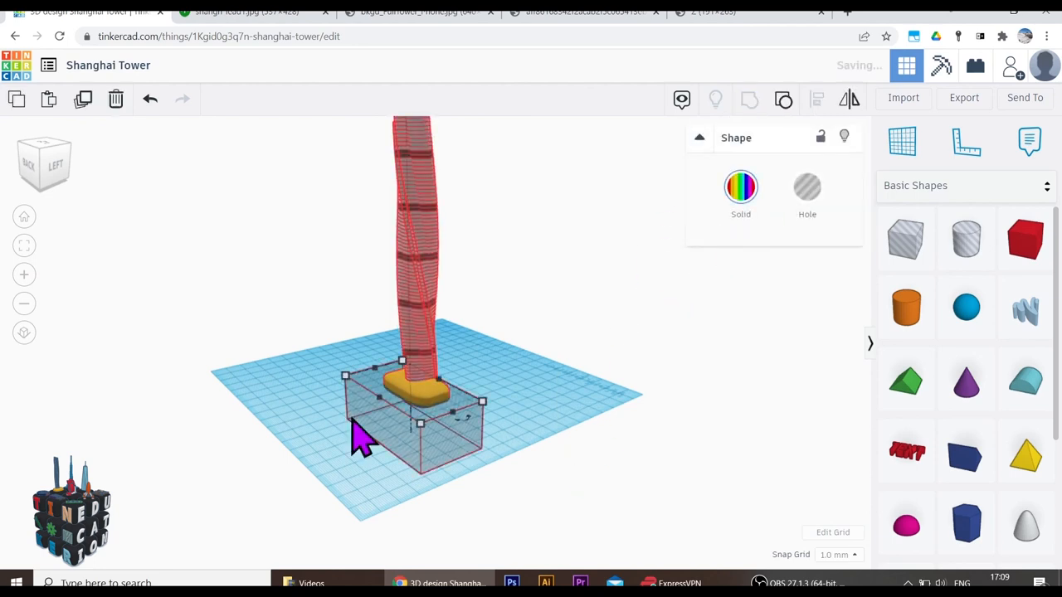
{"action": "mouse_move", "coordinate": [564, 457]}
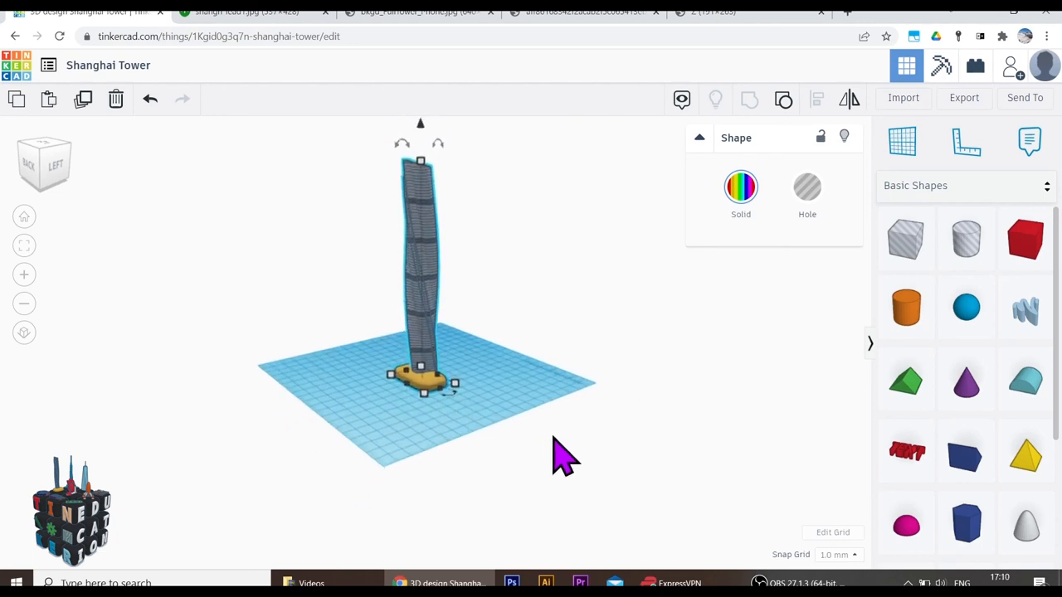
{"action": "left_click_drag", "start_coordinate": [564, 457], "coordinate": [738, 428]}
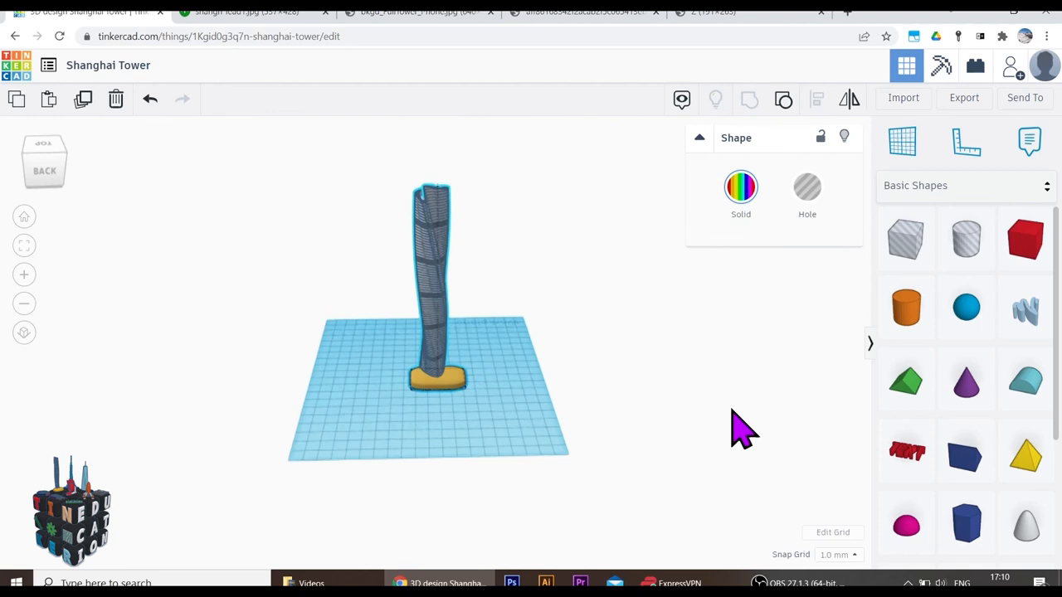
{"action": "left_click_drag", "start_coordinate": [739, 432], "coordinate": [850, 406]}
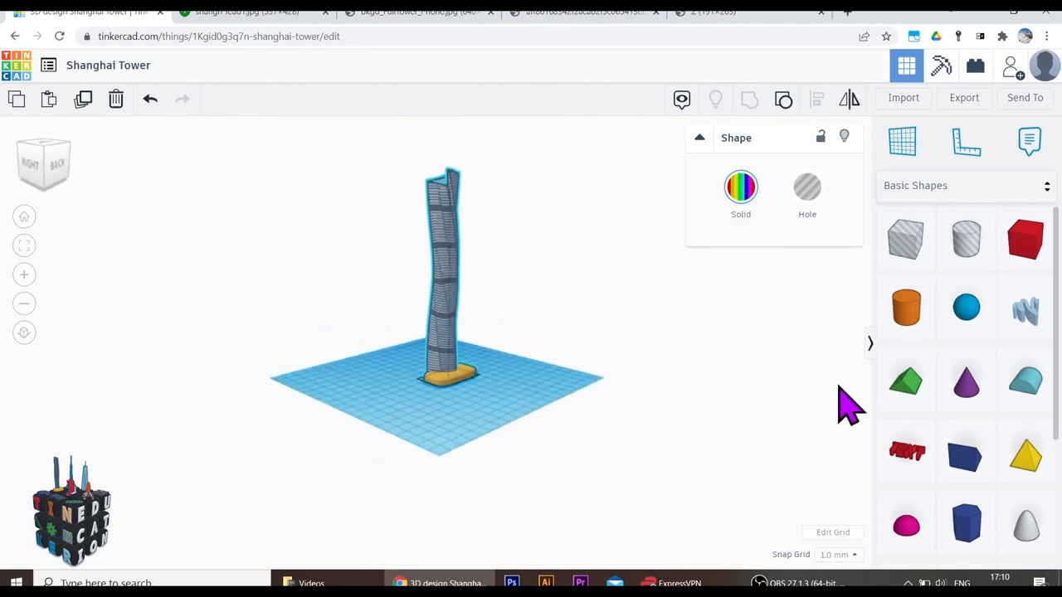